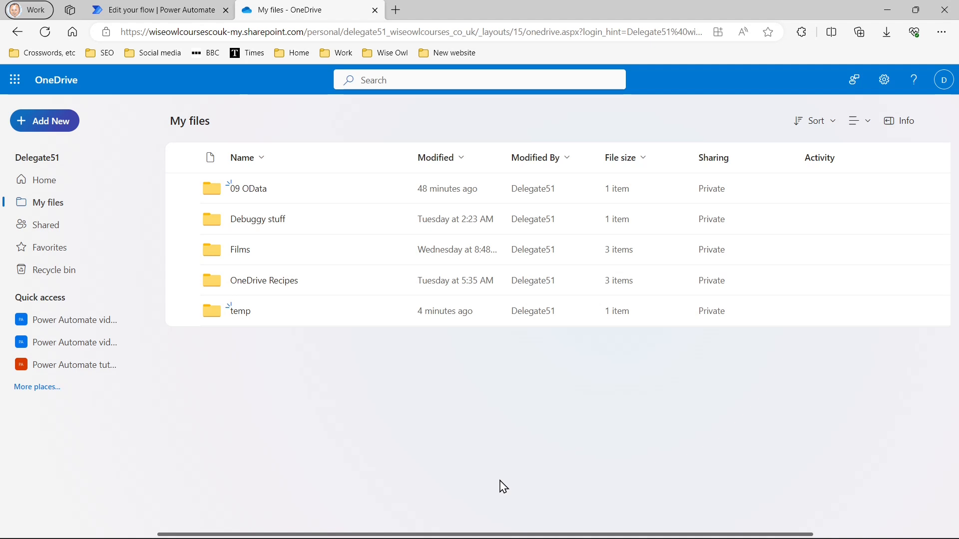
Create a new OneDrive folder named '10 Apply to each' via Add New > Folder.
left_click(44, 120)
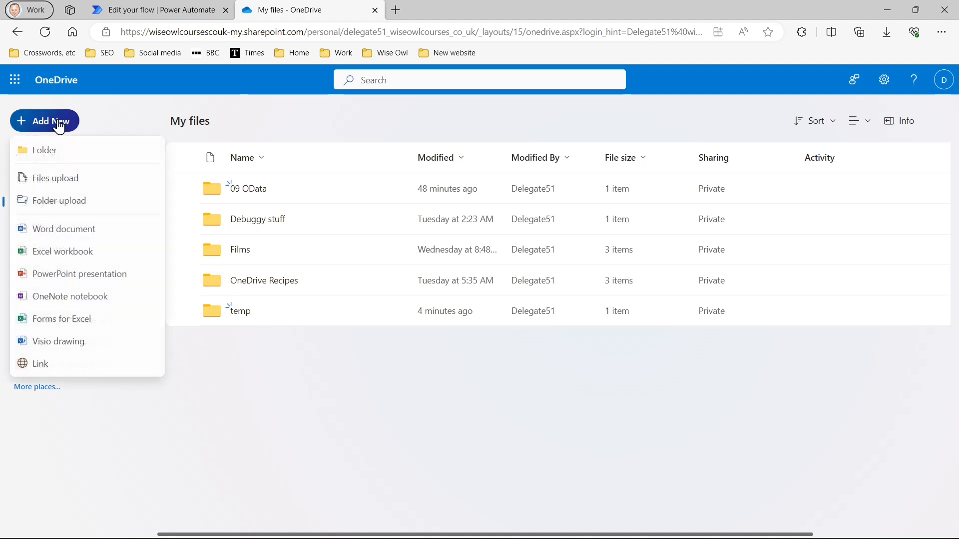
left_click(44, 149)
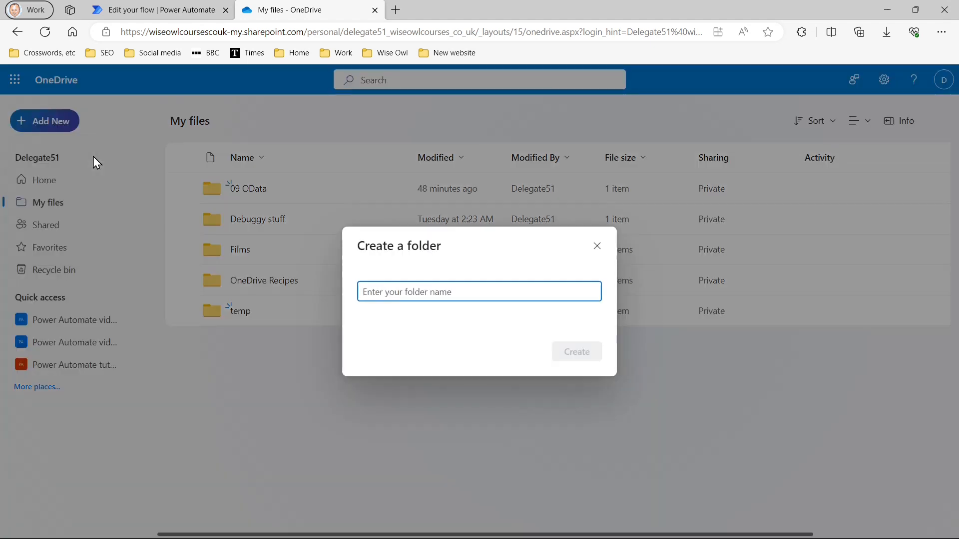
type("10 Apply to each")
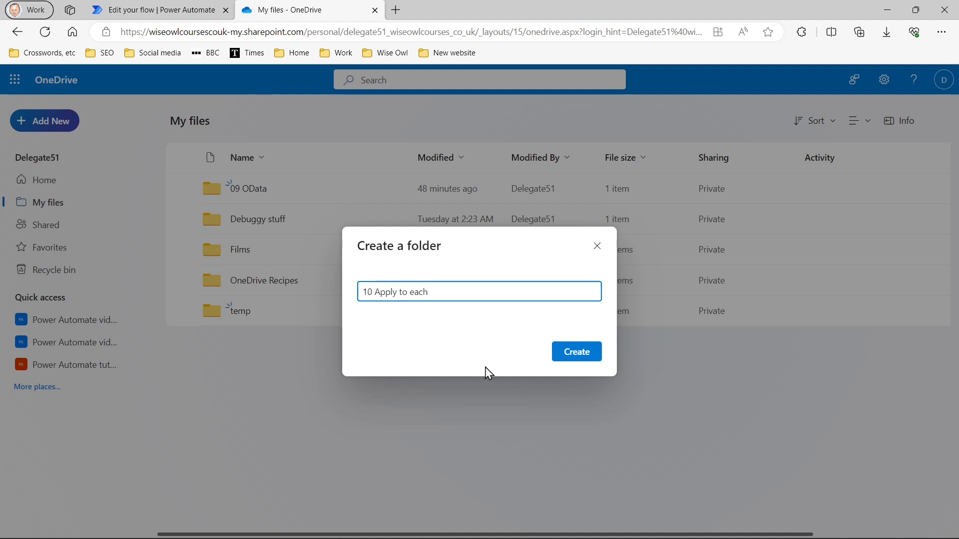
left_click(575, 351)
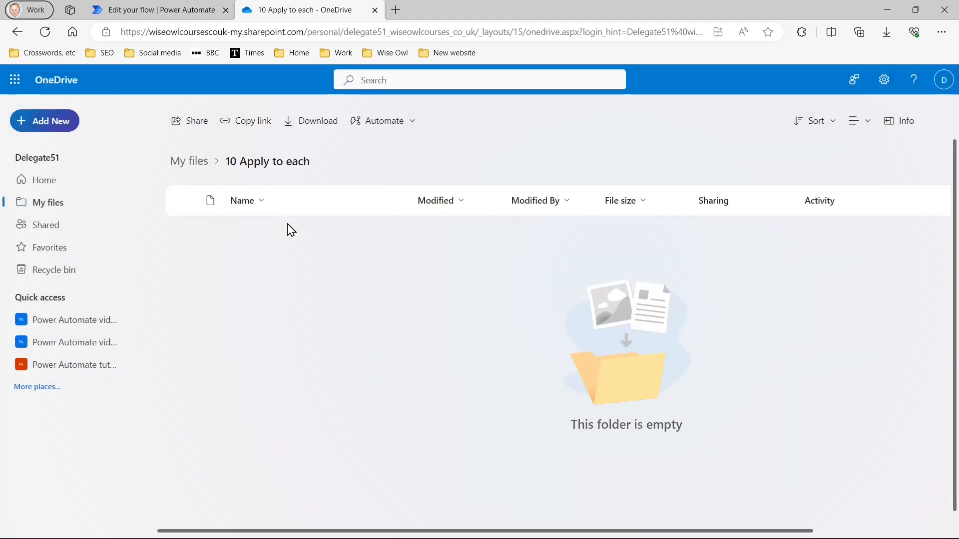
Upload Top 10 films.xlsx from the computer into the folder via Files upload.
left_click(44, 120)
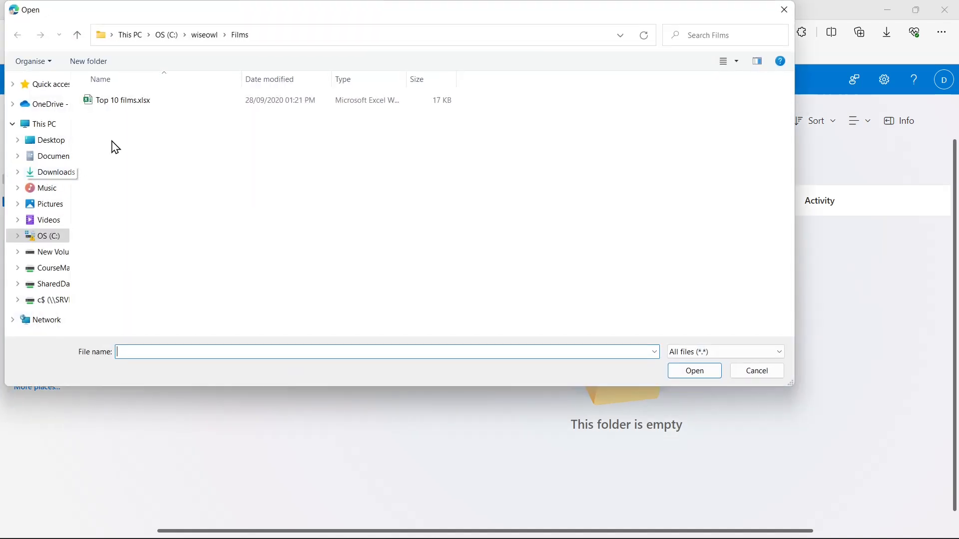
left_click(122, 100)
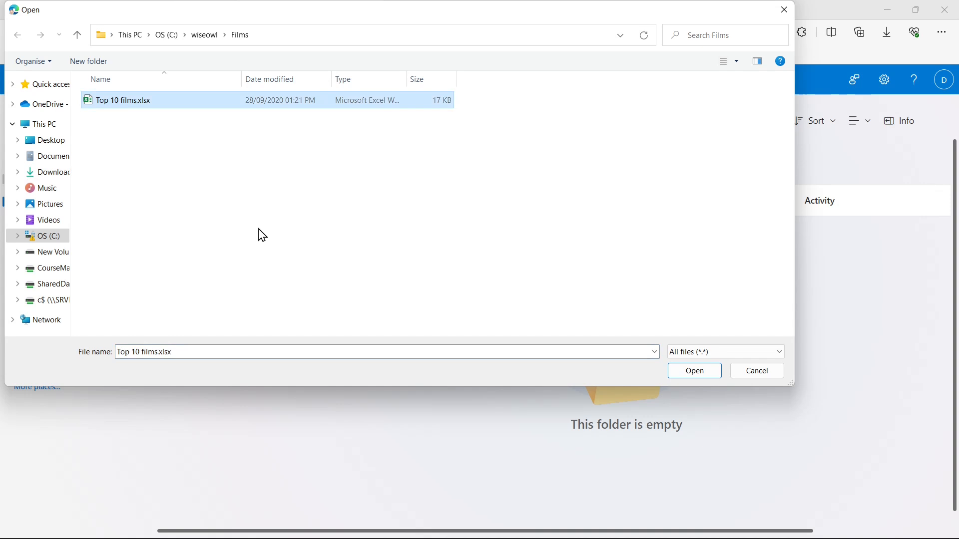
mouse_move(261, 243)
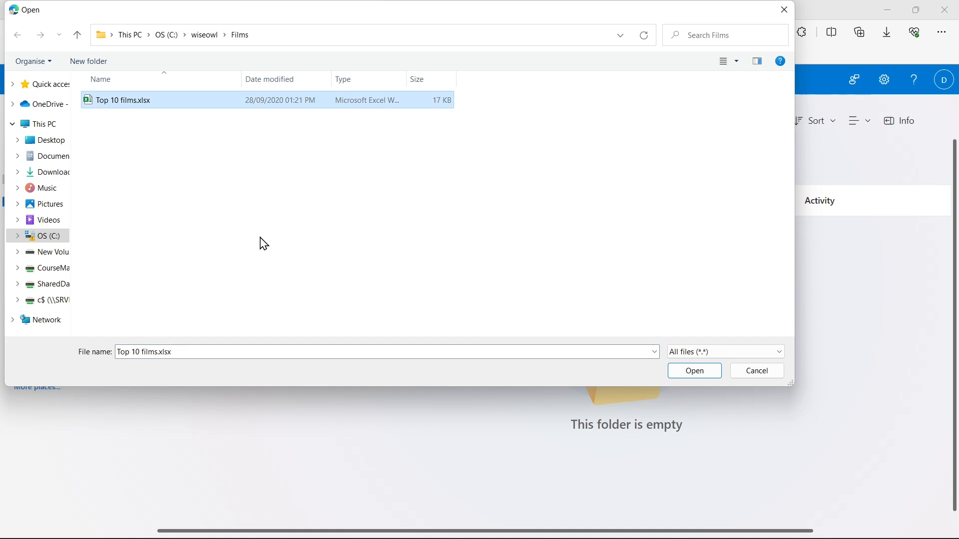
mouse_move(654, 368)
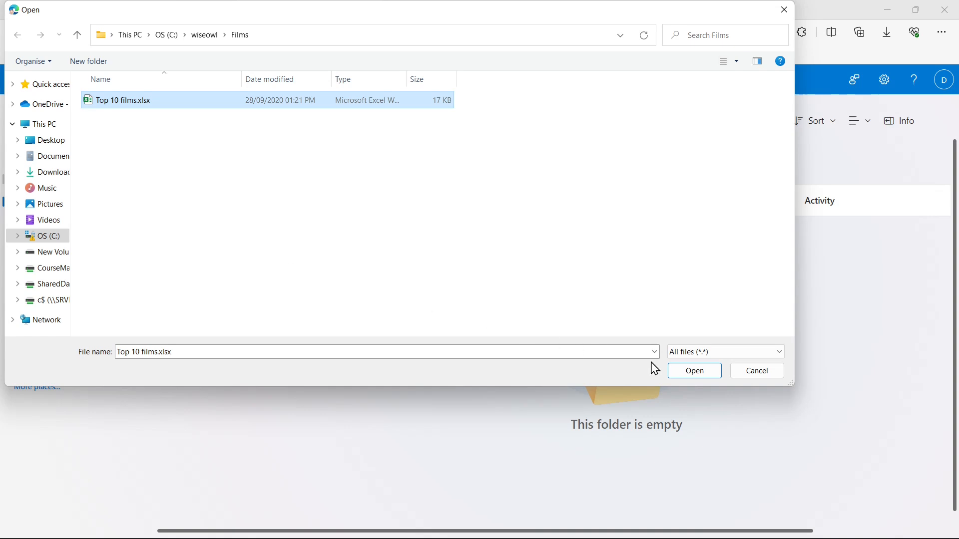
left_click(693, 371)
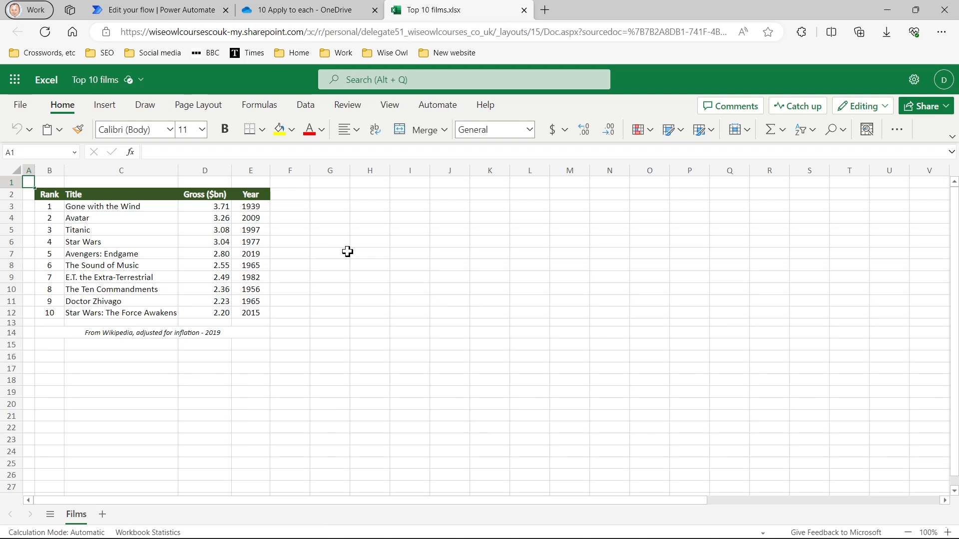
mouse_move(118, 190)
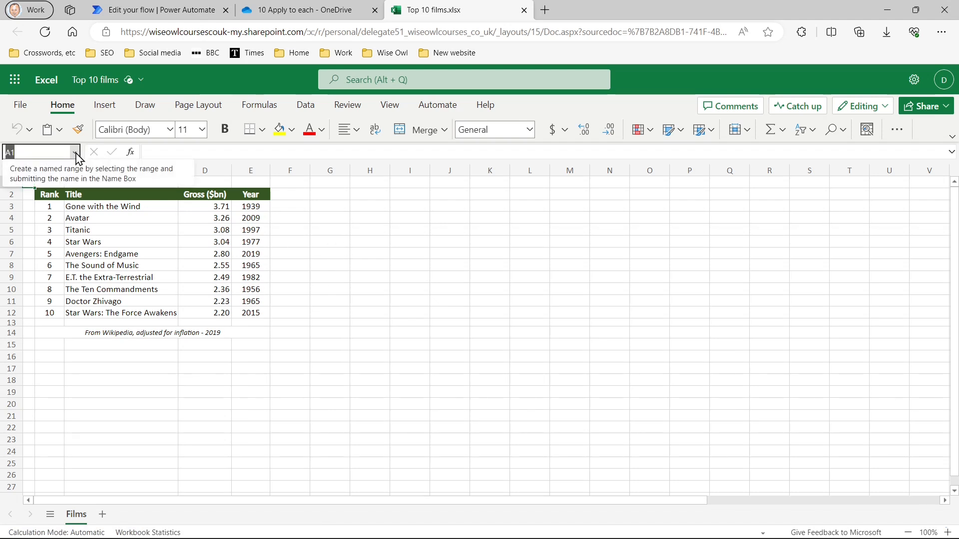
Turn the film data range into a table with headers via Insert > Table.
left_click(120, 218)
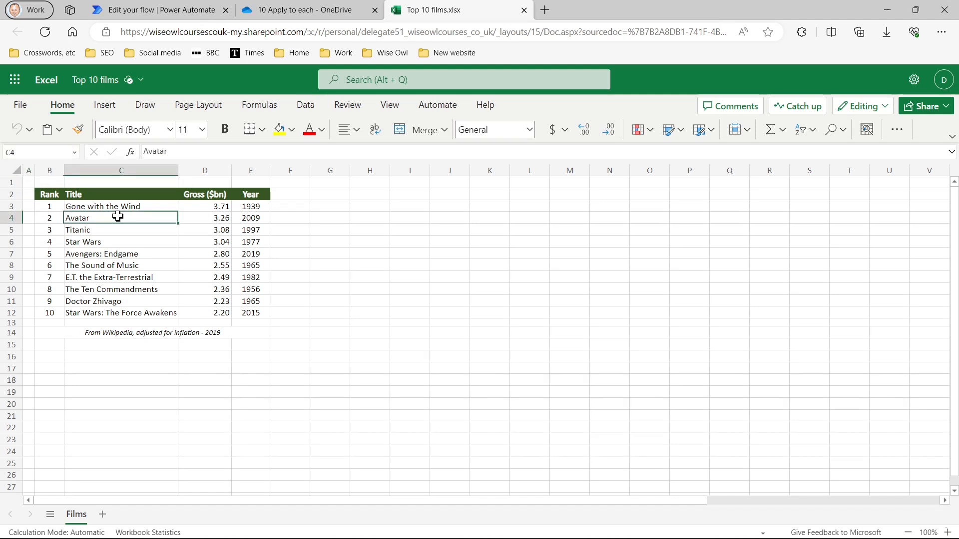
left_click(103, 105)
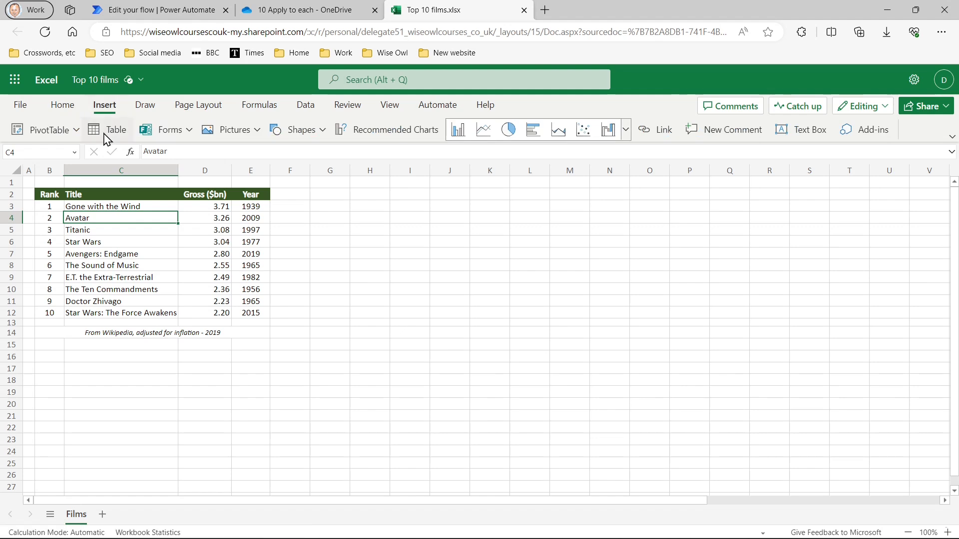
left_click(115, 129)
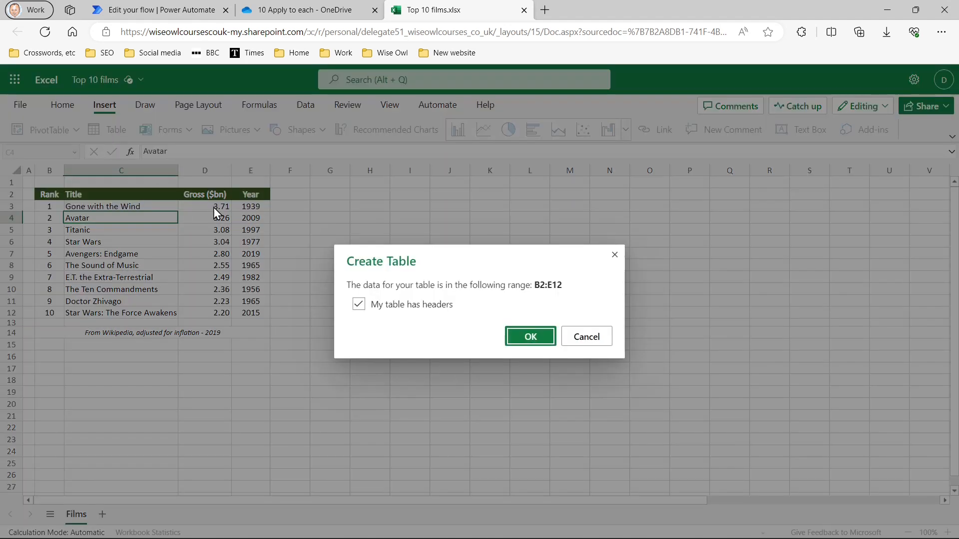
left_click(529, 336)
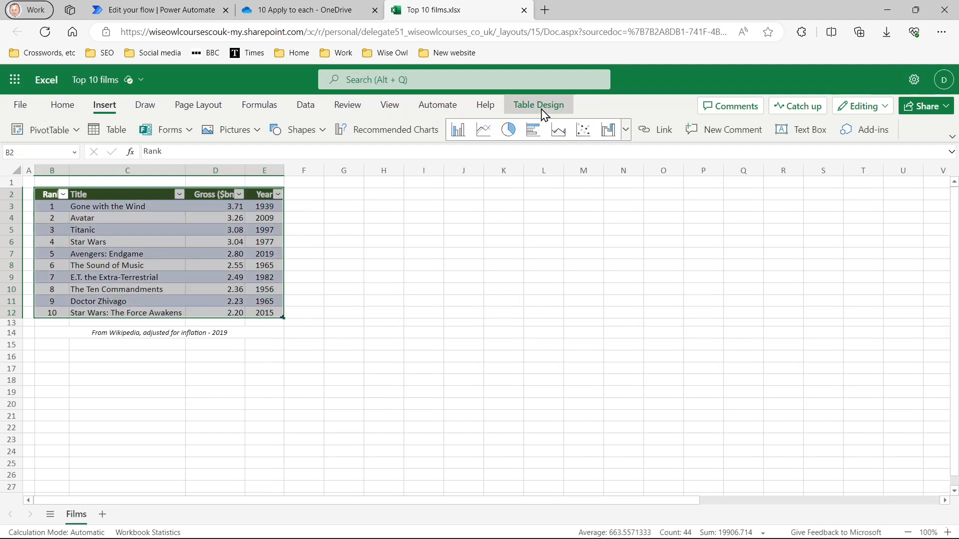
Rename the new table to 'Films' in Table Design.
left_click(537, 104)
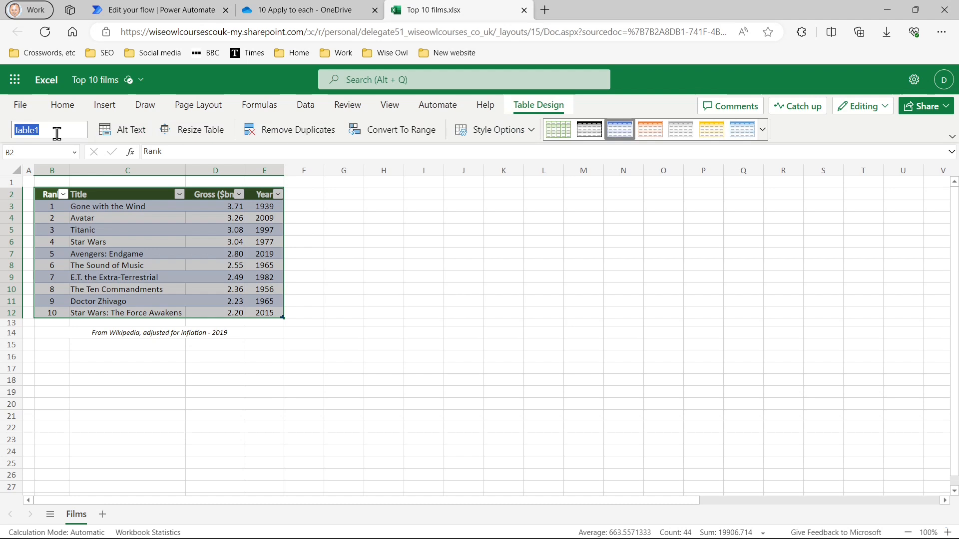
type("Films")
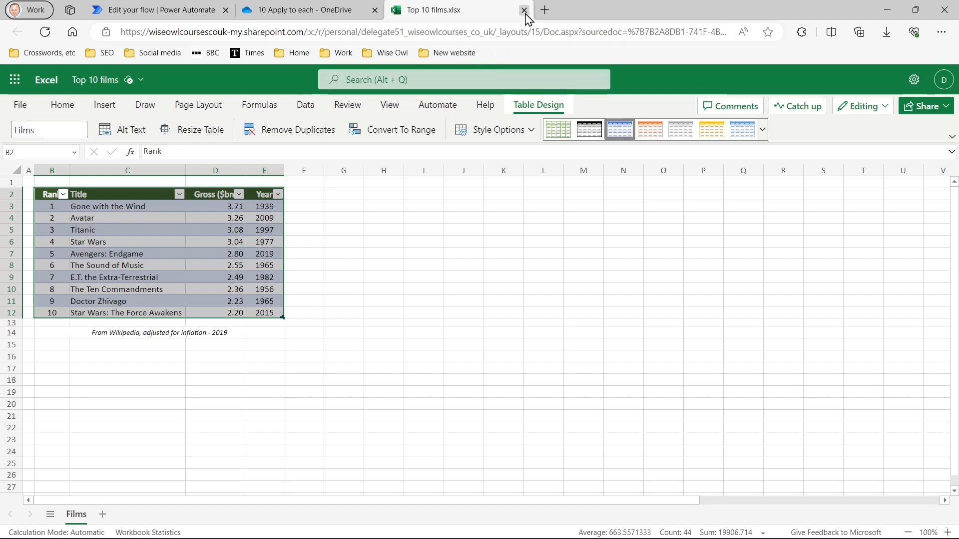
left_click(523, 10)
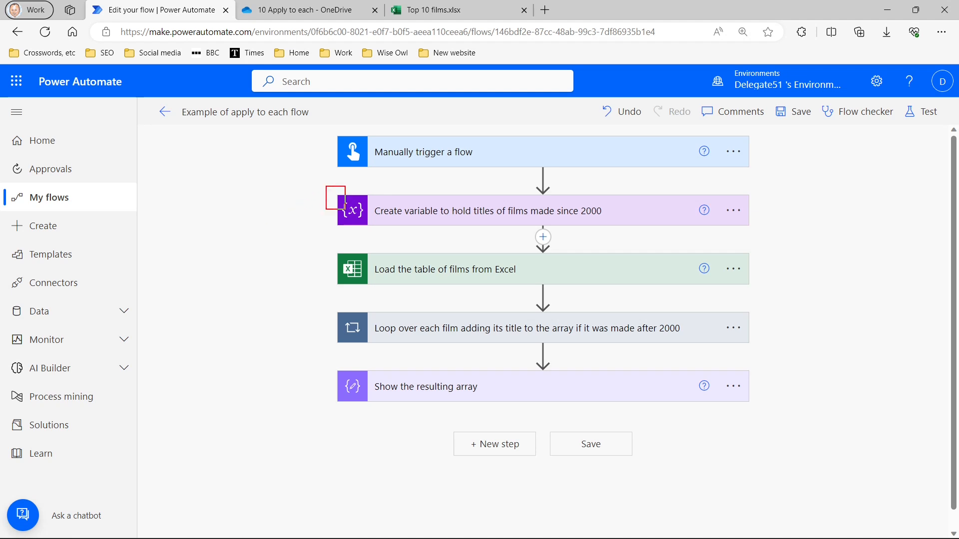
left_click(485, 210)
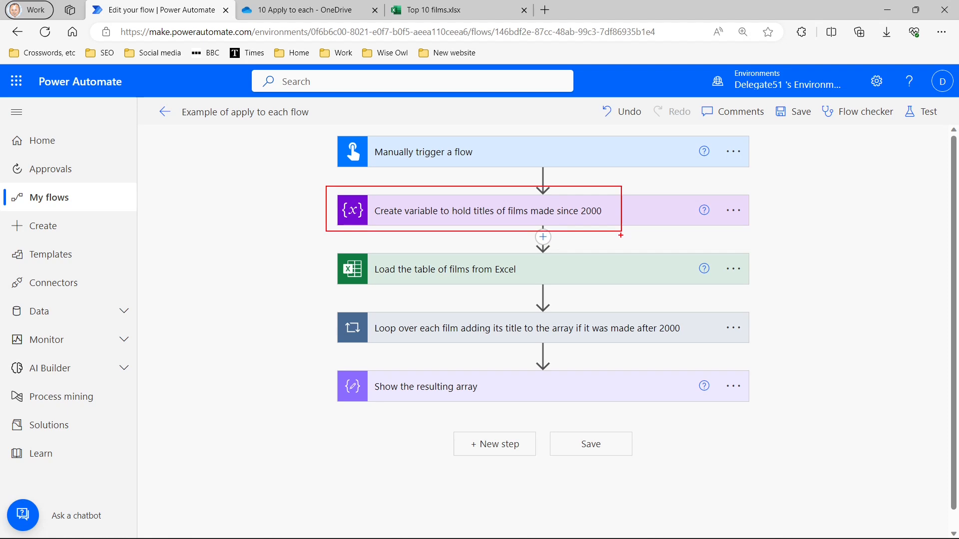
left_click(458, 10)
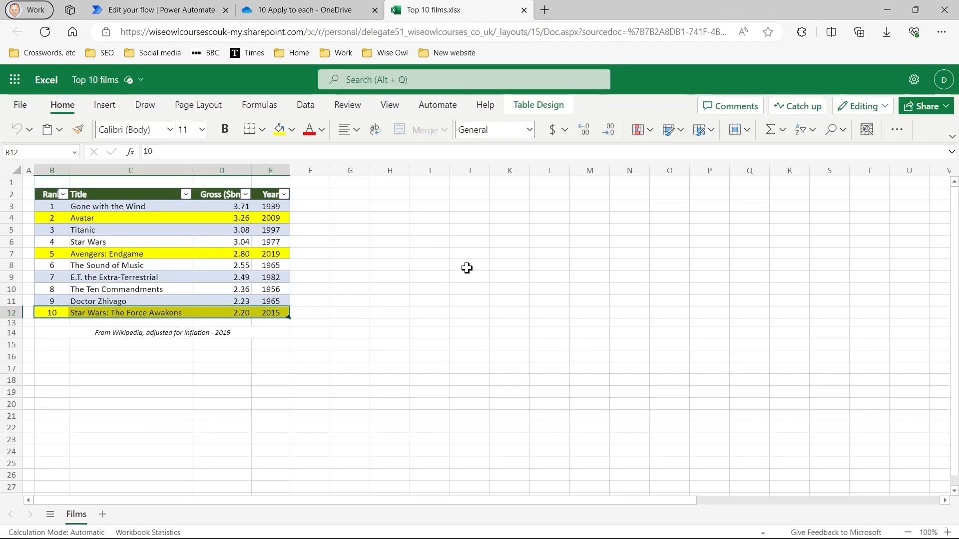
left_click(468, 265)
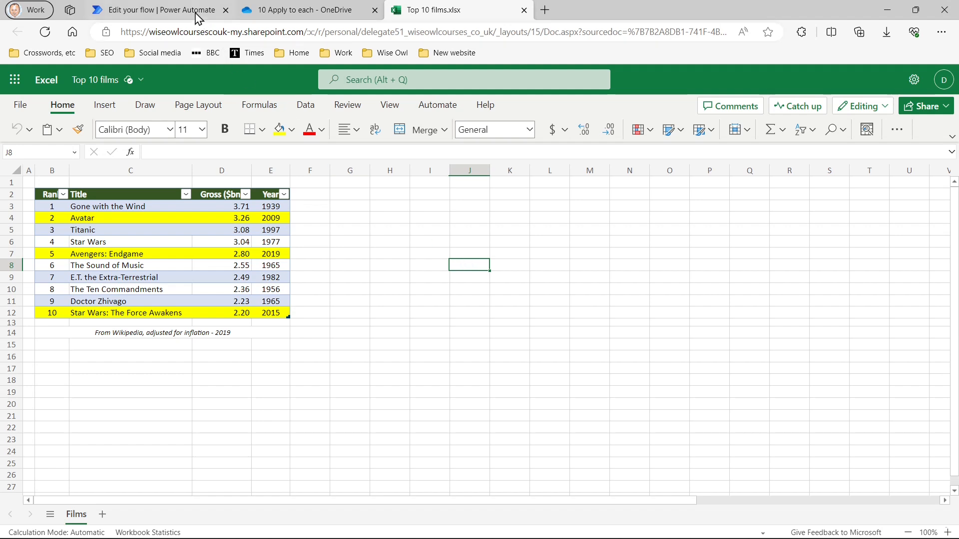
left_click(155, 10)
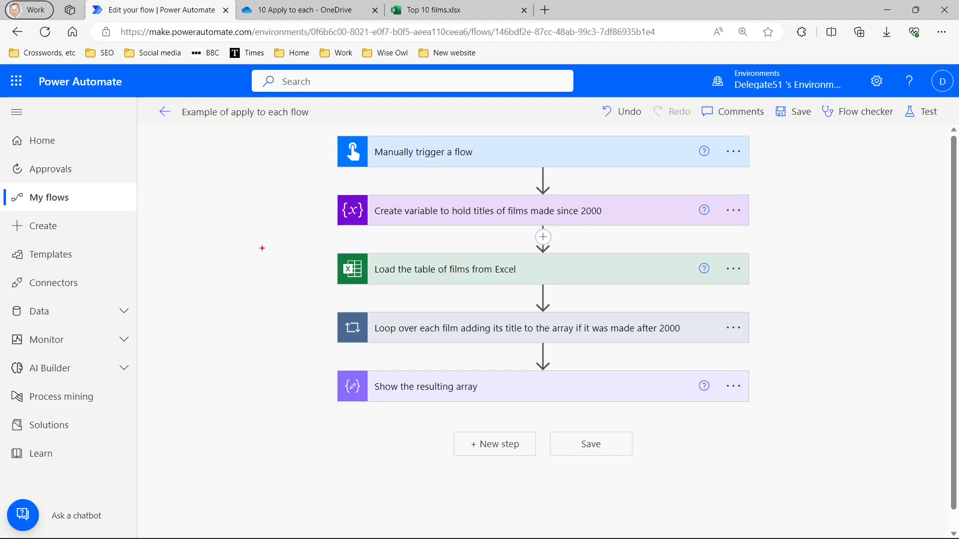
left_click(444, 269)
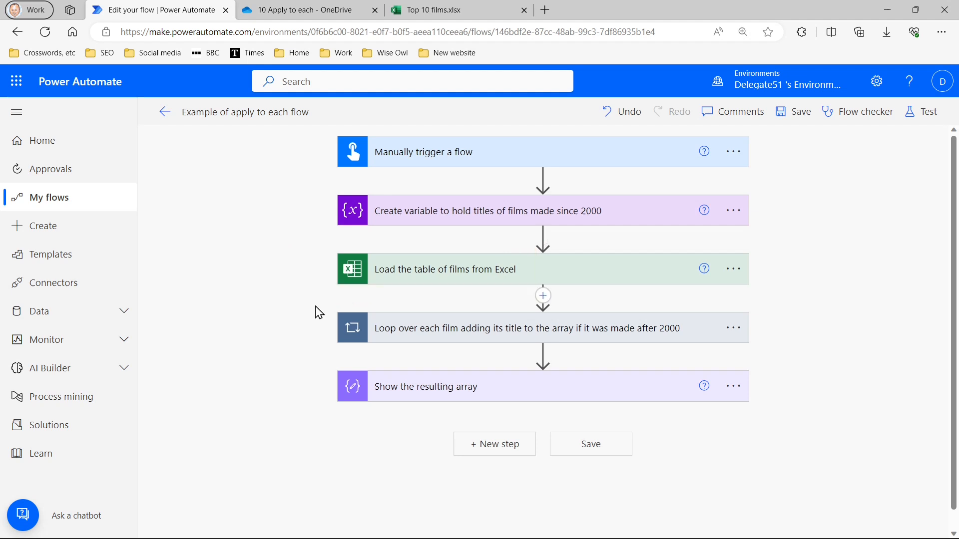
left_click(526, 328)
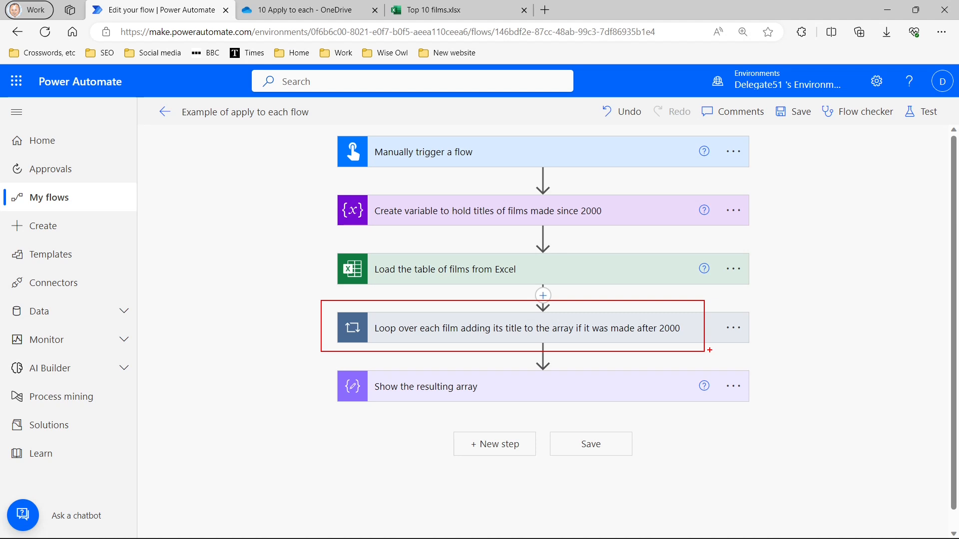
left_click(928, 112)
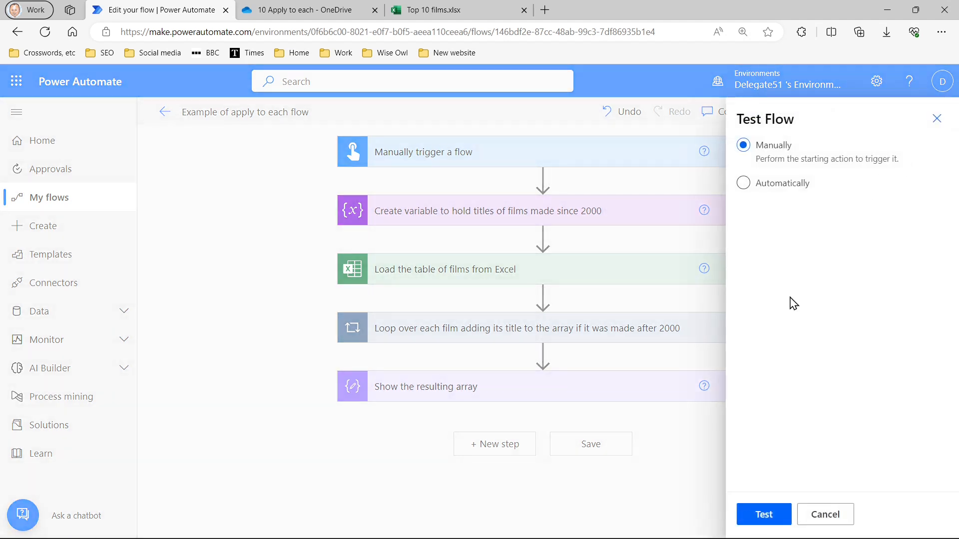
Test the flow manually and view the final array output listing the three recent films.
left_click(763, 514)
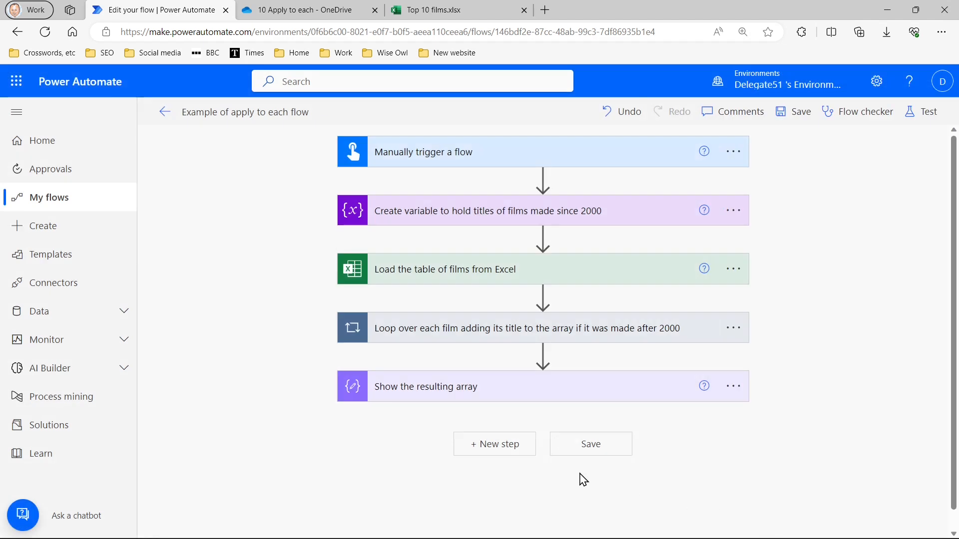
left_click(925, 111)
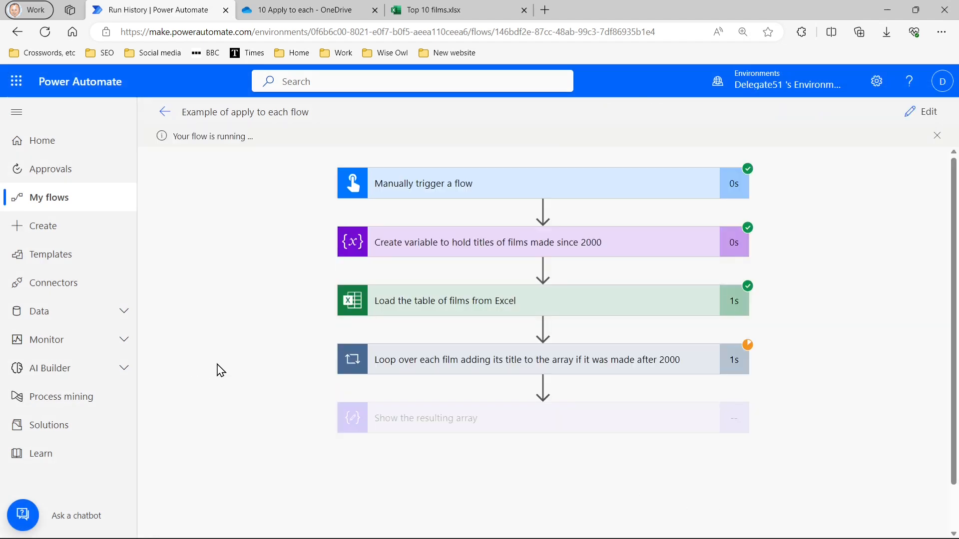
mouse_move(769, 351)
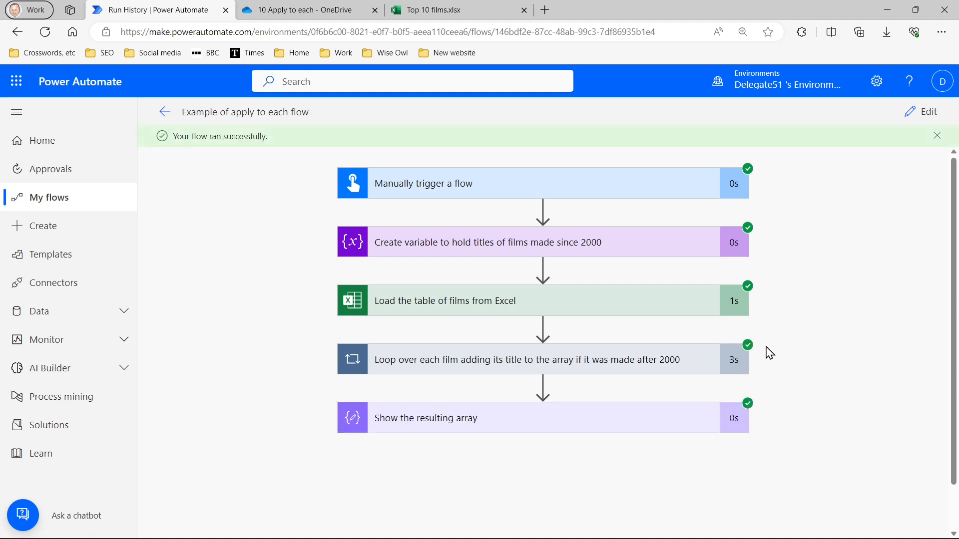
mouse_move(738, 392)
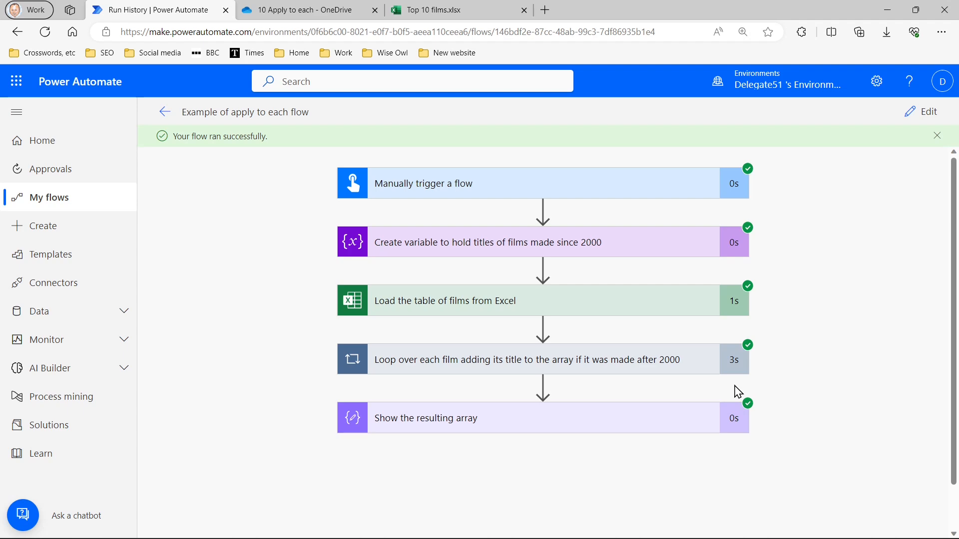
left_click(426, 417)
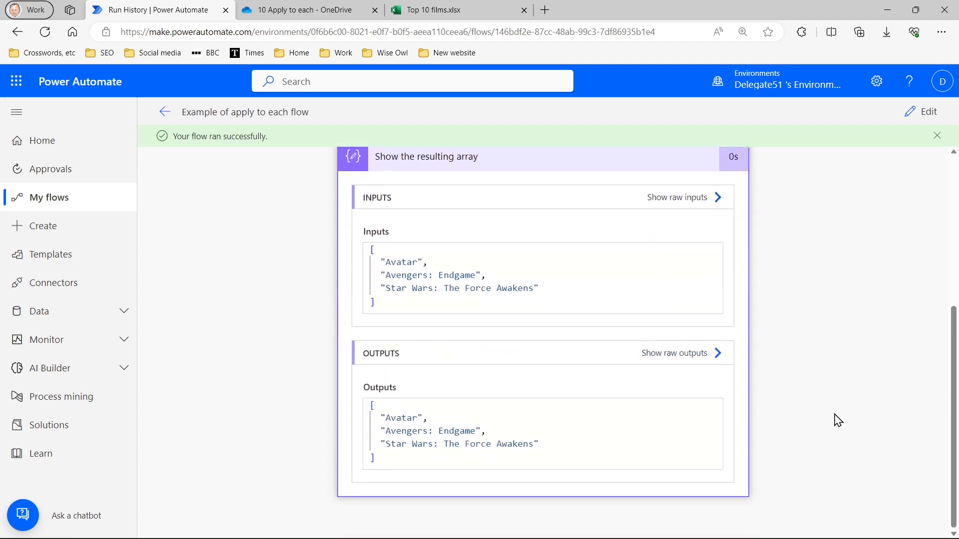
mouse_move(874, 416)
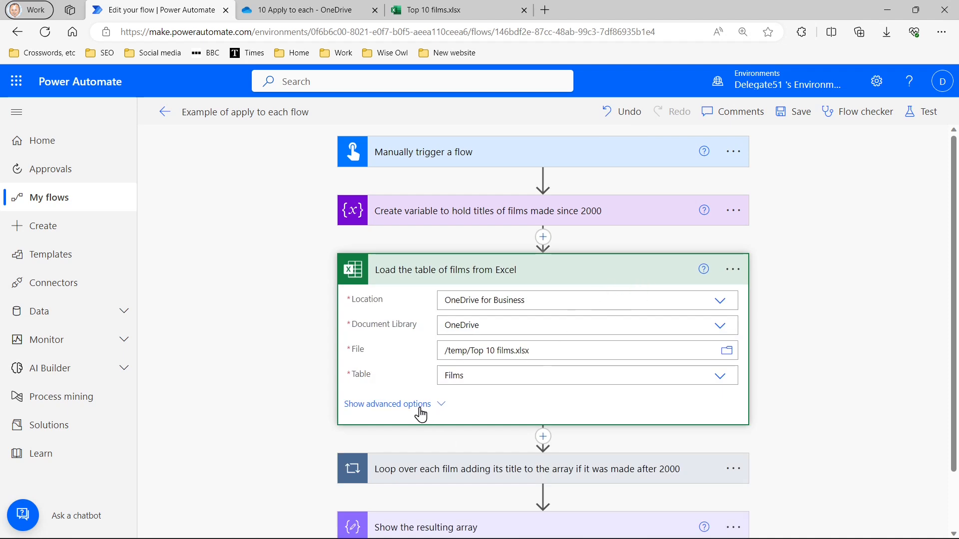
Review the Excel step's extra options, then go back to the My flows list.
left_click(387, 403)
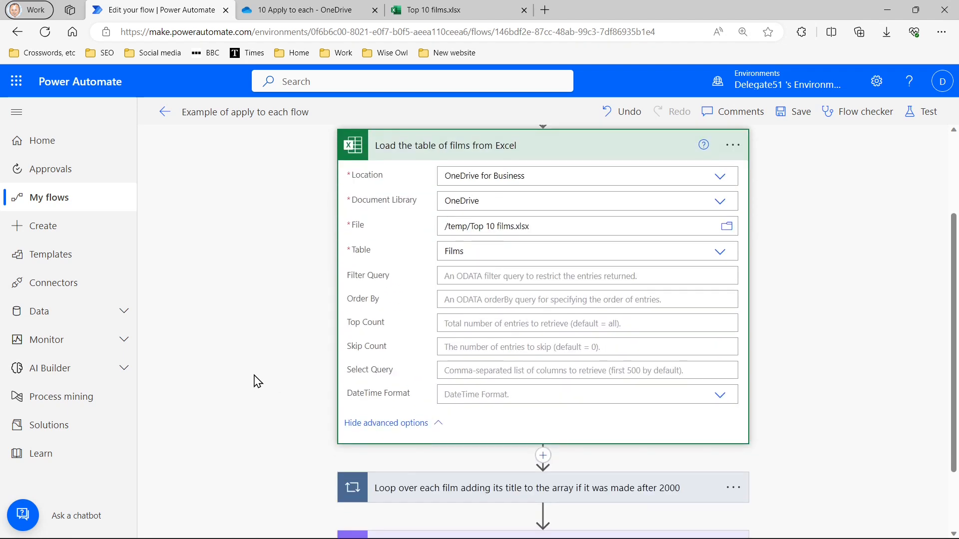
left_click(586, 275)
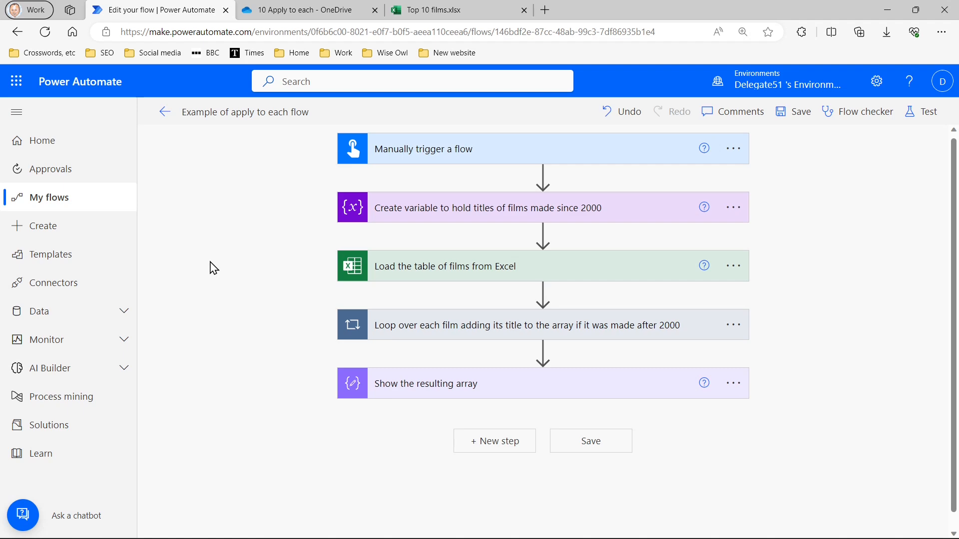
left_click(164, 112)
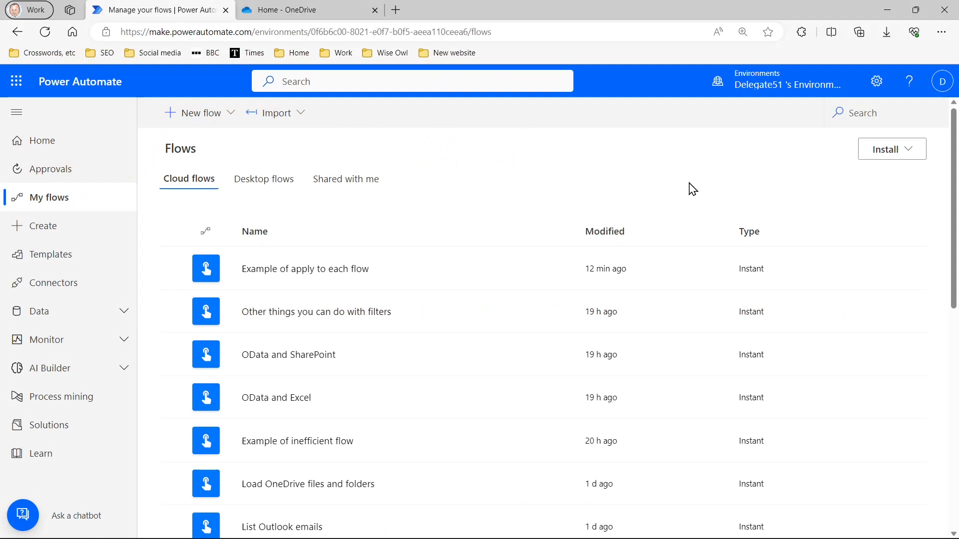
Create an instant cloud flow 'Looping over films showing recent ones only' with a manual trigger.
left_click(43, 226)
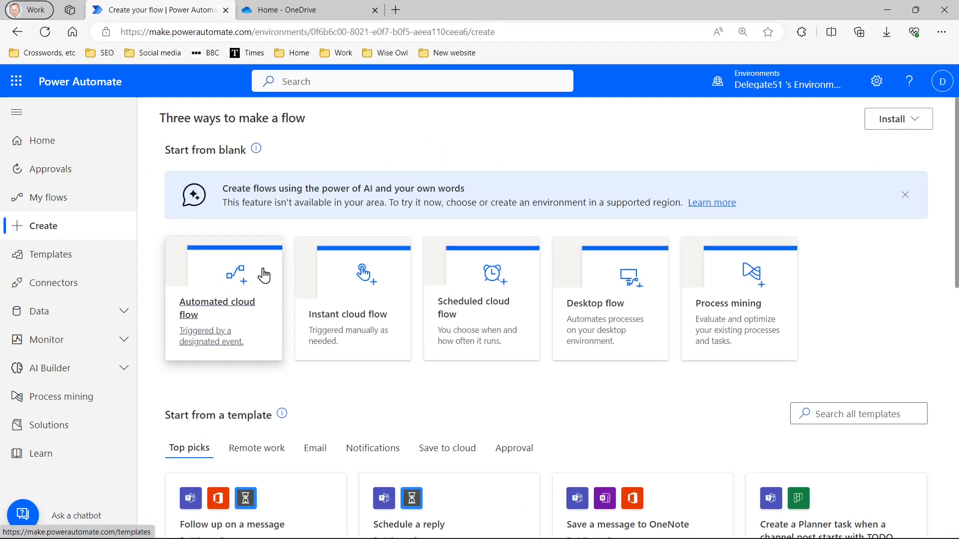
left_click(352, 299)
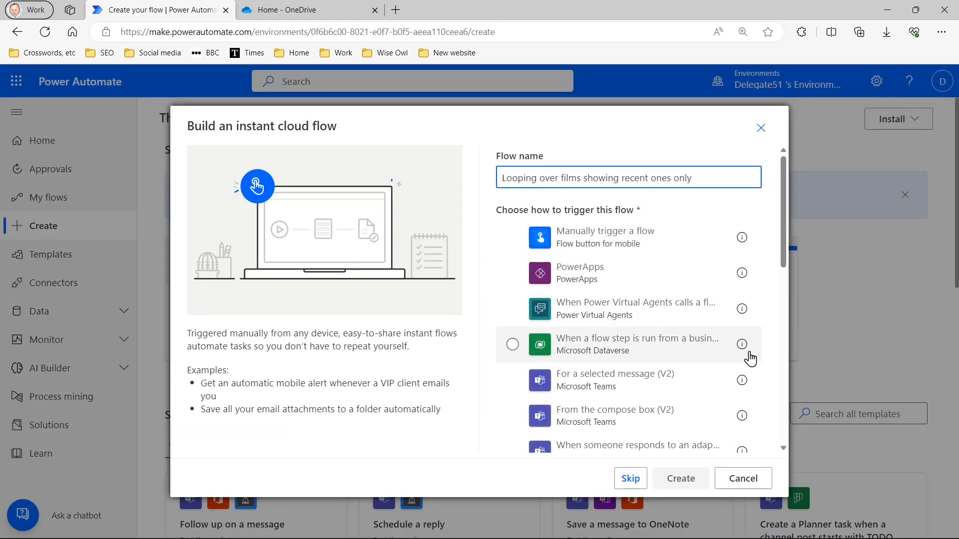
left_click(605, 238)
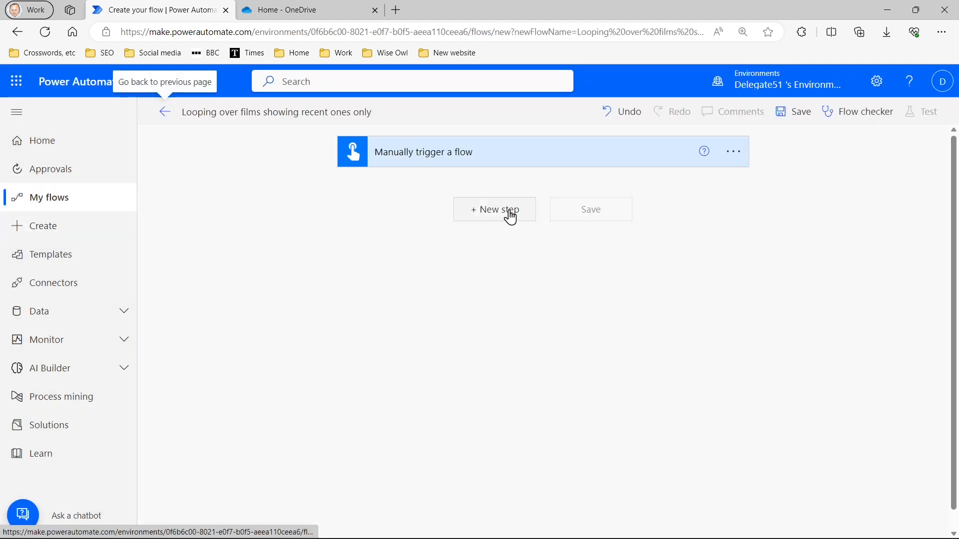
Add an Excel Online (Business) 'List rows present in a table' step after the trigger.
left_click(494, 209)
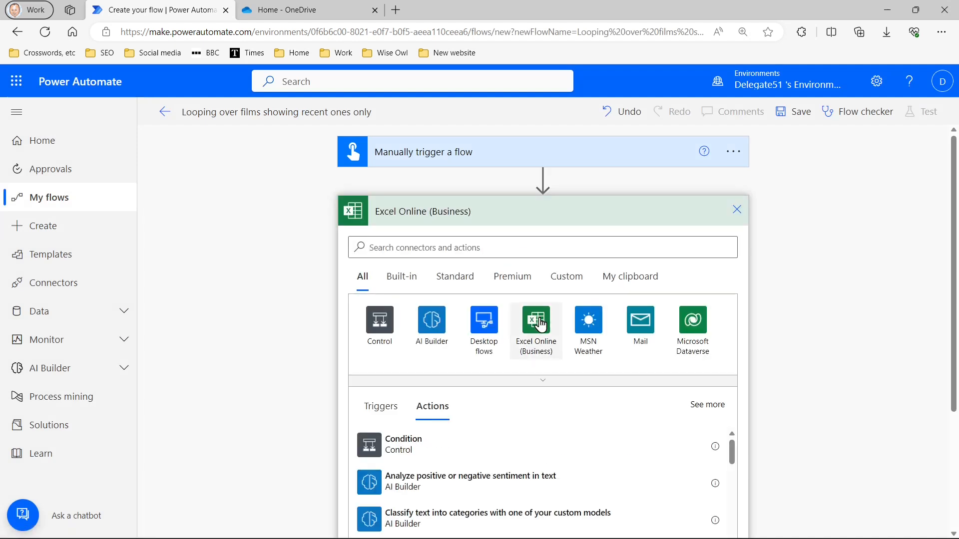
left_click(535, 322)
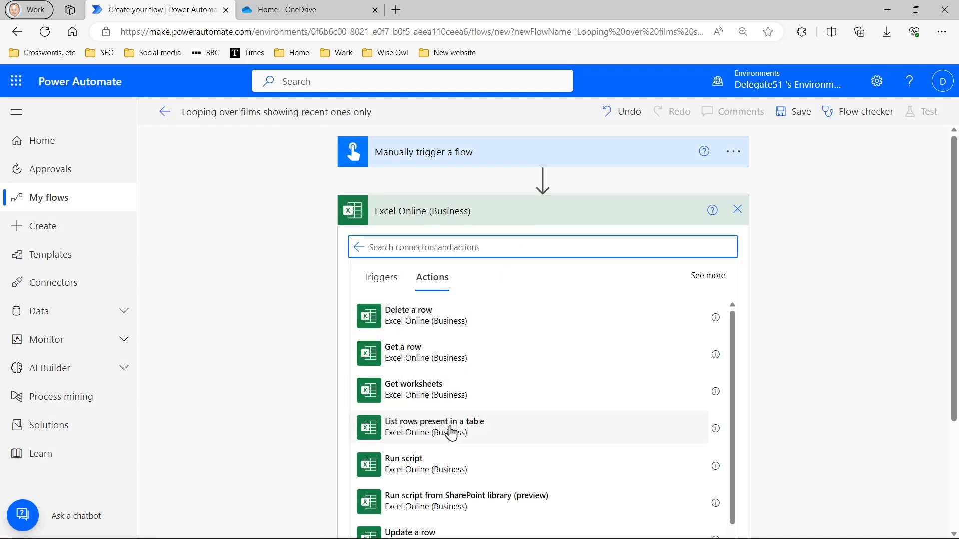
left_click(434, 426)
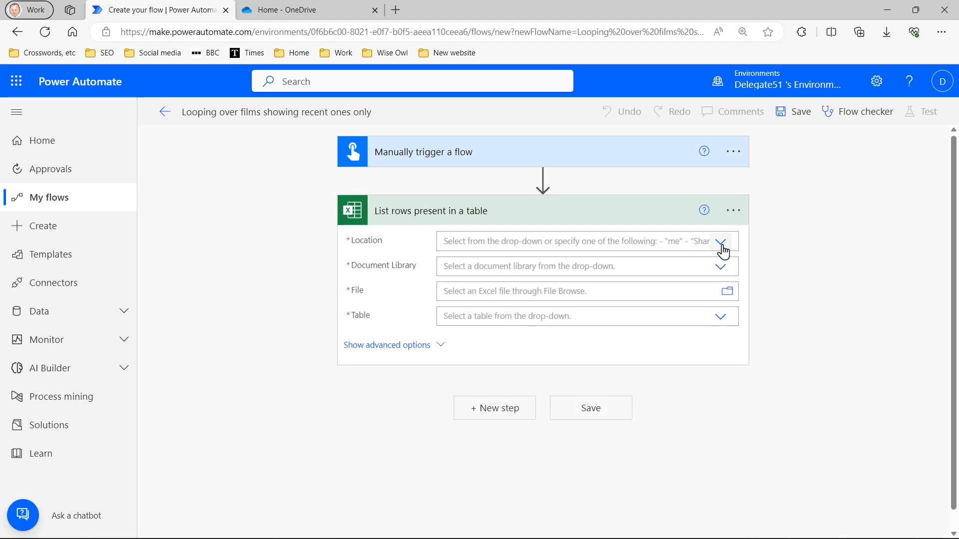
Set location OneDrive for Business, library OneDrive, file Top 10 films.xlsx, table Films.
left_click(721, 240)
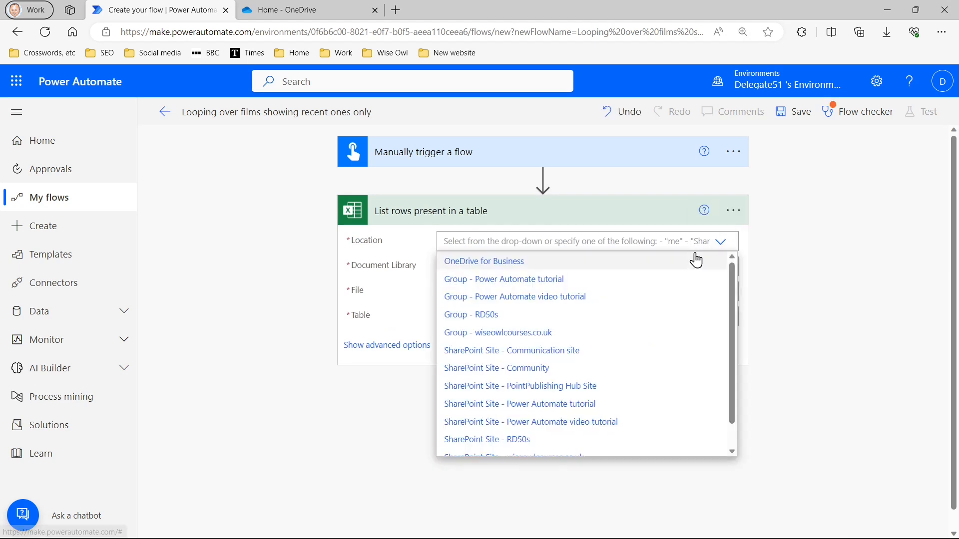
left_click(483, 261)
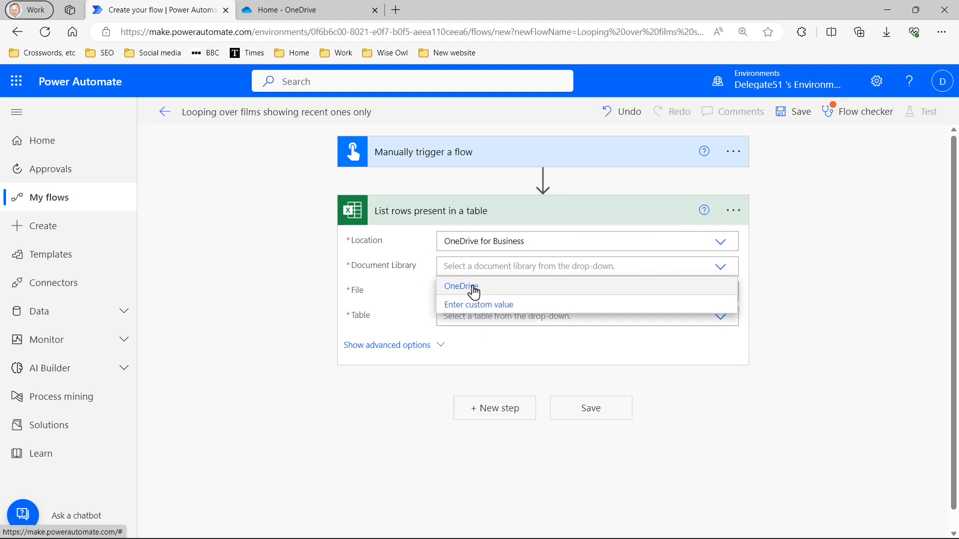
left_click(459, 286)
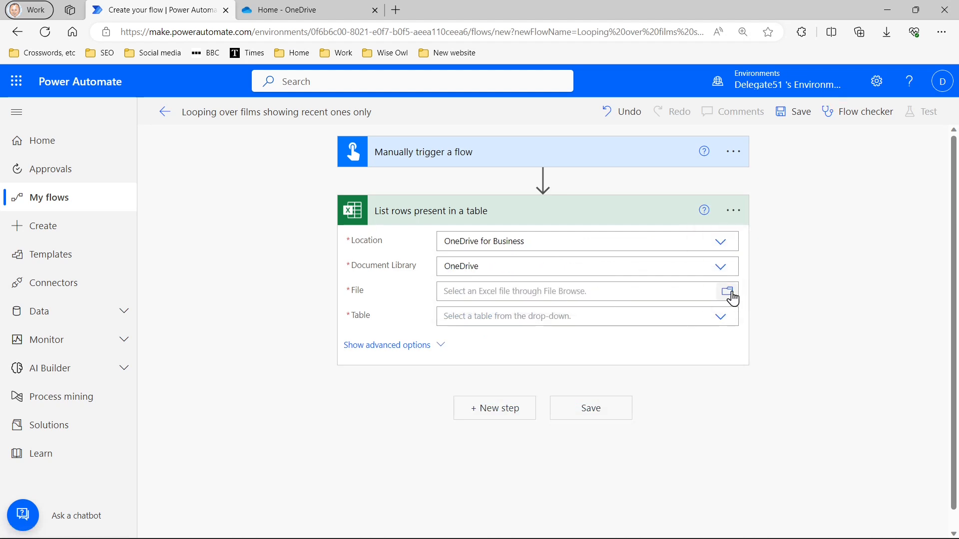
left_click(727, 291)
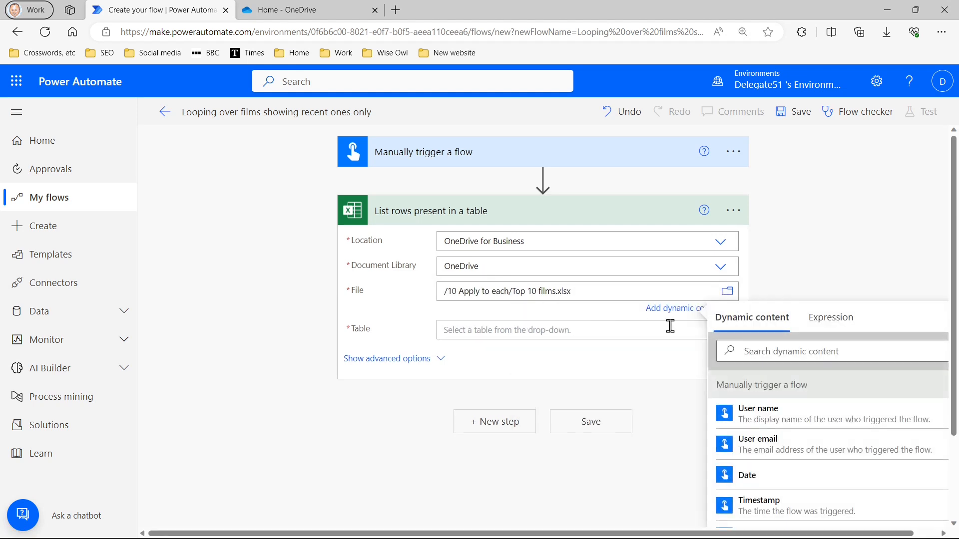
left_click(586, 329)
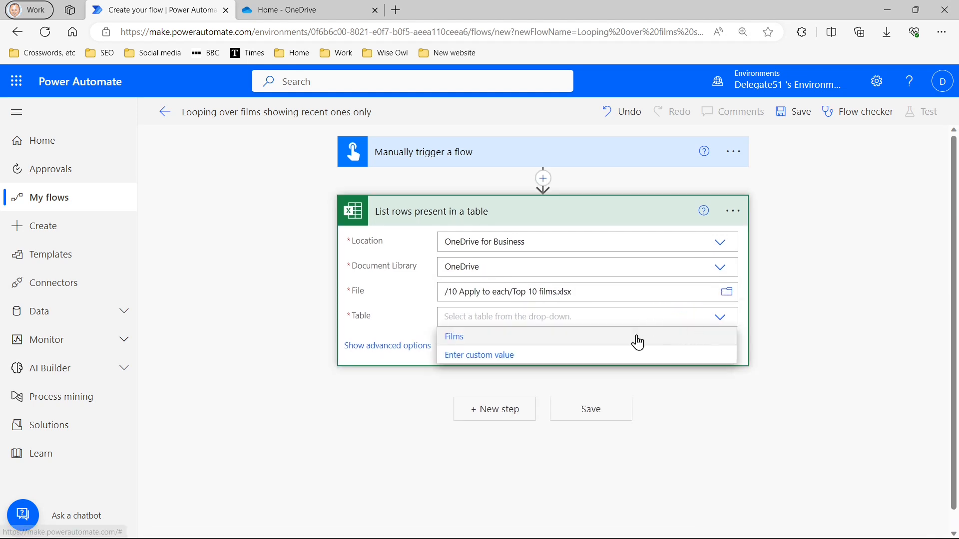
left_click(454, 336)
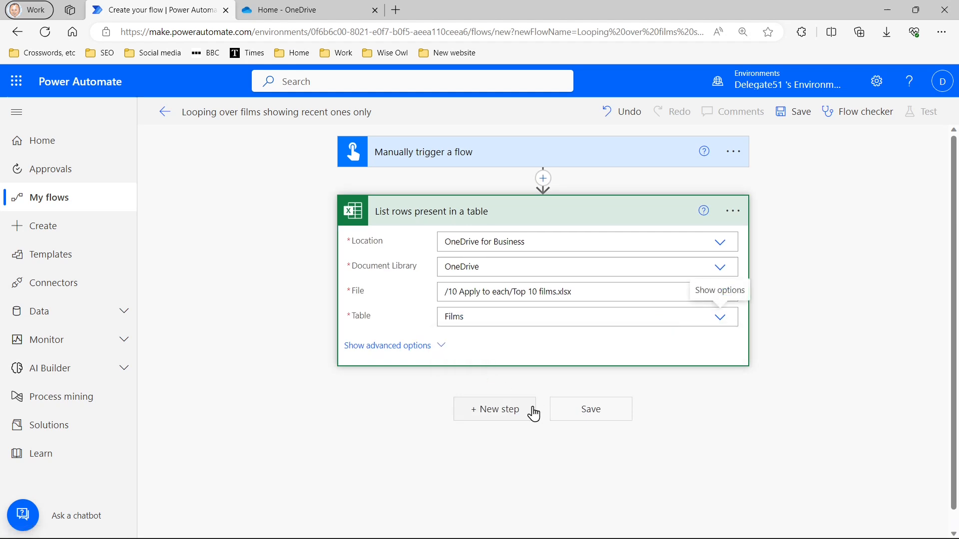
mouse_move(499, 416)
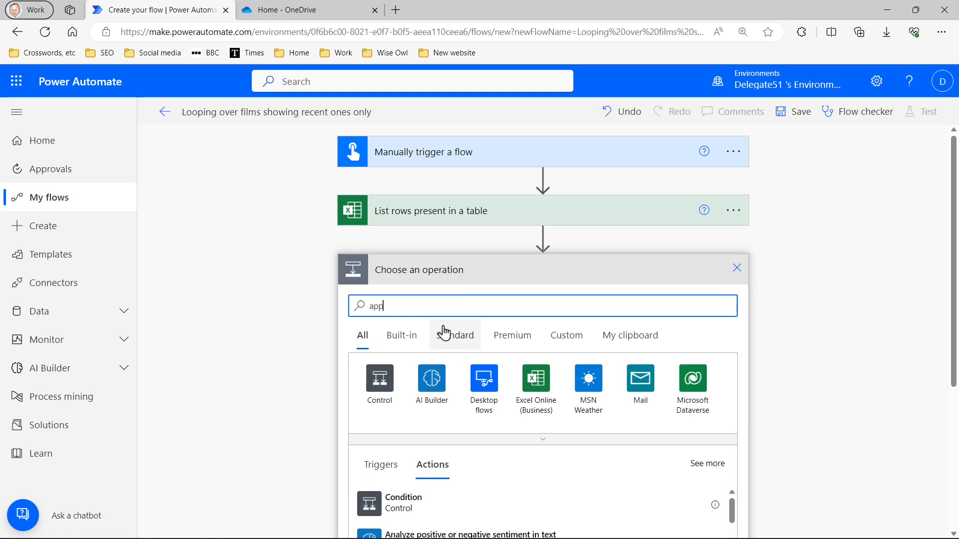
Add an Apply to each loop over the Excel step's value list of rows.
type("apply to each")
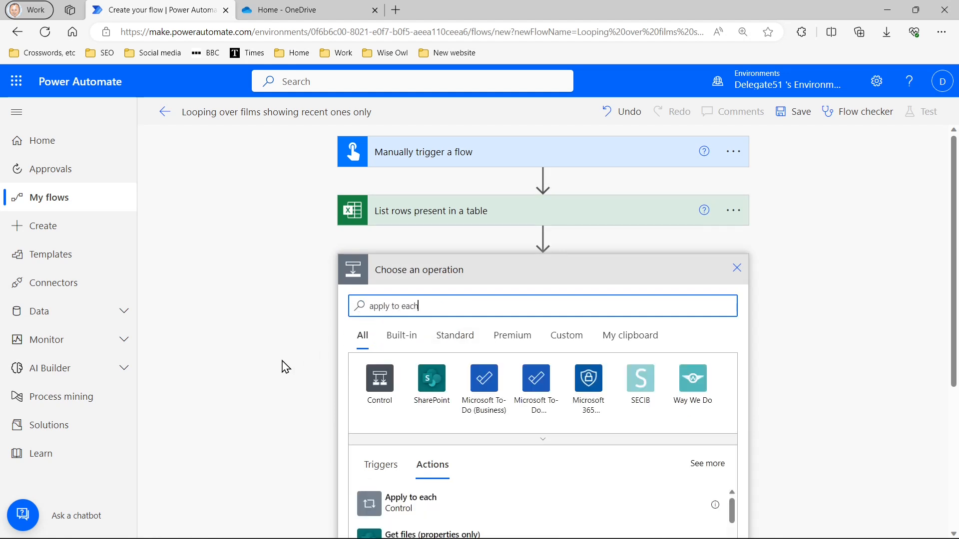
left_click(411, 502)
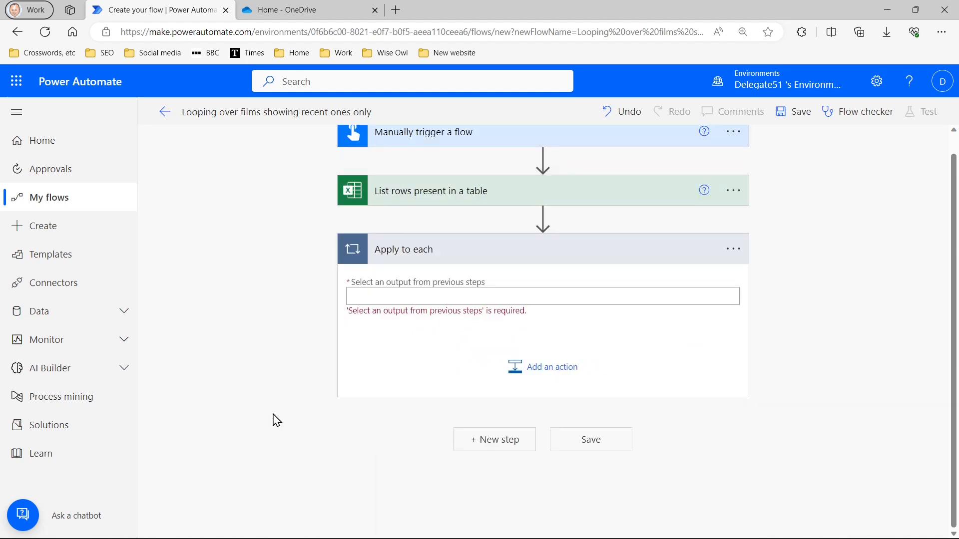
left_click(542, 296)
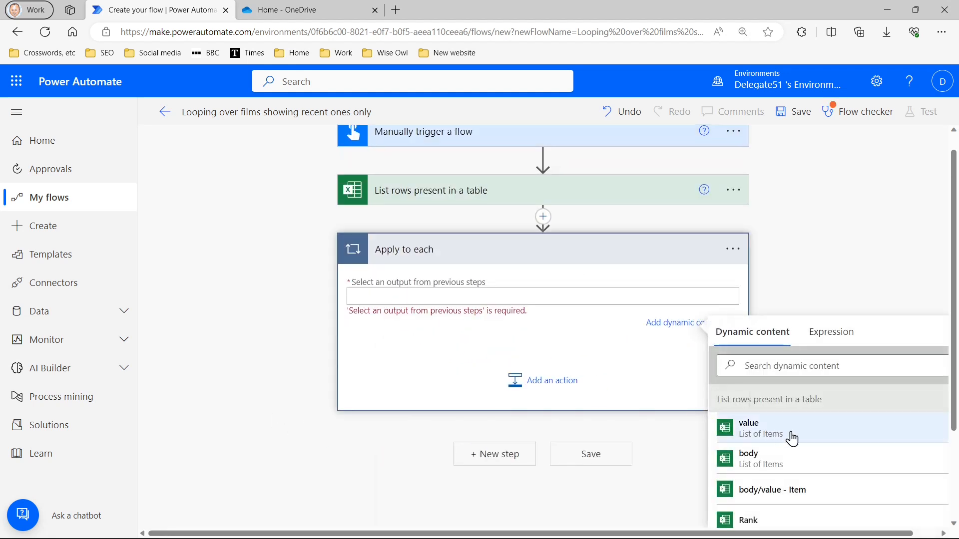
mouse_move(792, 437)
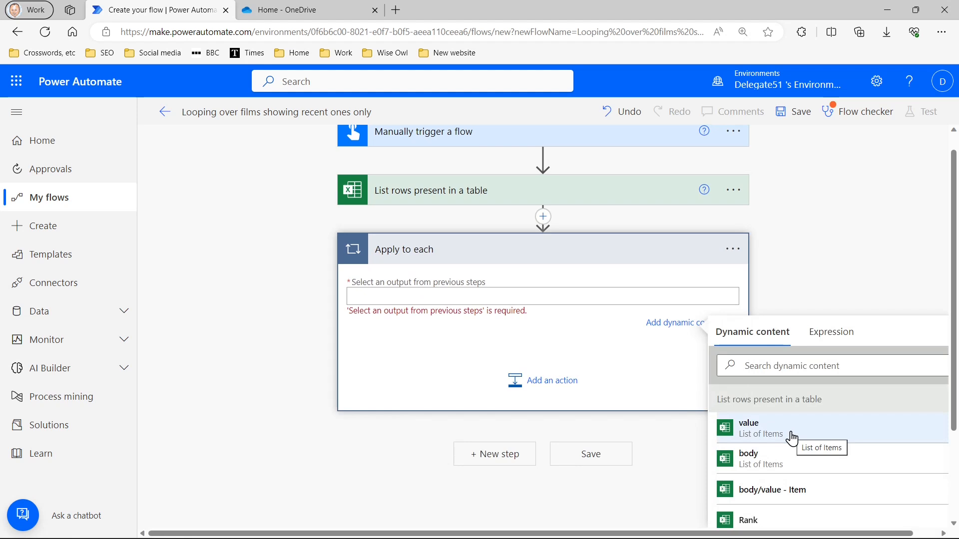
left_click(748, 427)
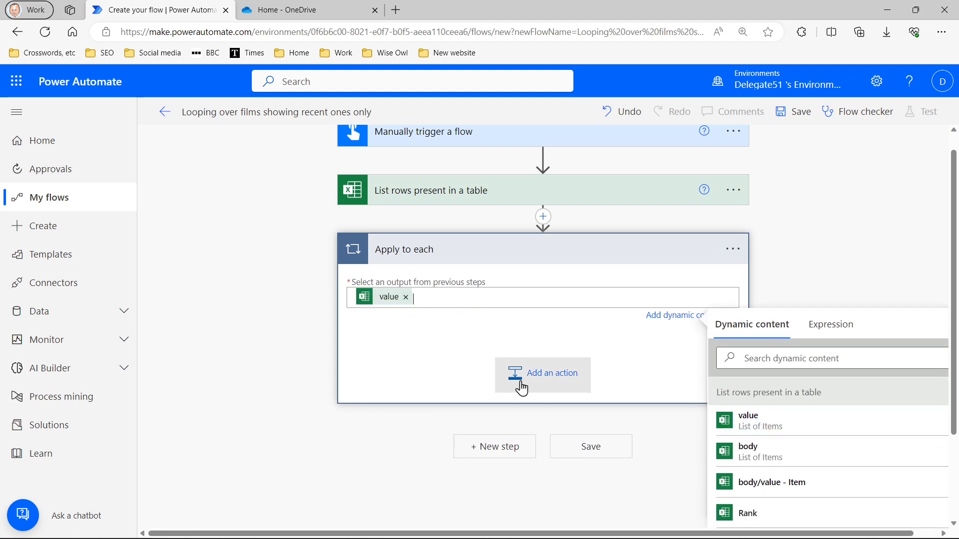
Add an empty Data Operation Compose action inside the loop.
left_click(542, 374)
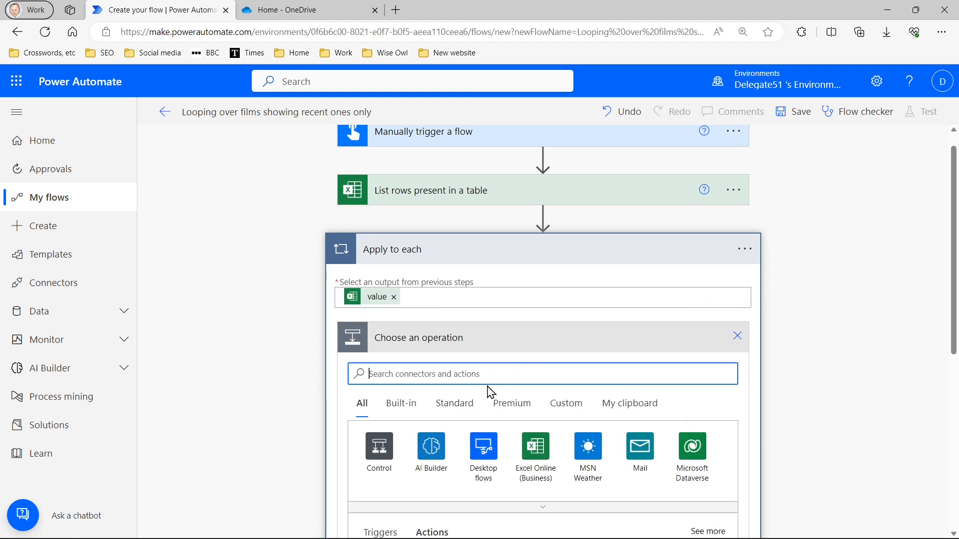
type("compose")
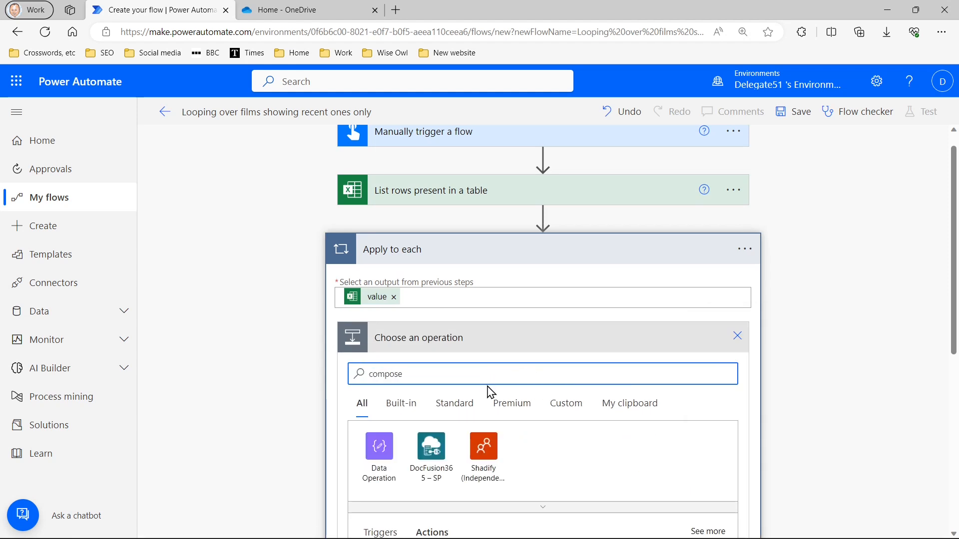
left_click(378, 445)
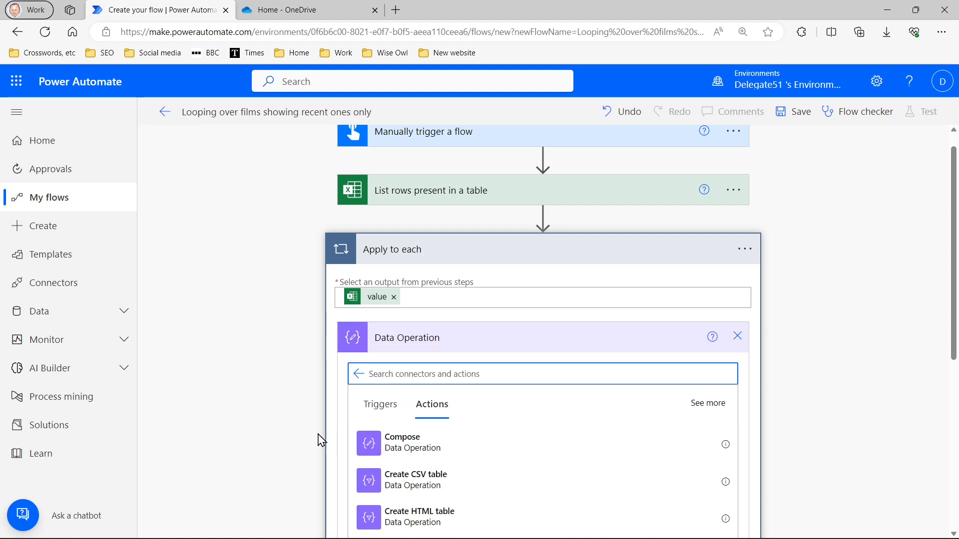
left_click(402, 444)
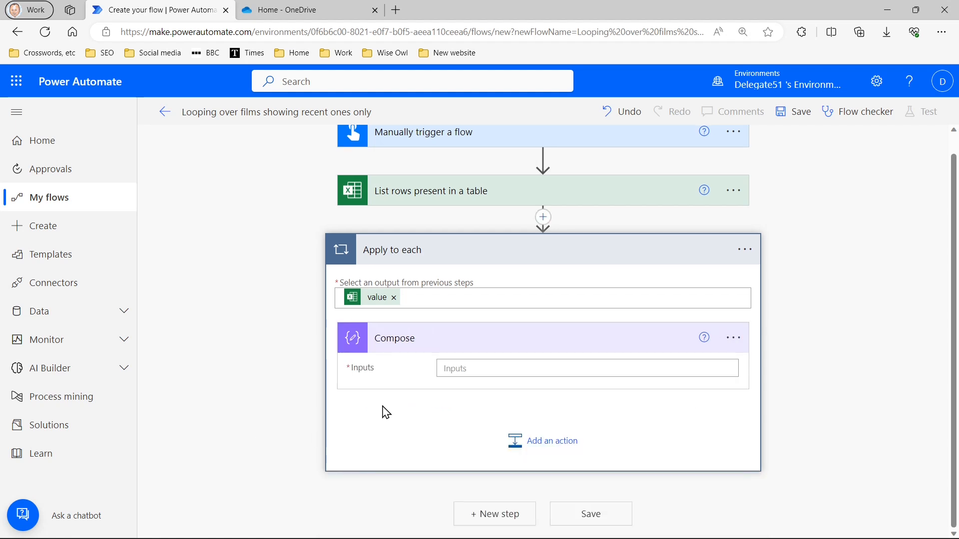
Feed the body/value - Item dynamic content into Compose, save, and start a test.
left_click(586, 368)
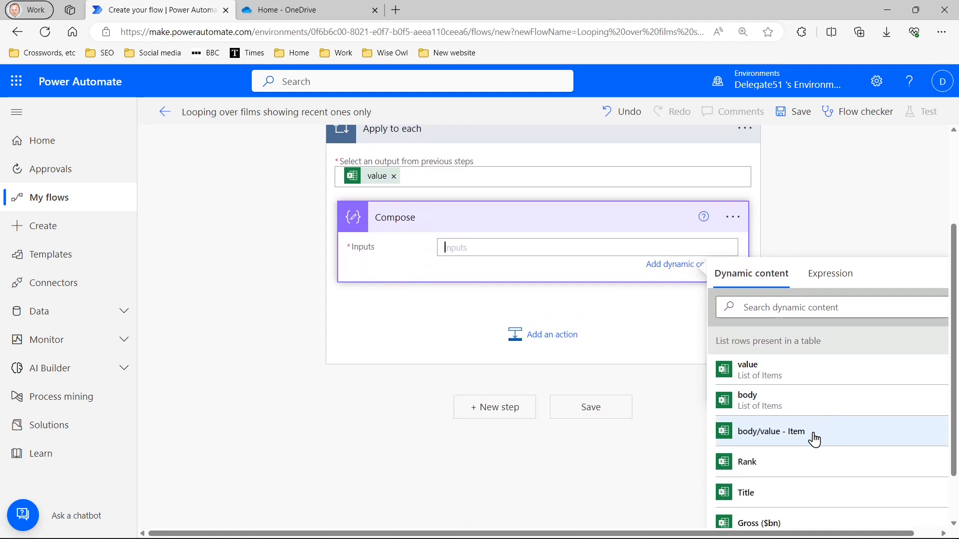
mouse_move(766, 441)
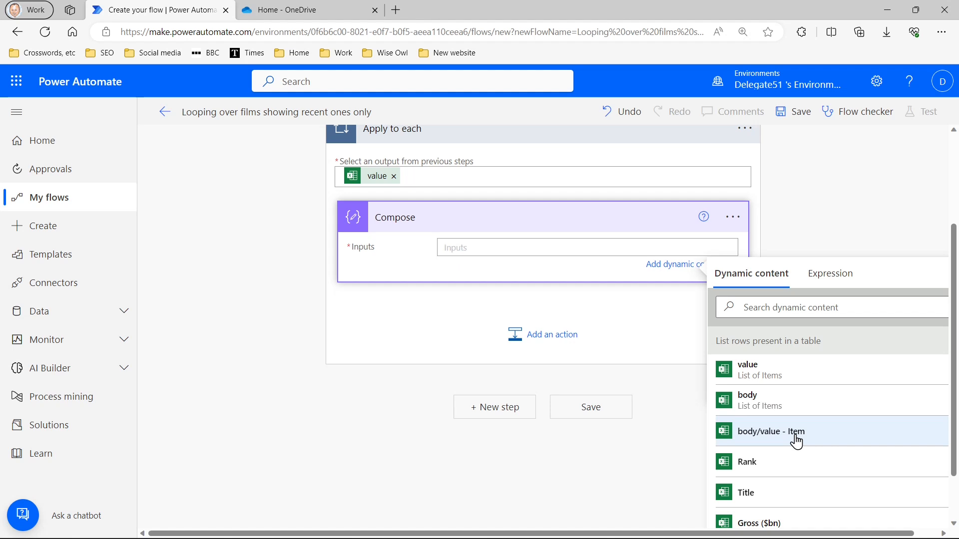
left_click(770, 431)
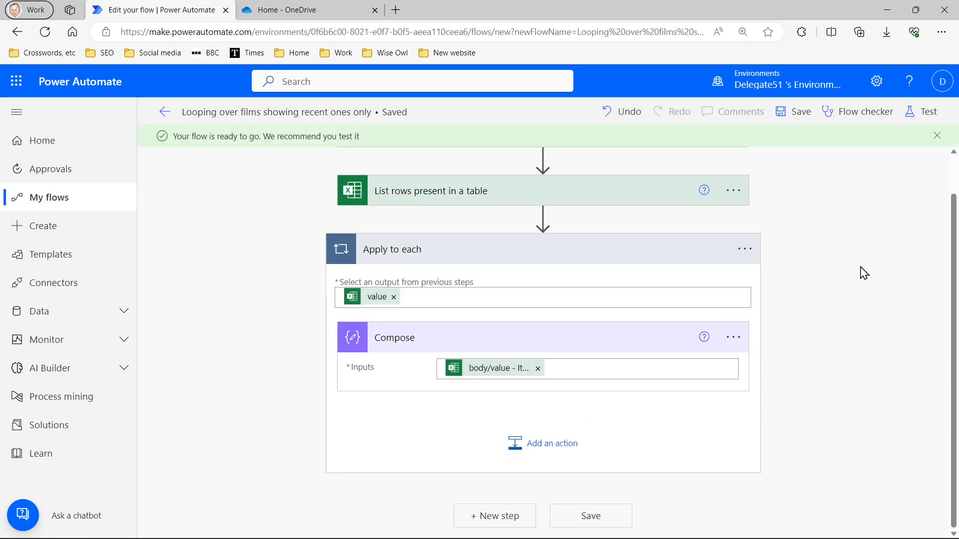
left_click(928, 112)
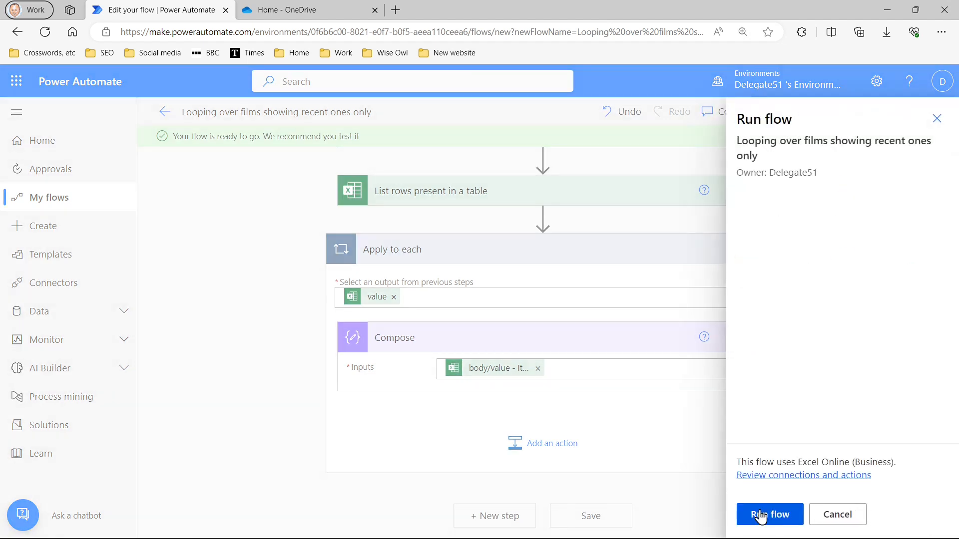
Run the flow and step through the loop's Compose iterations showing each film row.
left_click(769, 515)
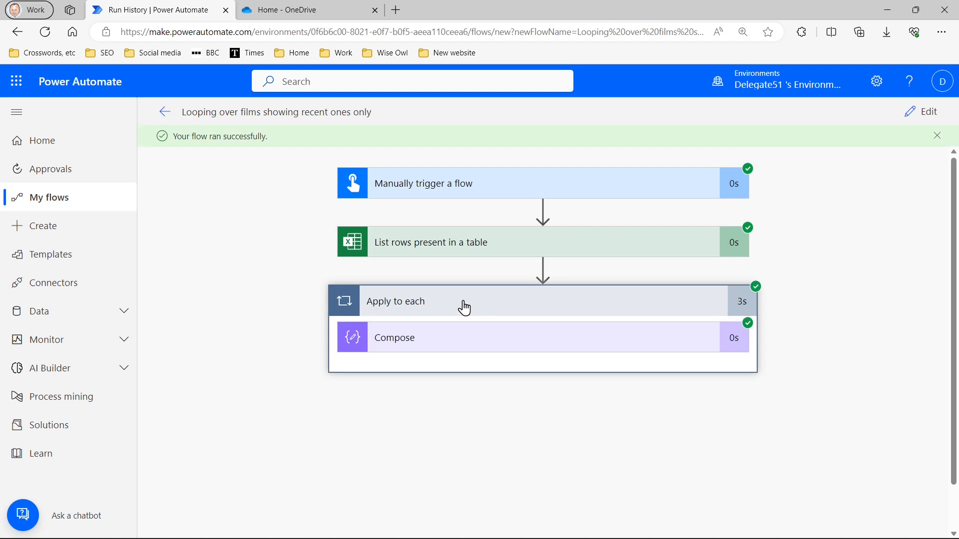
left_click(394, 337)
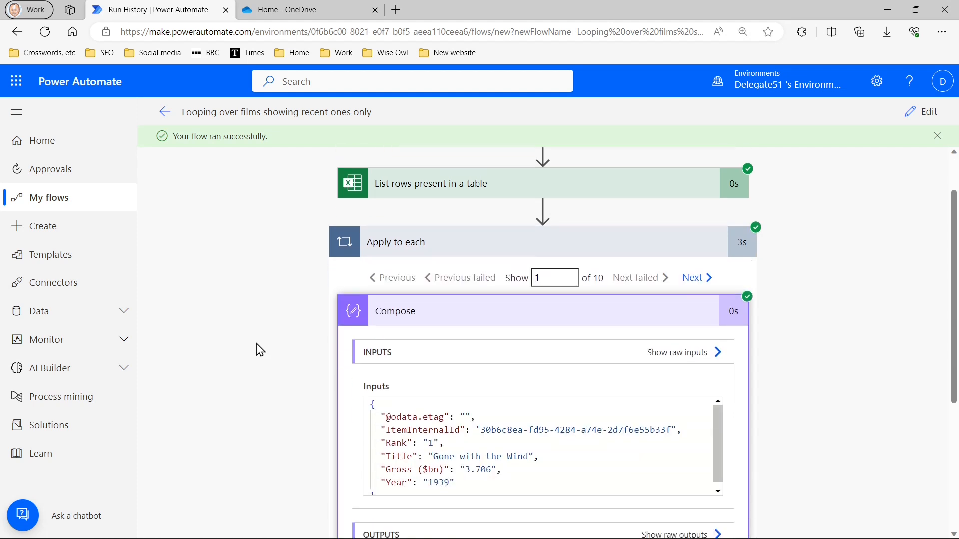
scroll("down", 3)
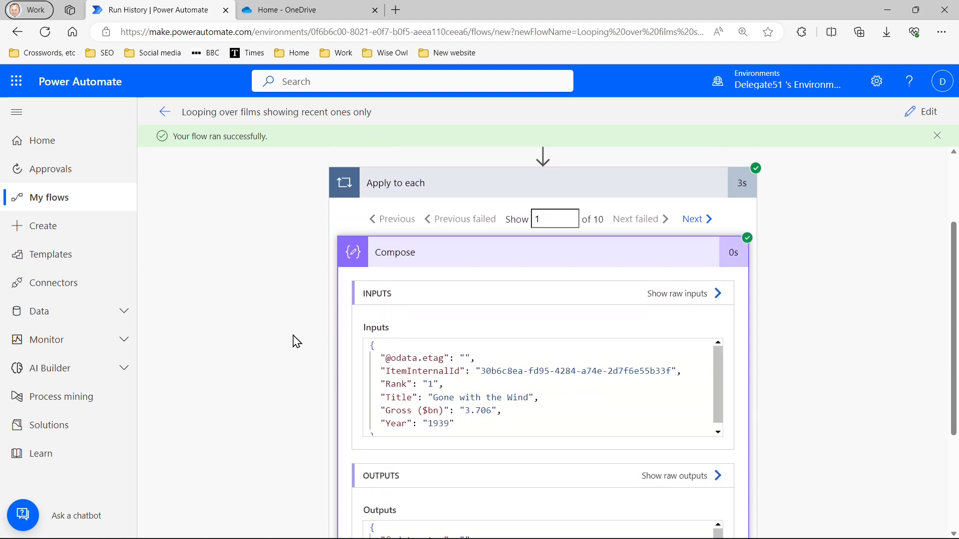
mouse_move(559, 253)
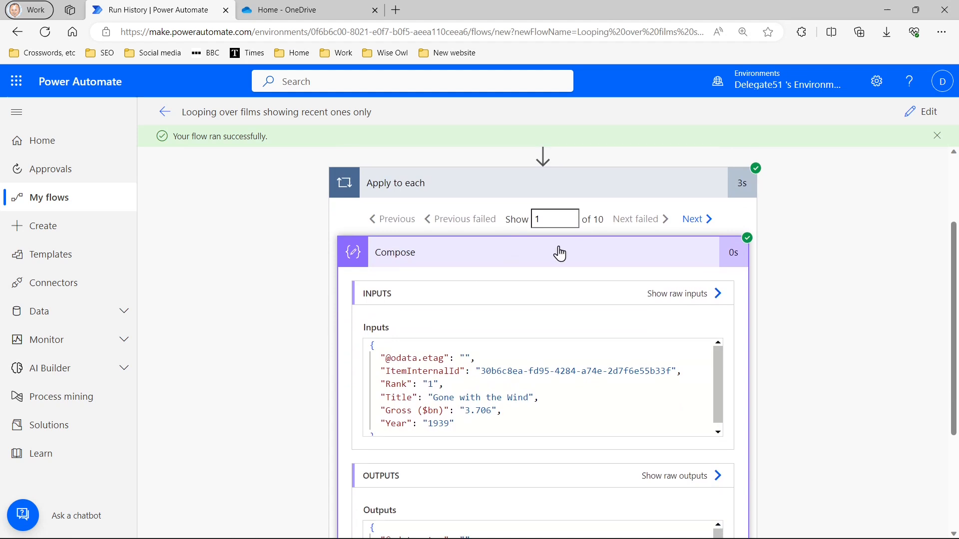
scroll("down", 3)
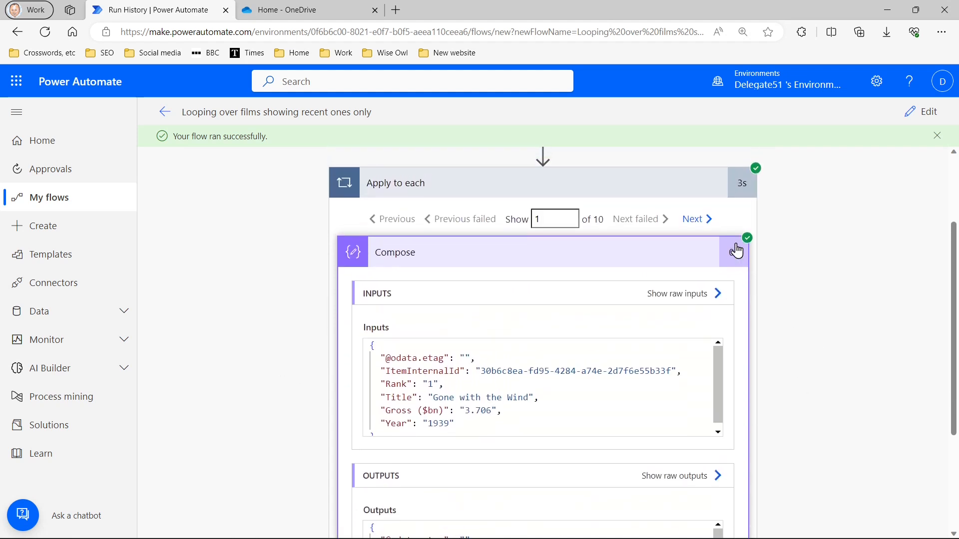
left_click(695, 219)
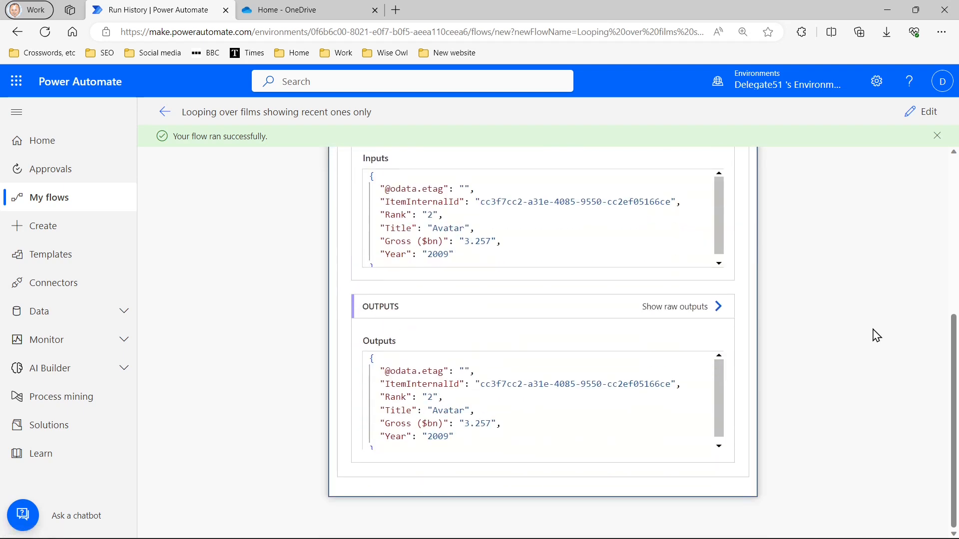
scroll("up", 3)
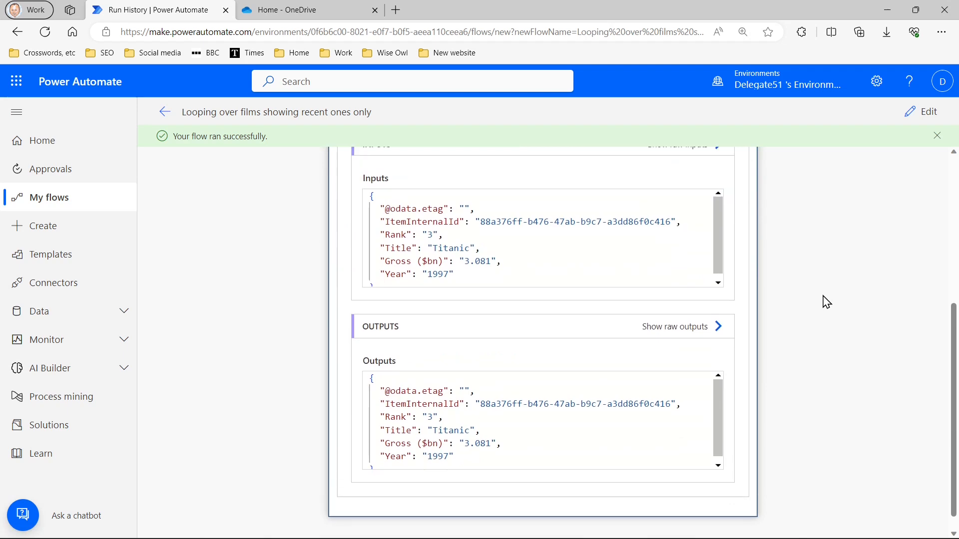
scroll("down", 3)
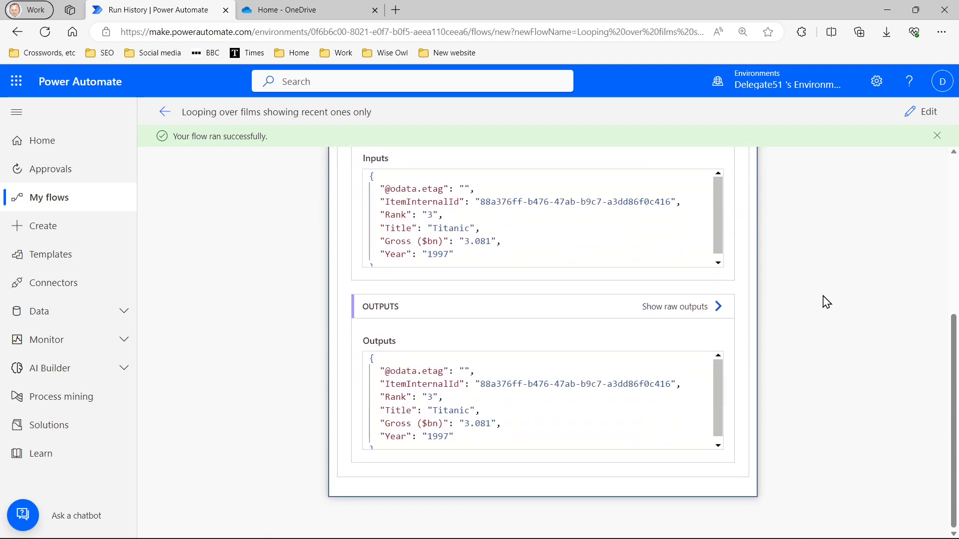
mouse_move(842, 343)
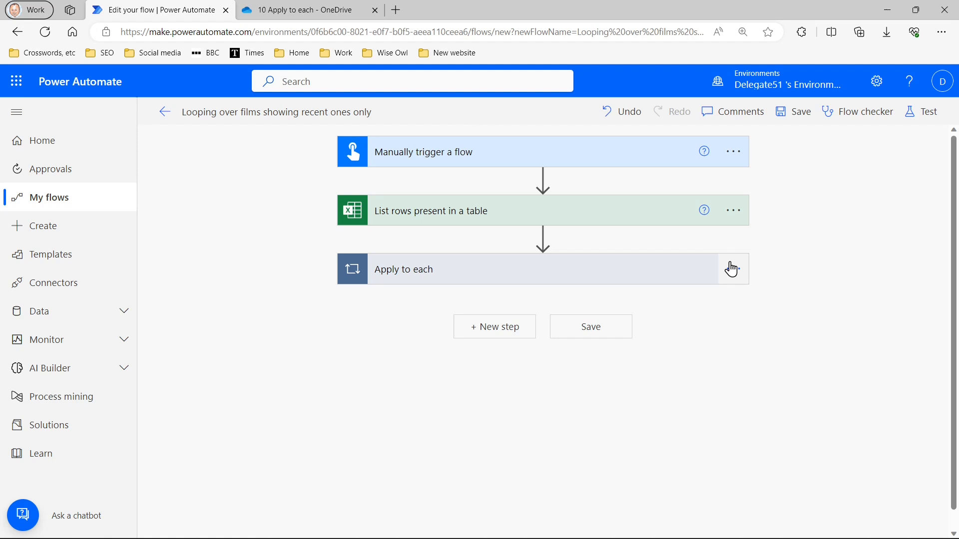
Delete the Apply to each loop from the flow and begin adding a new step.
left_click(732, 269)
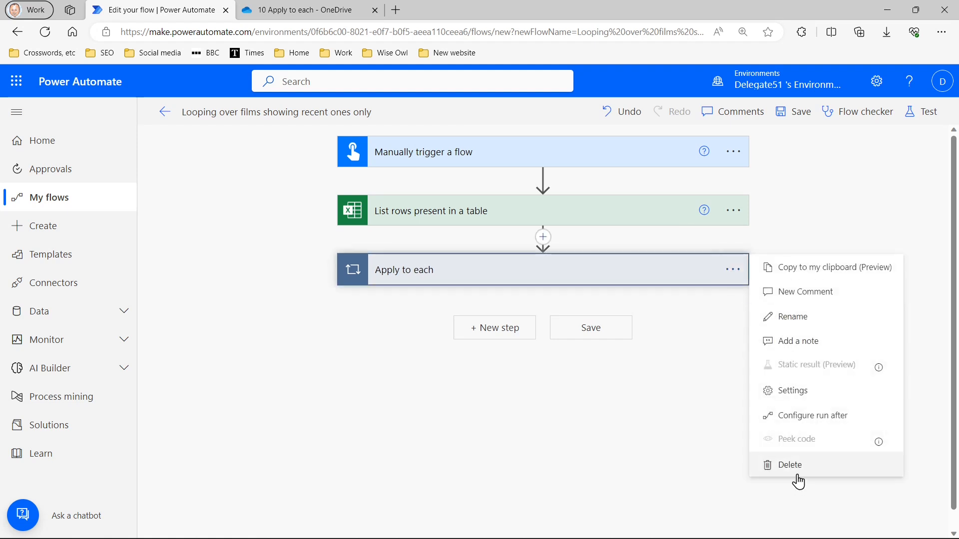
left_click(790, 465)
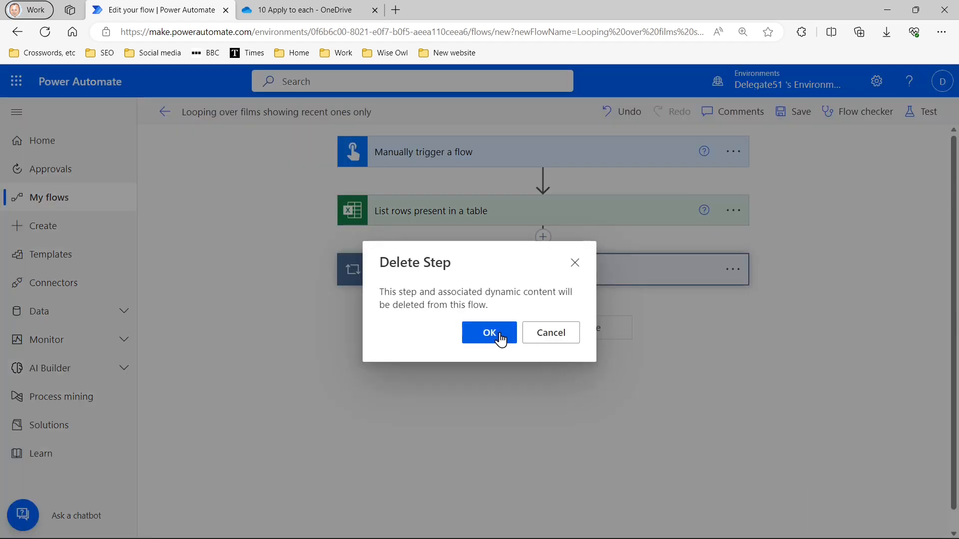
left_click(488, 332)
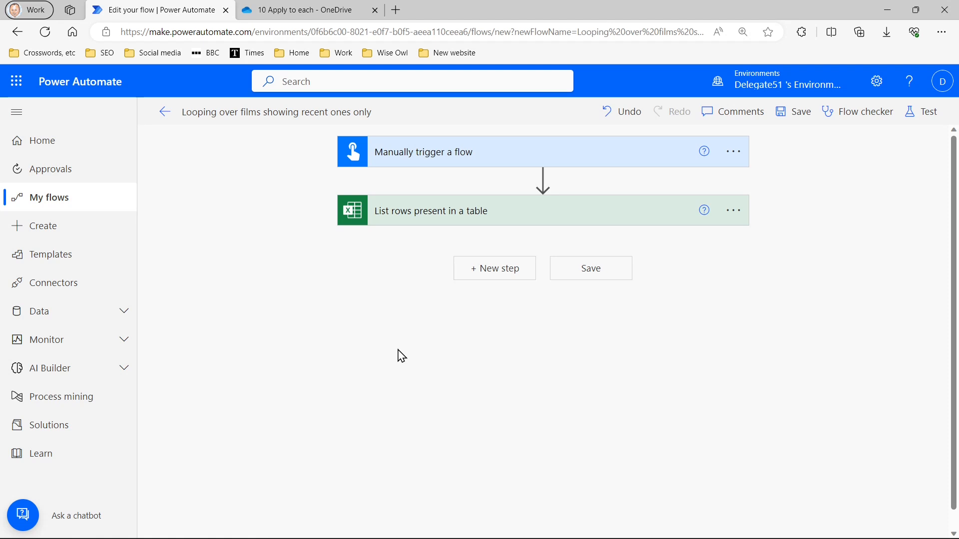
left_click(494, 268)
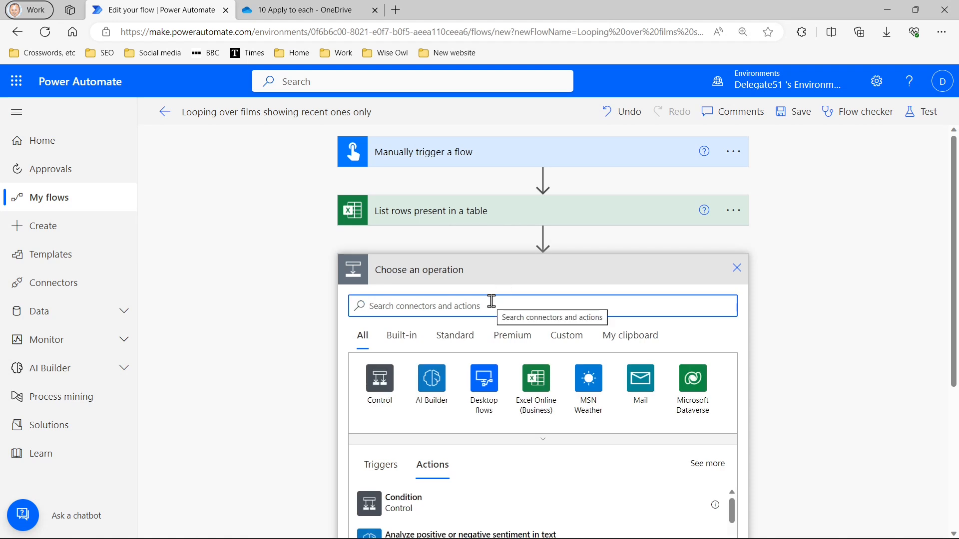
Add a Condition checking Title is equal to Titanic, auto-wrapped in a new Apply to each over value.
type("condit")
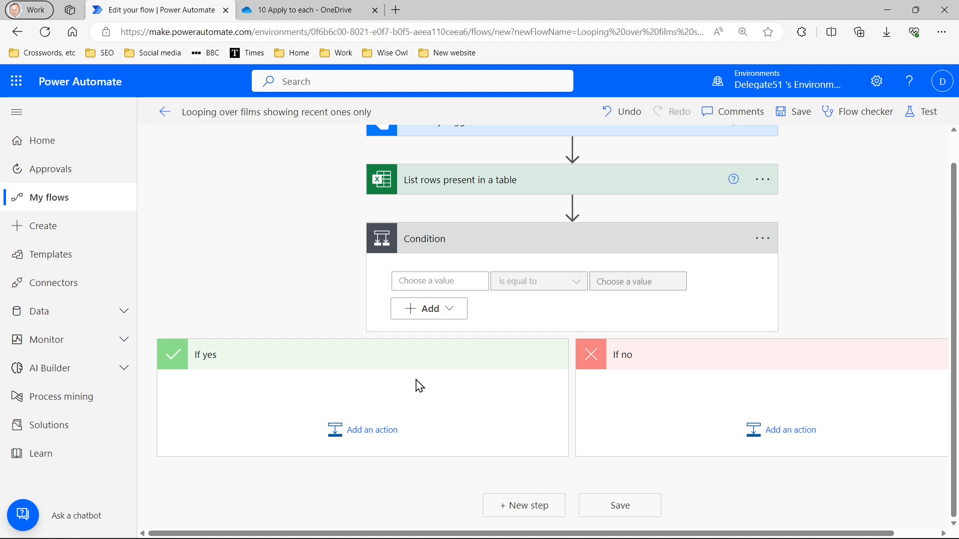
left_click(439, 281)
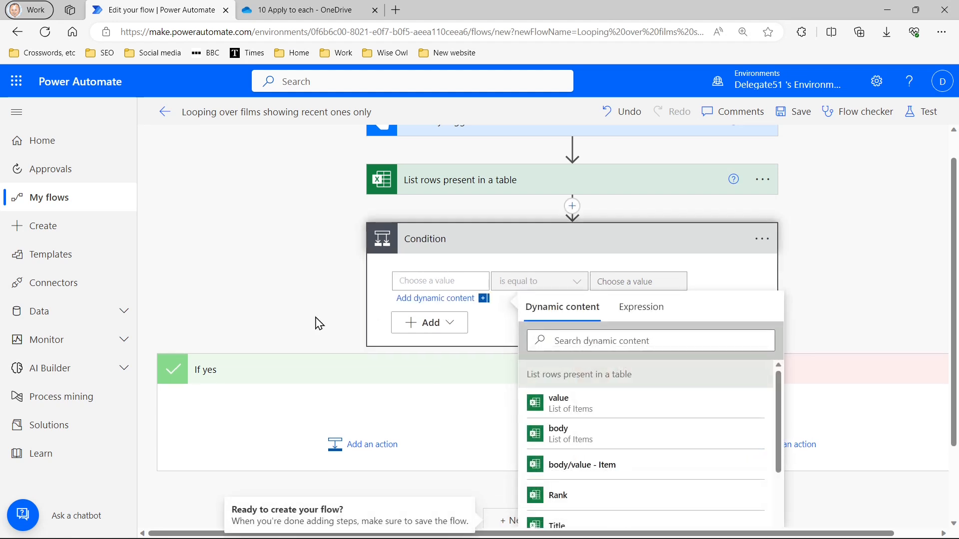
mouse_move(612, 408)
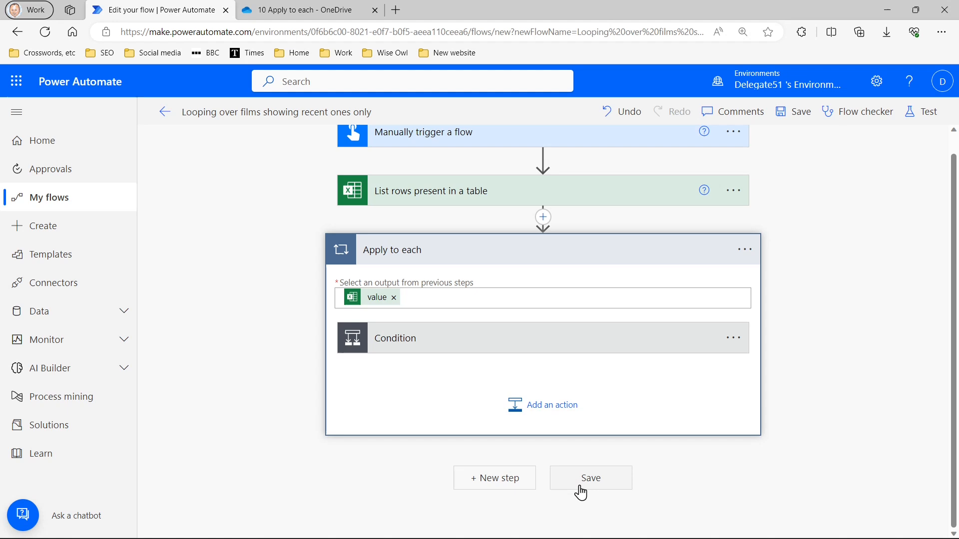
mouse_move(367, 304)
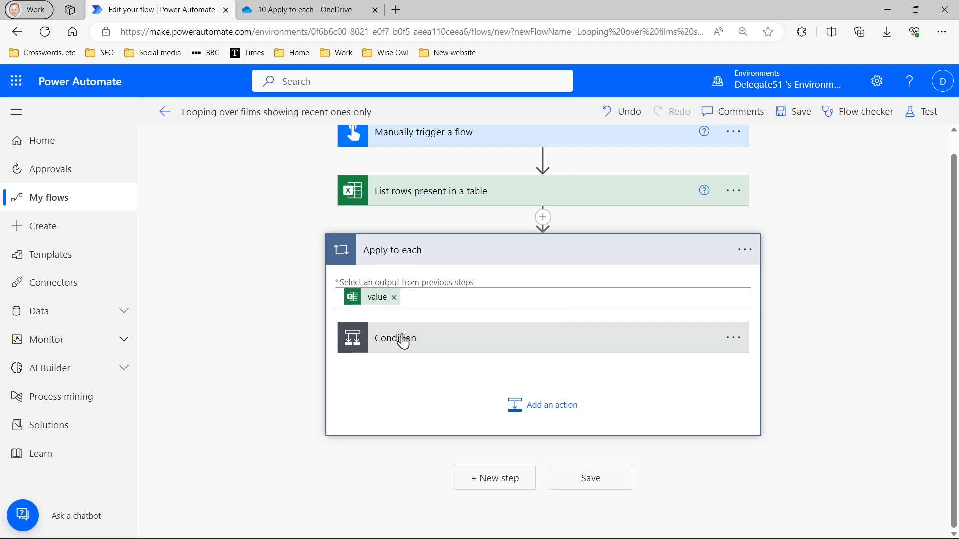
left_click(395, 338)
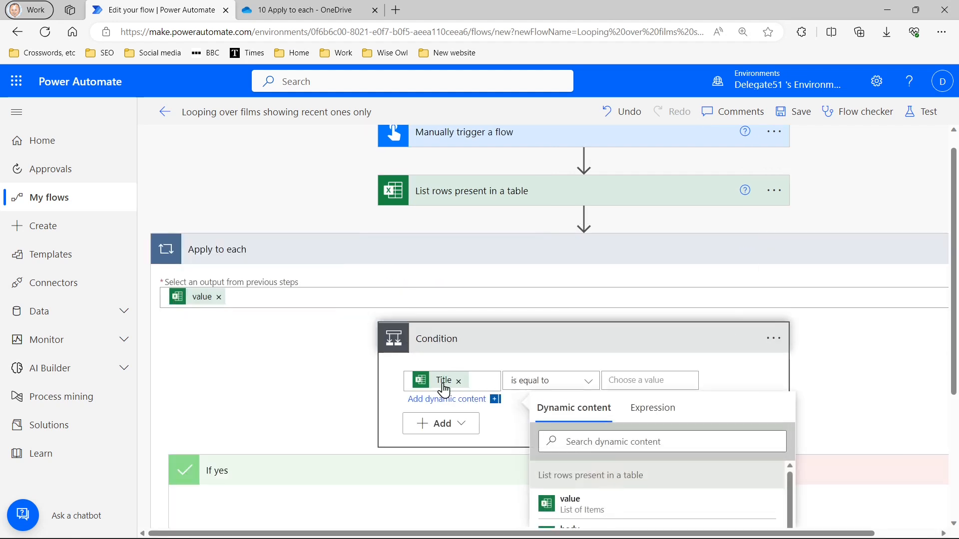
mouse_move(443, 380)
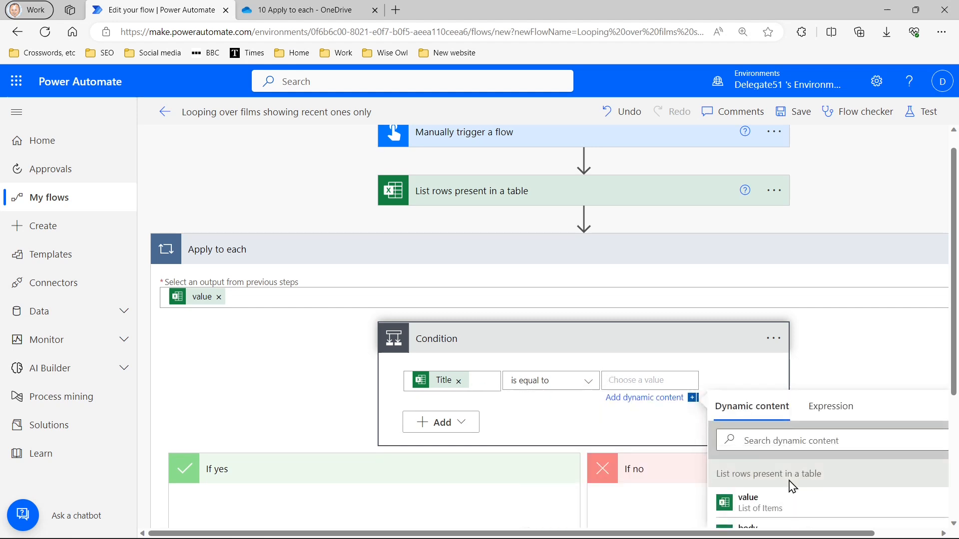
type("Titanic")
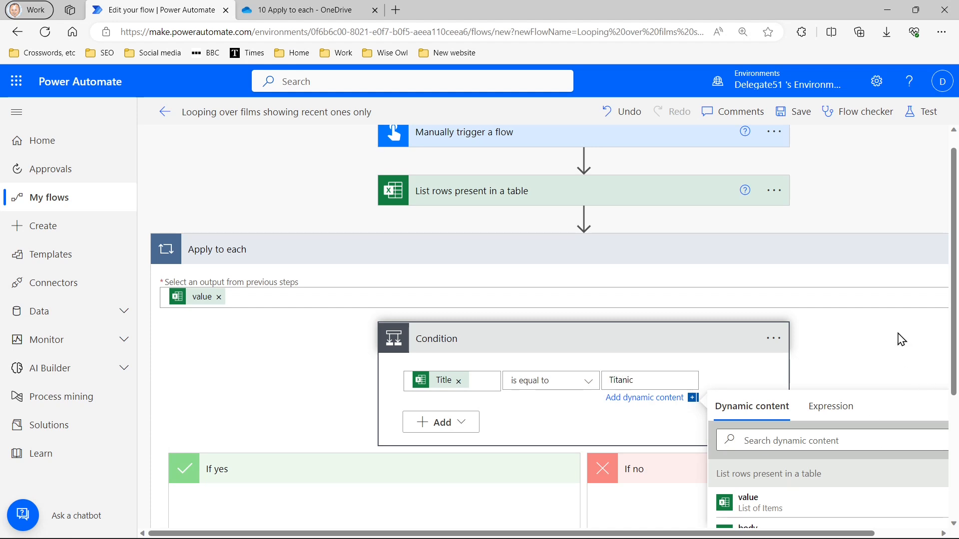
scroll("down", 3)
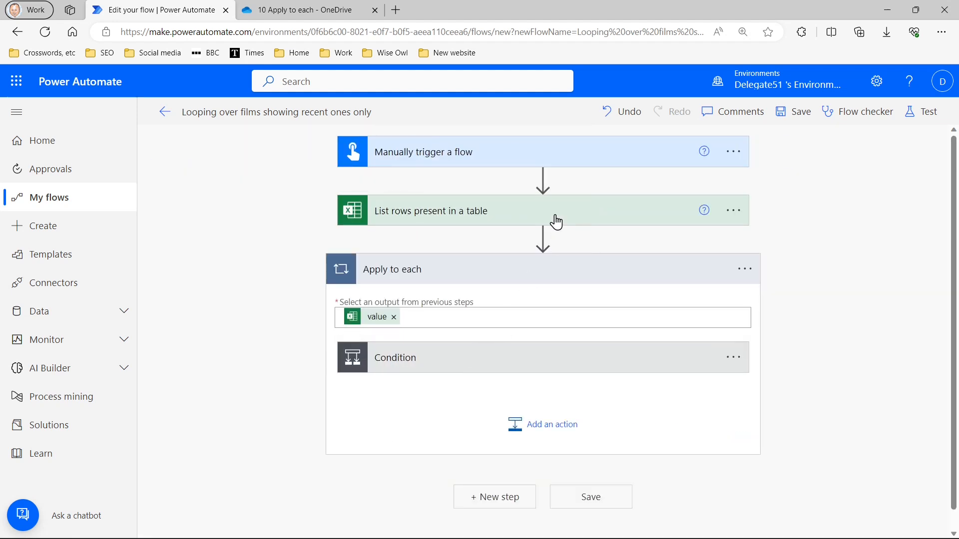
Insert an Initialize variable action directly after the manual trigger.
left_click(543, 178)
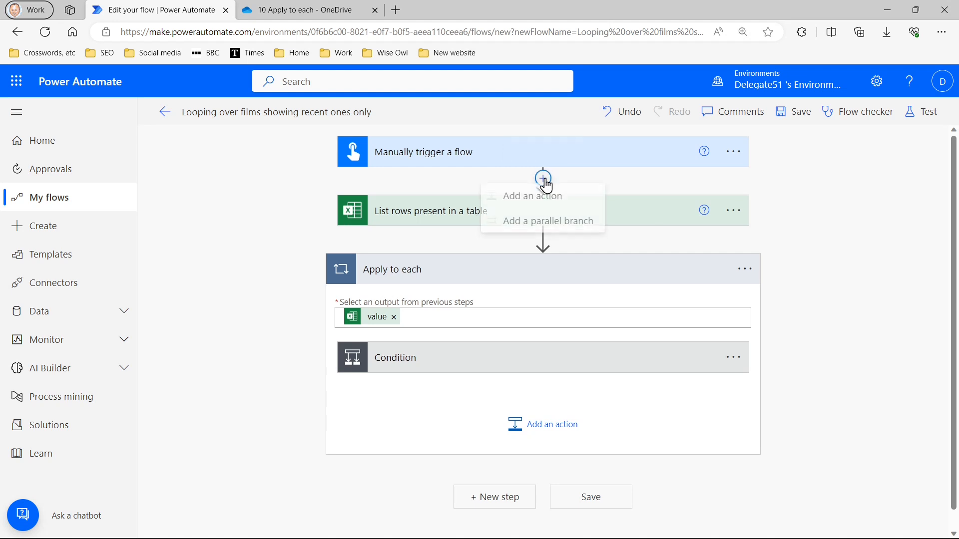
left_click(529, 196)
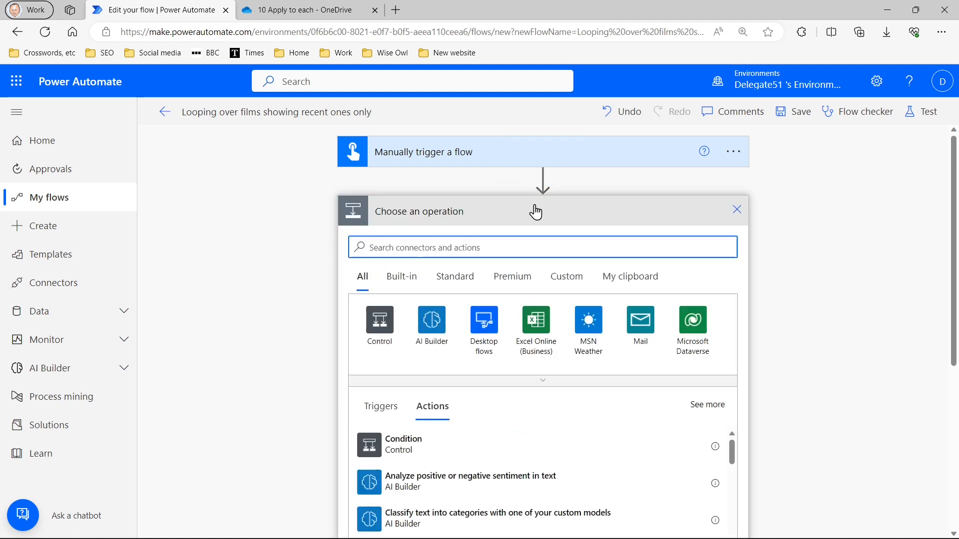
type("init")
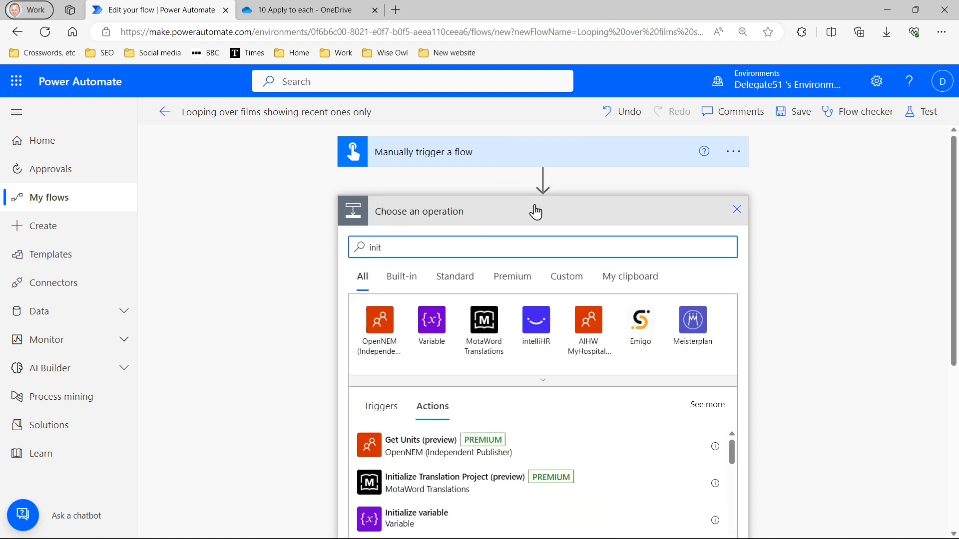
scroll("down", 3)
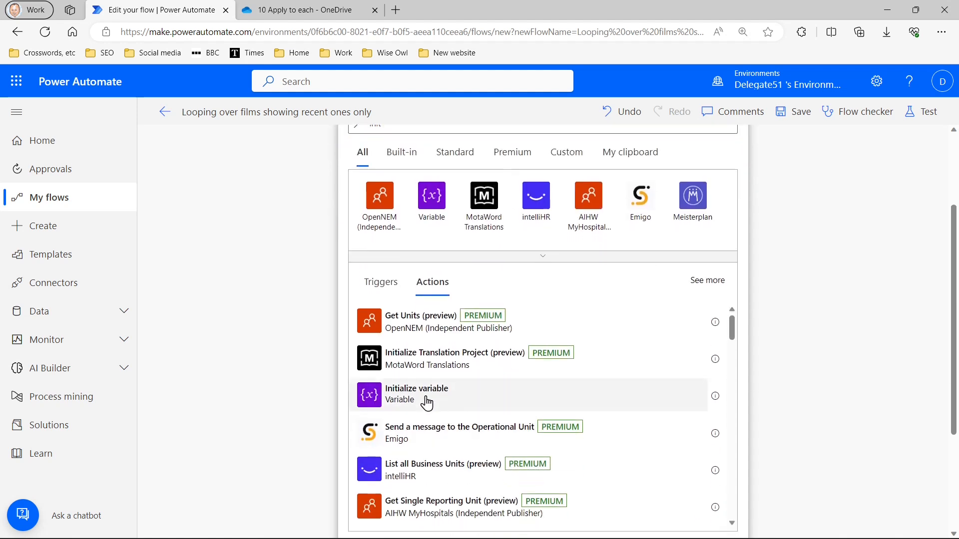
left_click(417, 395)
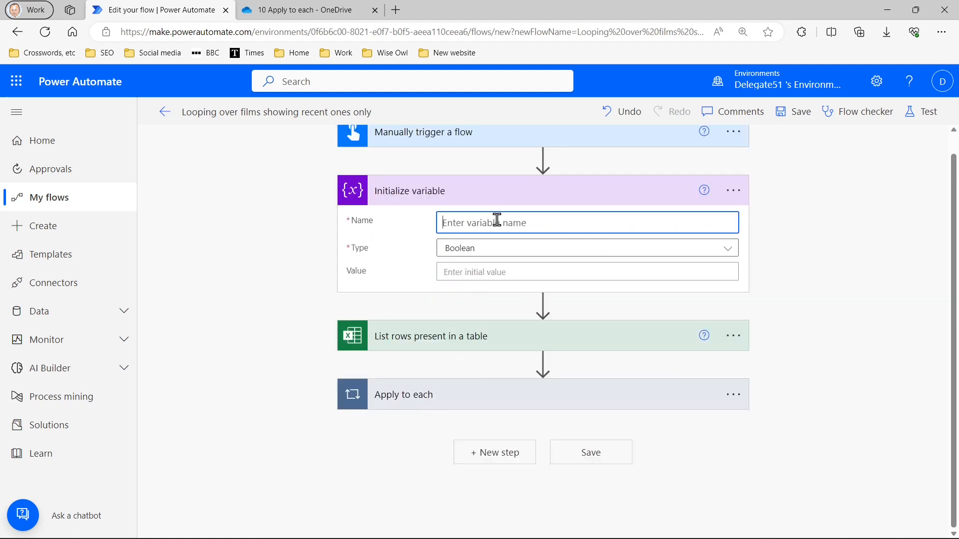
Name the variable Titles, make it an Array with value [], and collapse the step.
type("Titles")
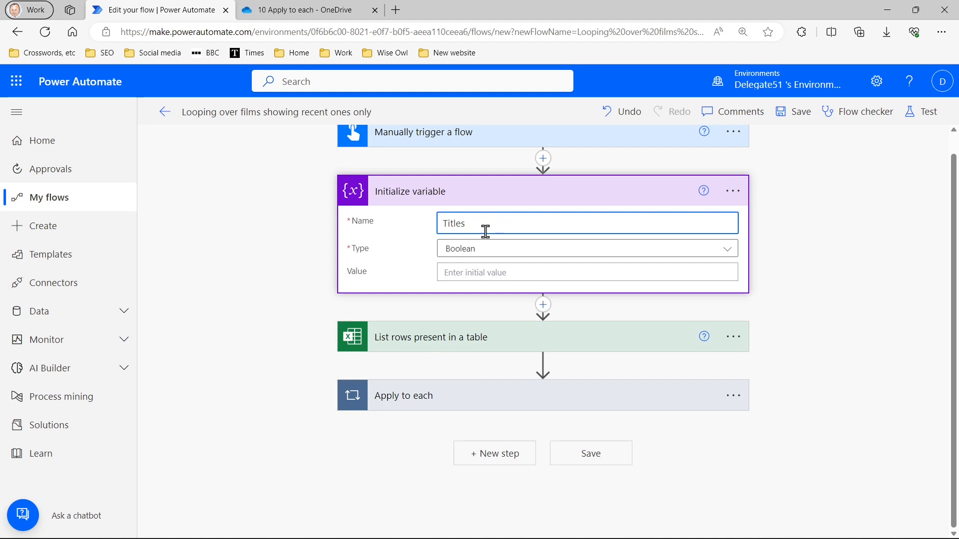
left_click(585, 248)
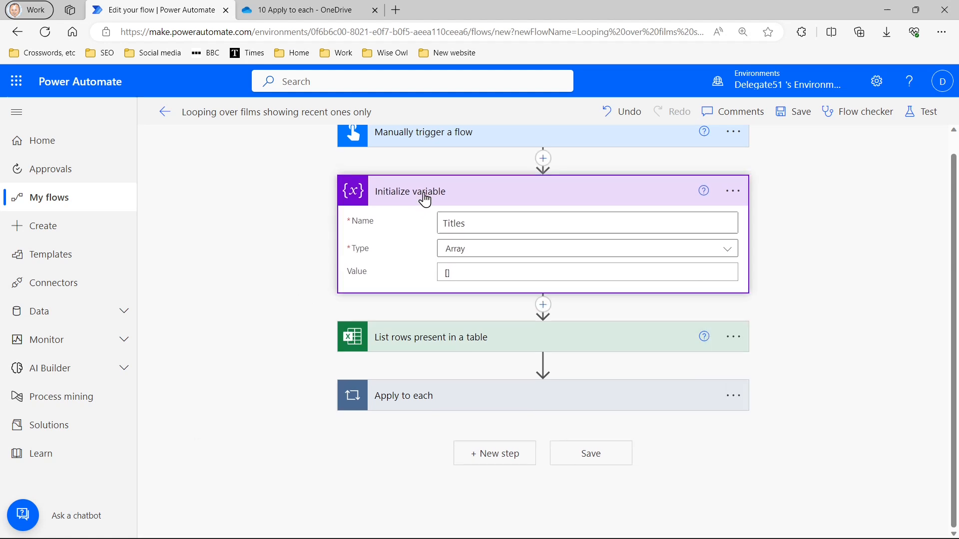
left_click(403, 395)
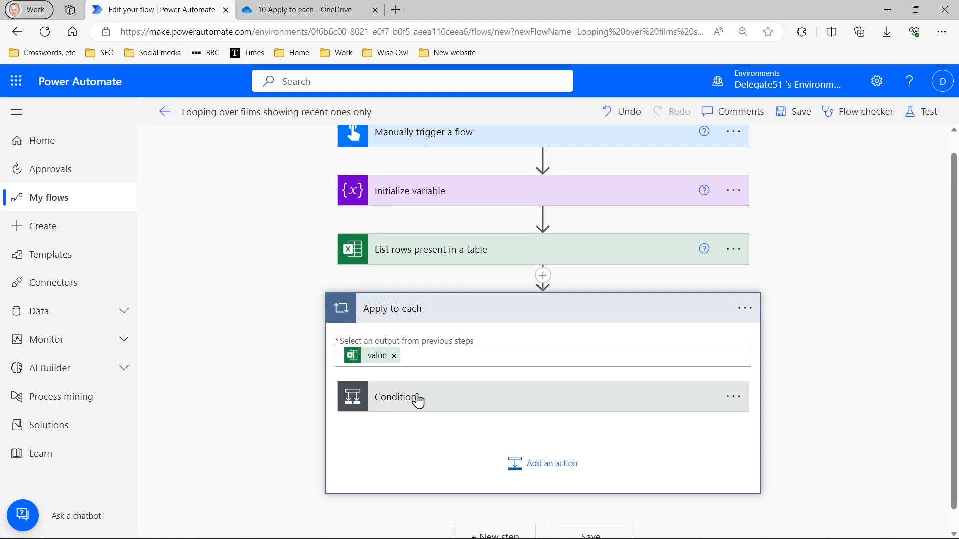
Add an Append to array variable action in the condition's If yes branch.
left_click(397, 396)
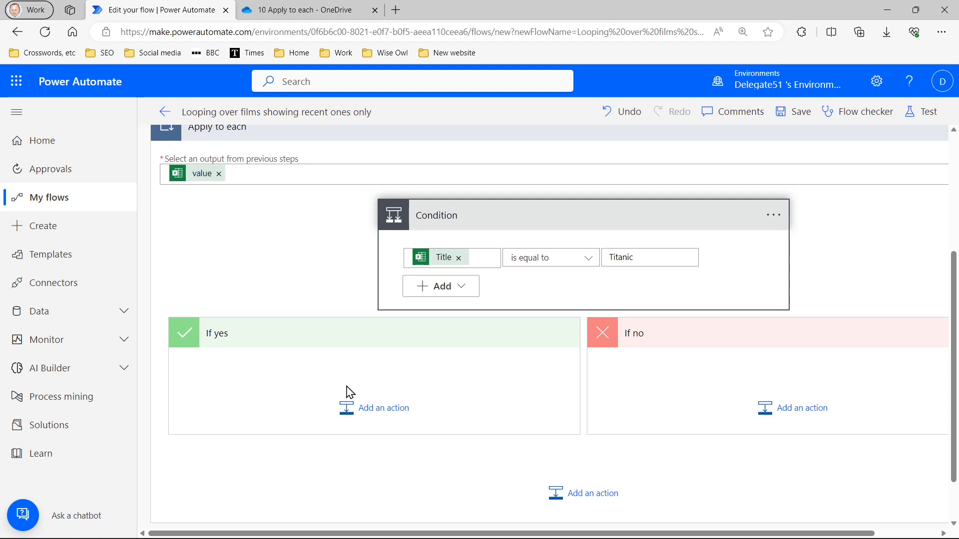
left_click(374, 408)
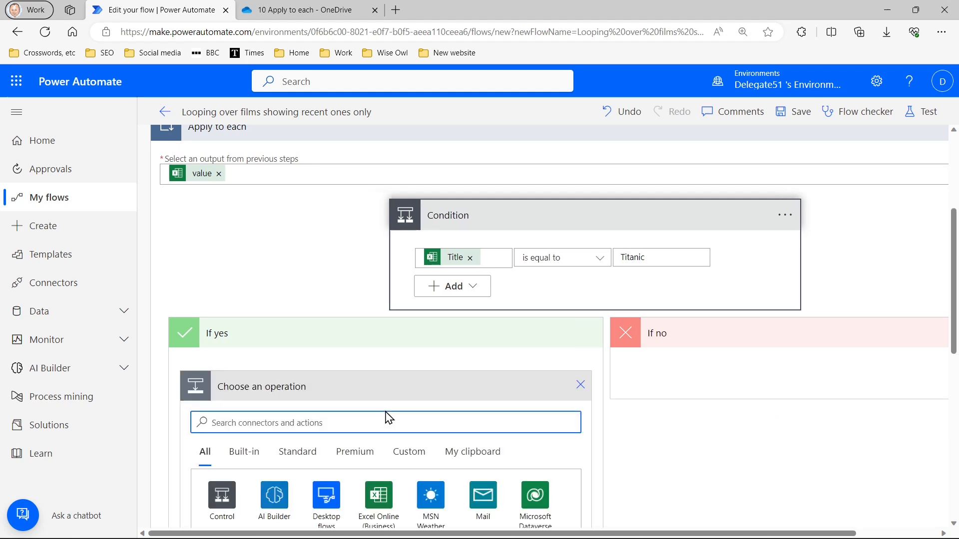
type("ap")
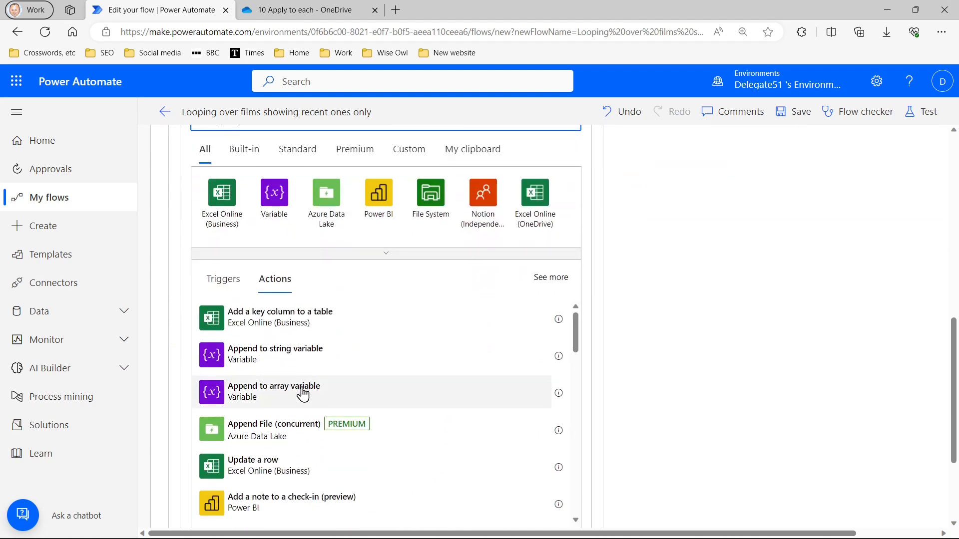
left_click(273, 386)
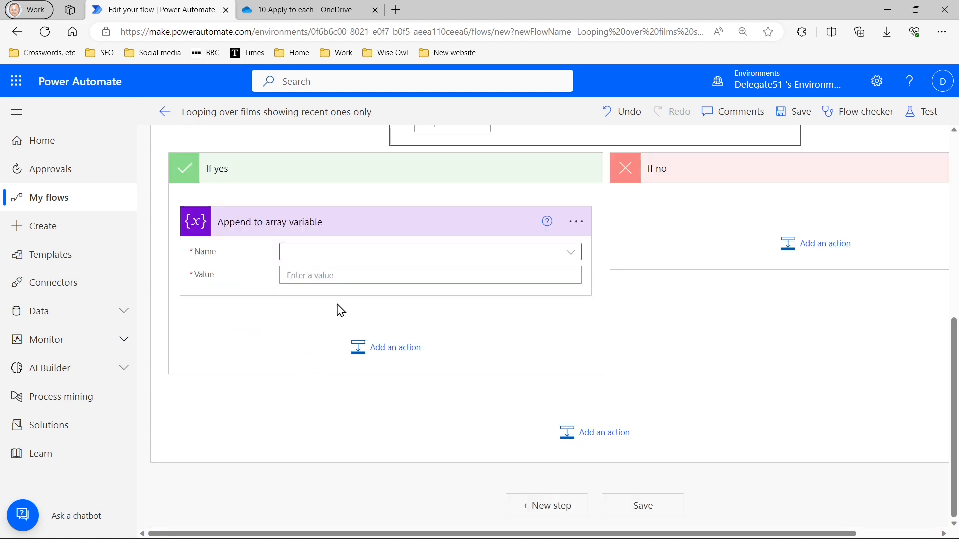
Set the append target to Titles and its Value to the film's Title dynamic content.
left_click(429, 251)
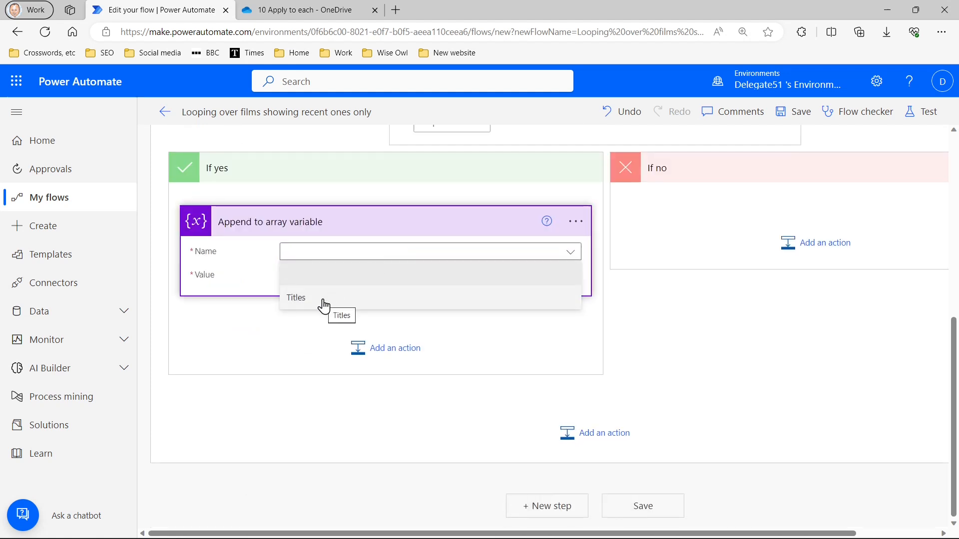
left_click(295, 297)
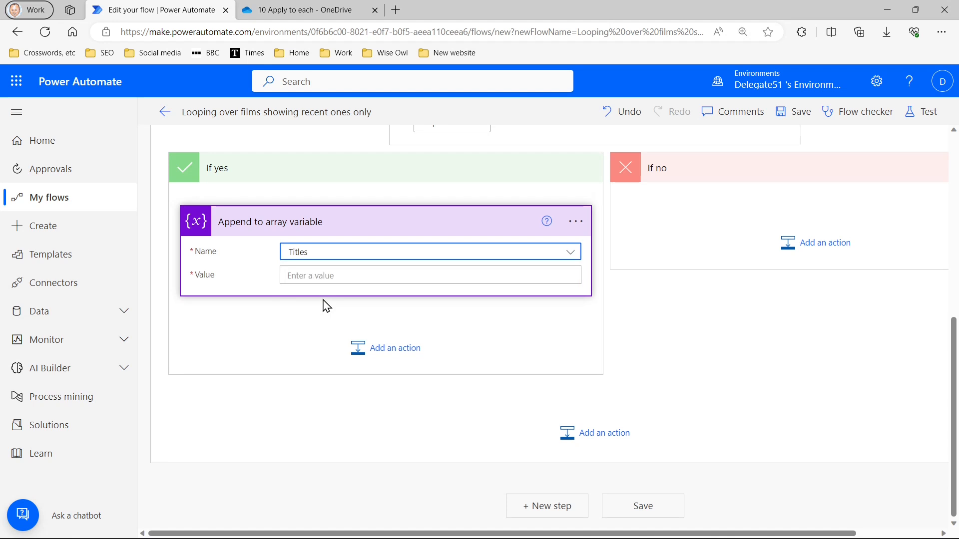
left_click(430, 275)
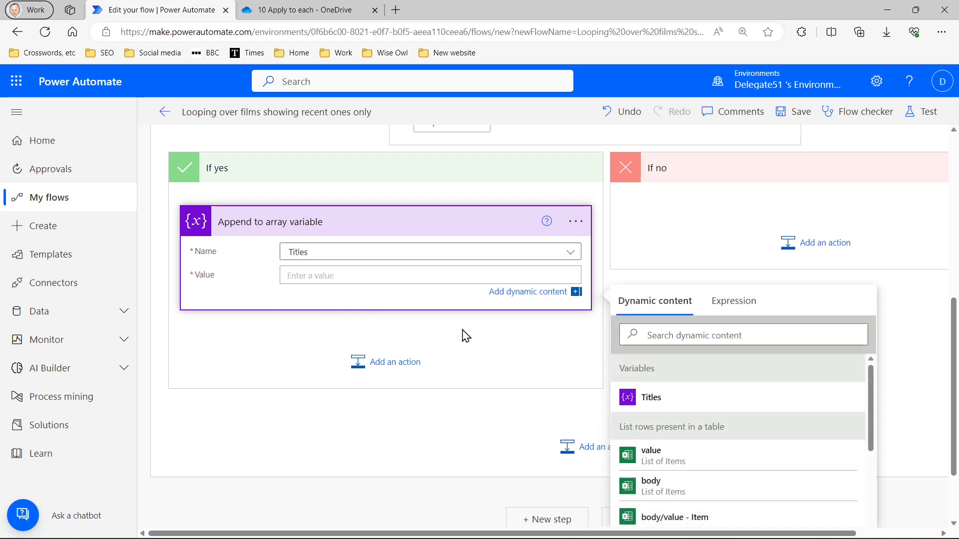
scroll("down", 3)
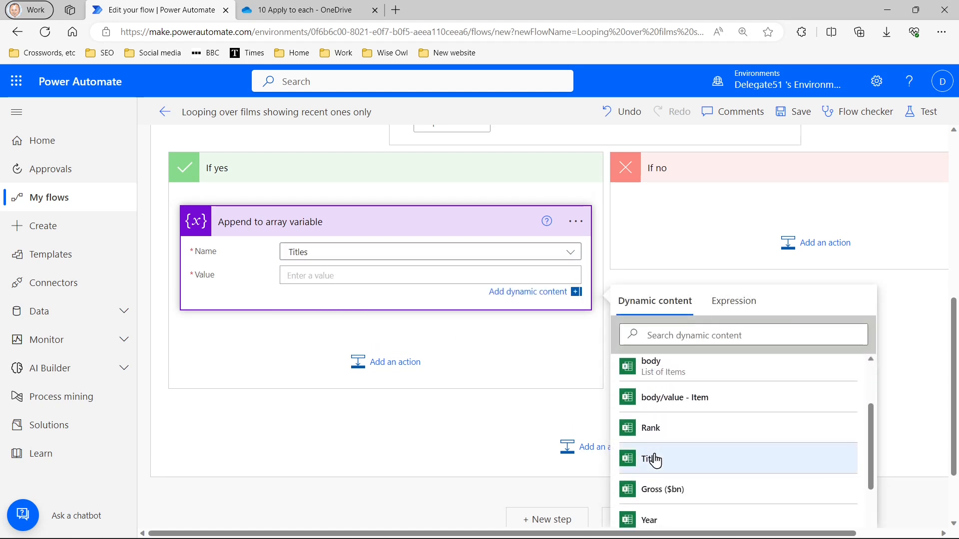
left_click(649, 459)
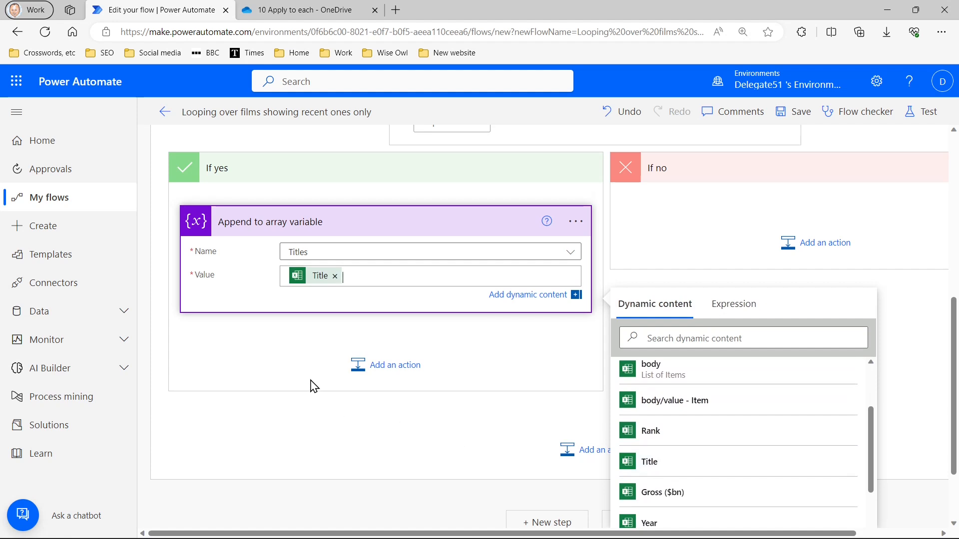
mouse_move(351, 440)
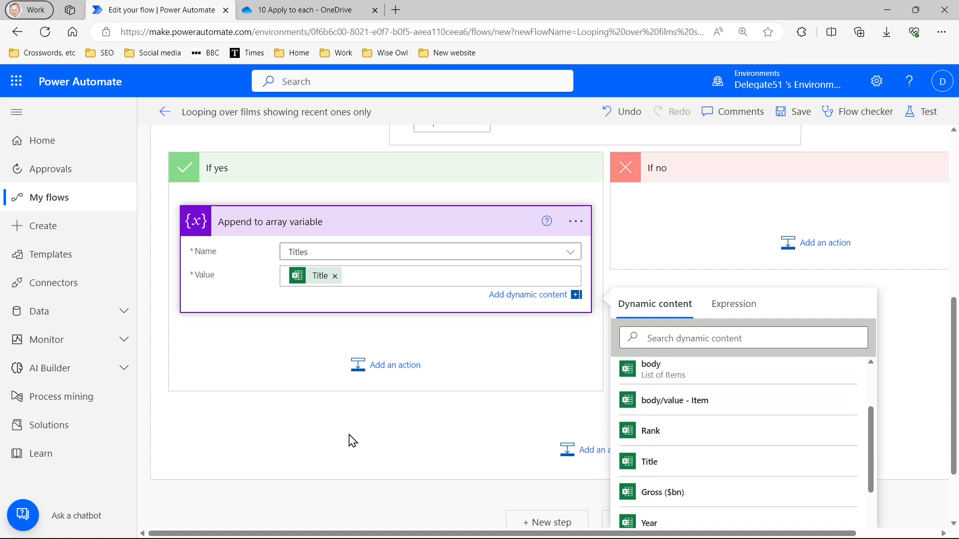
mouse_move(442, 451)
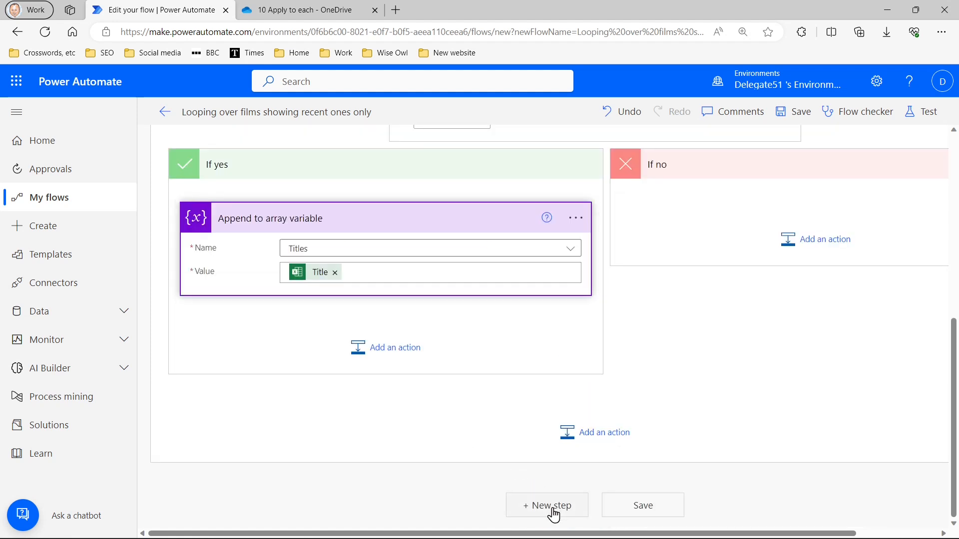
Add a Compose data operation after the loop to output the Titles variable.
left_click(545, 505)
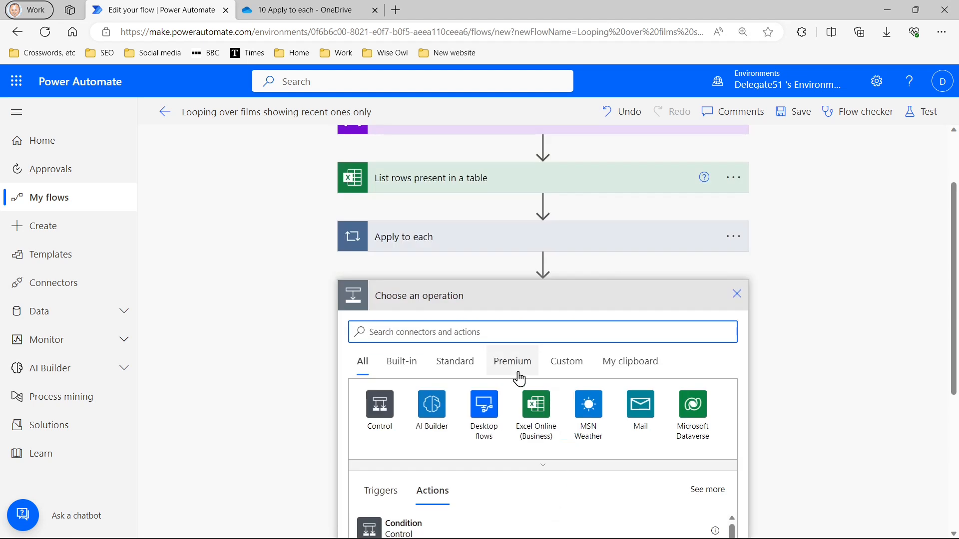
type("compose")
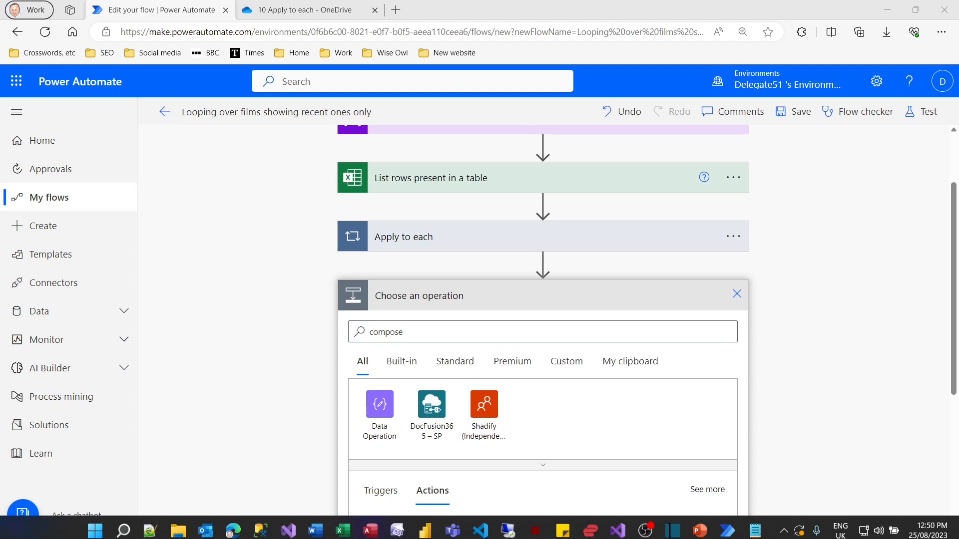
scroll("down", 3)
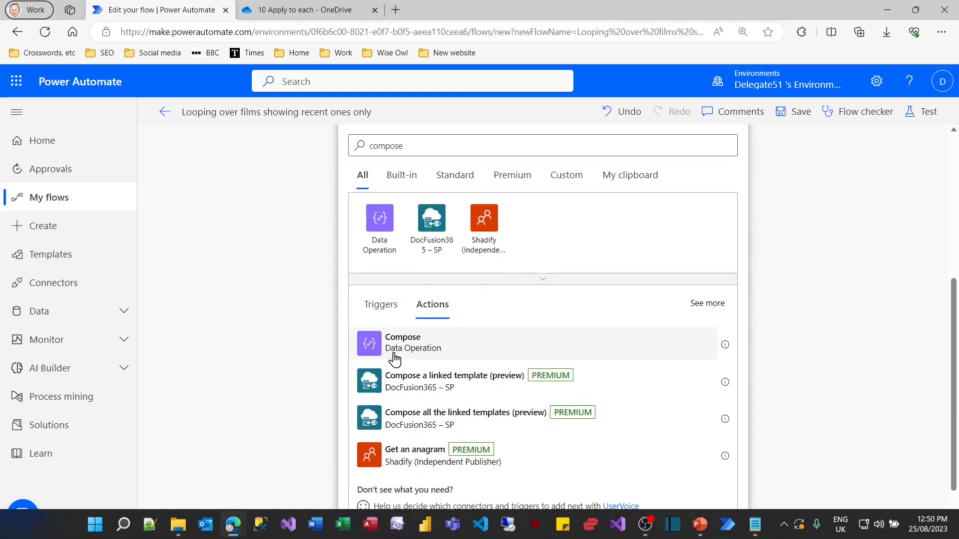
left_click(402, 342)
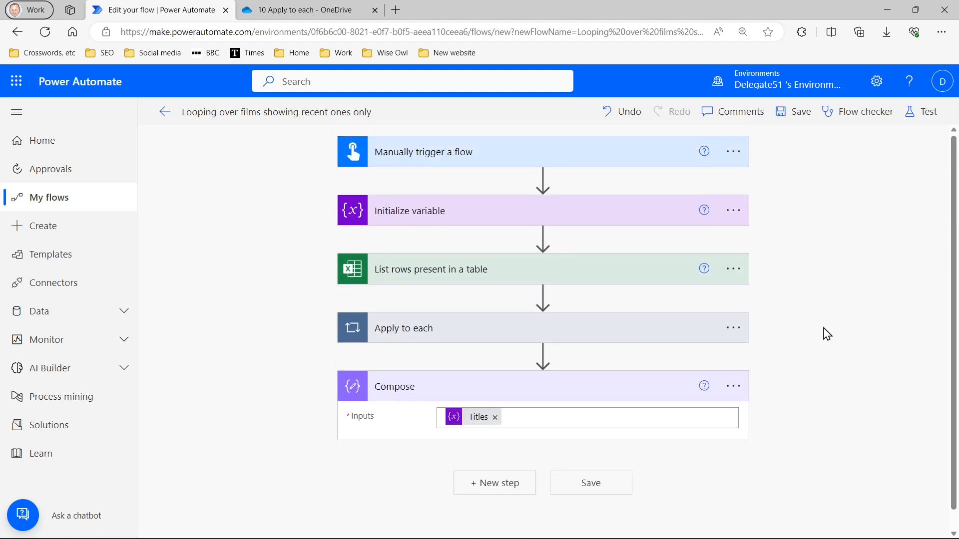
Save and test the flow with a manual trigger, then view the successful run.
left_click(927, 111)
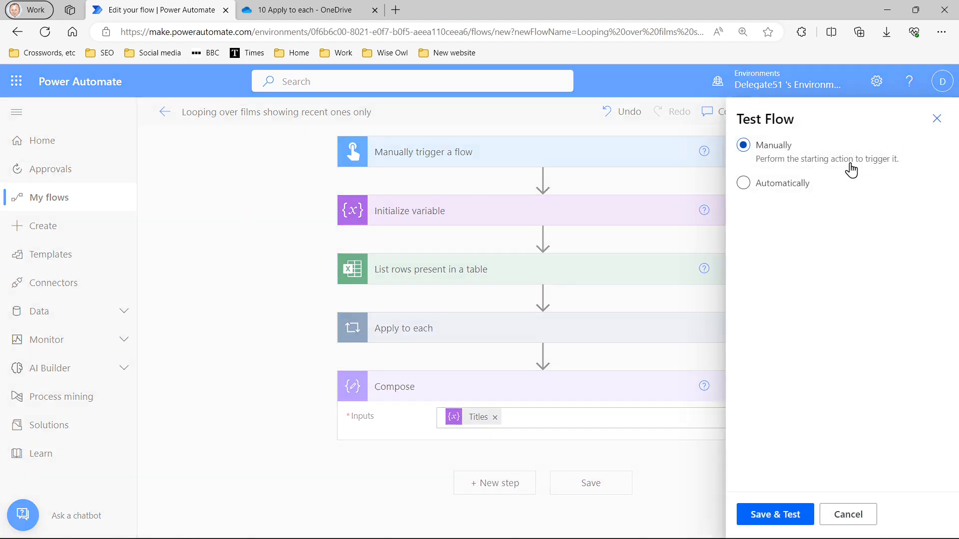
left_click(774, 514)
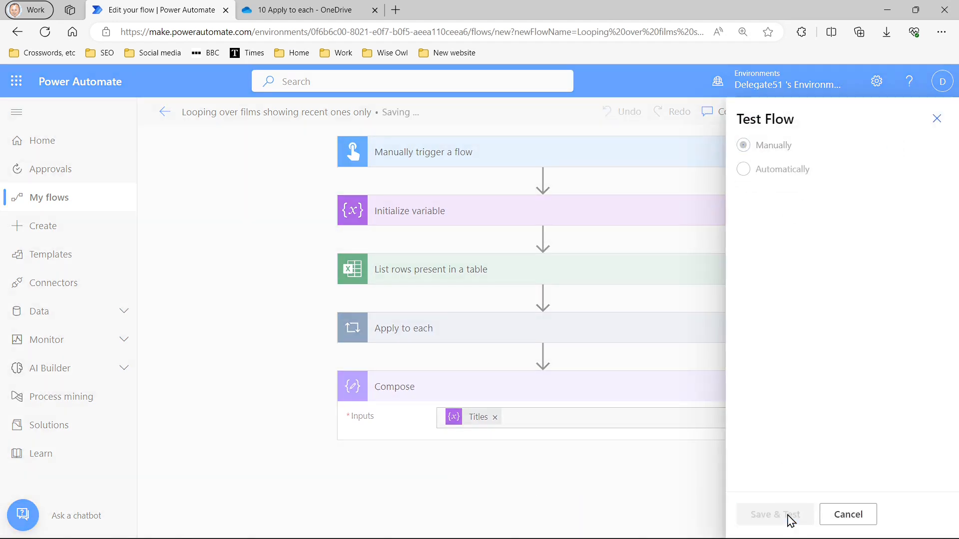
left_click(774, 514)
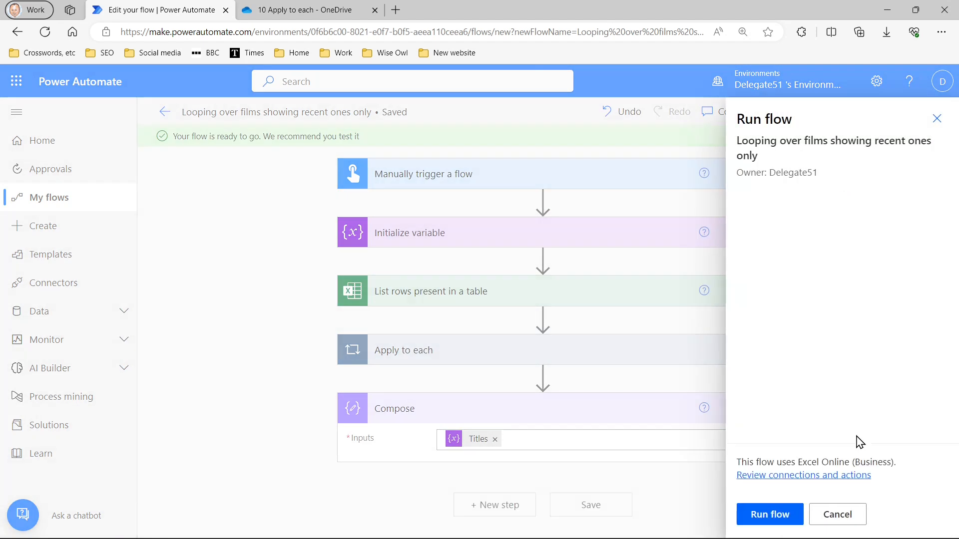
left_click(768, 514)
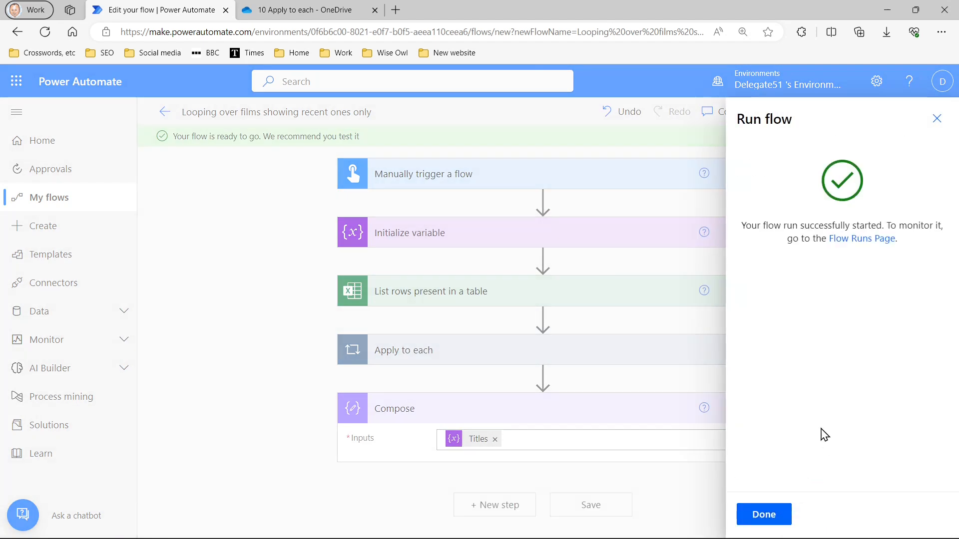
left_click(763, 514)
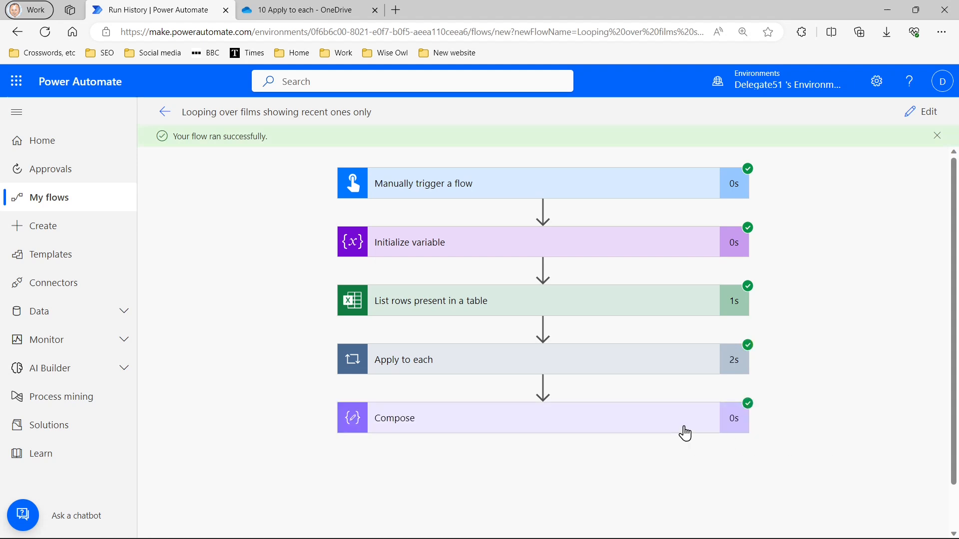
Inspect the Compose output showing only Titanic and page through the loop iterations.
left_click(394, 418)
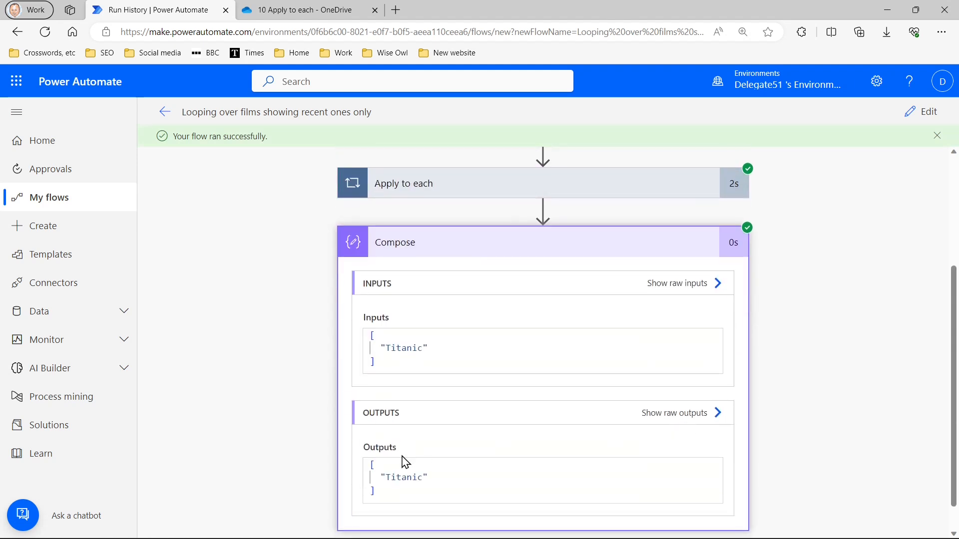
mouse_move(364, 468)
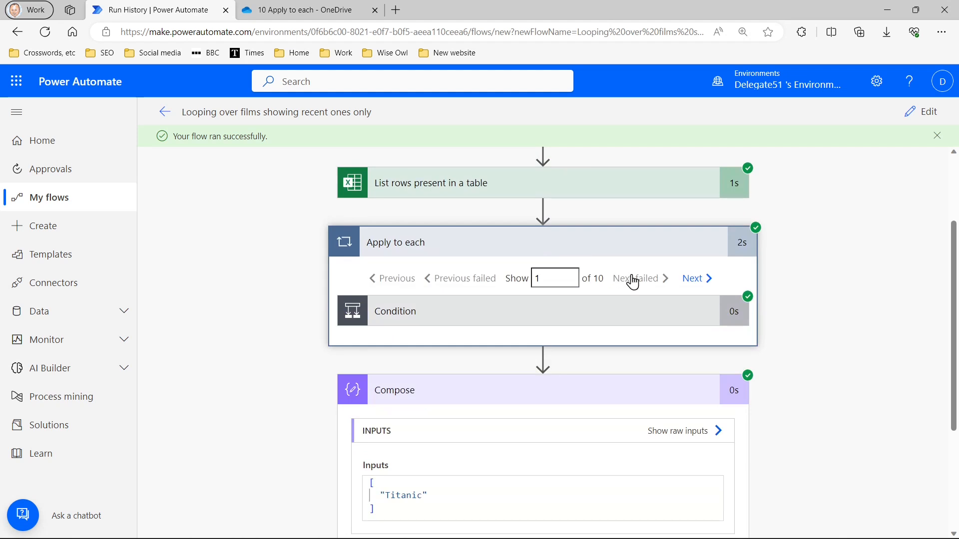
left_click(696, 278)
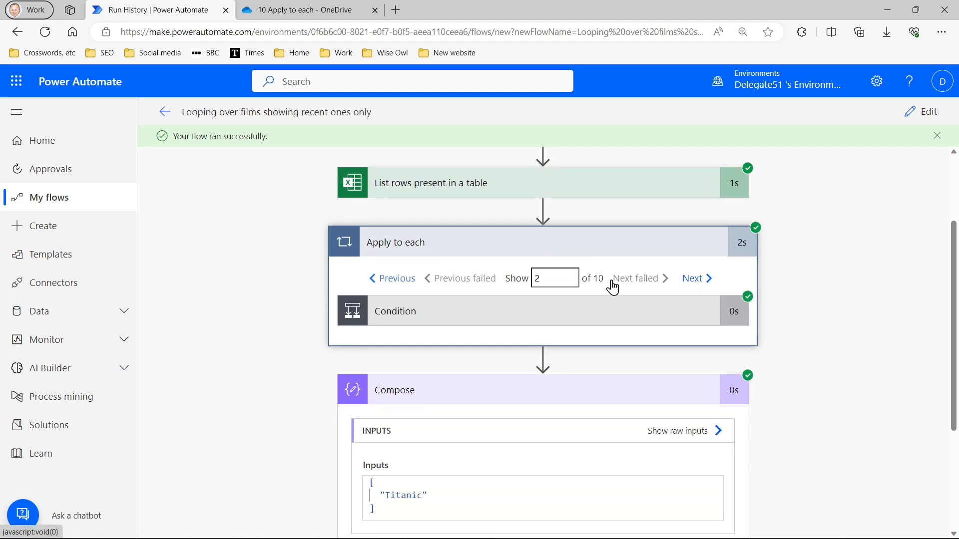
left_click(694, 279)
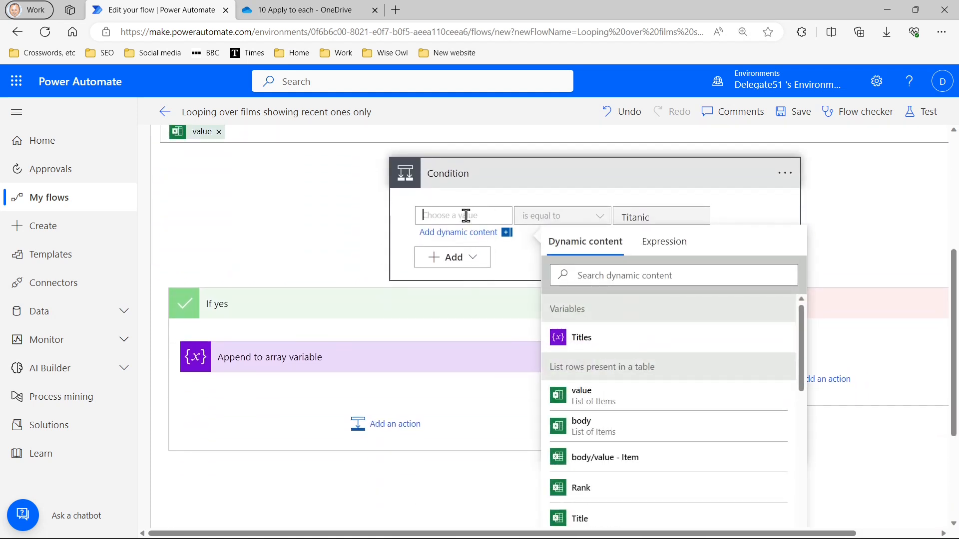
Set the condition to Year is greater than 2000 and start a manual test.
left_click(579, 502)
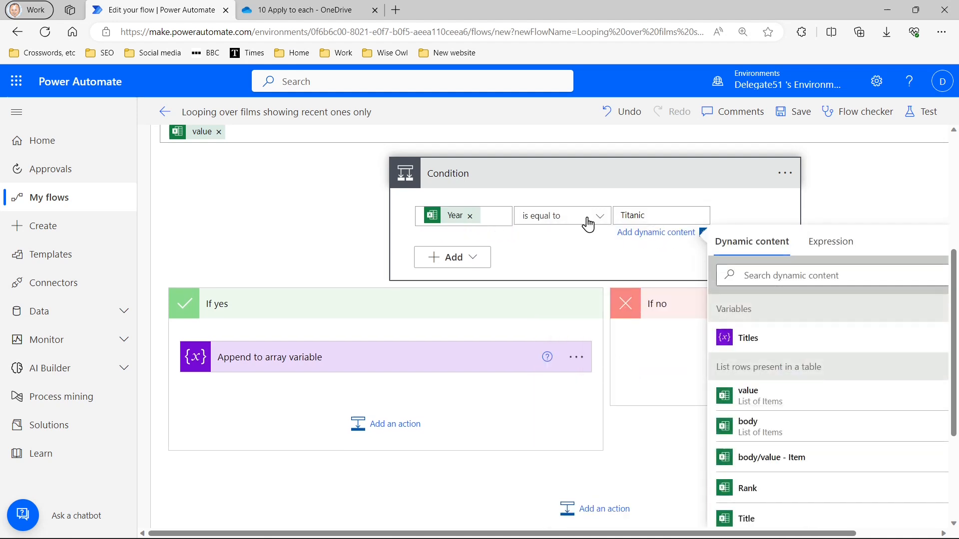
left_click(561, 215)
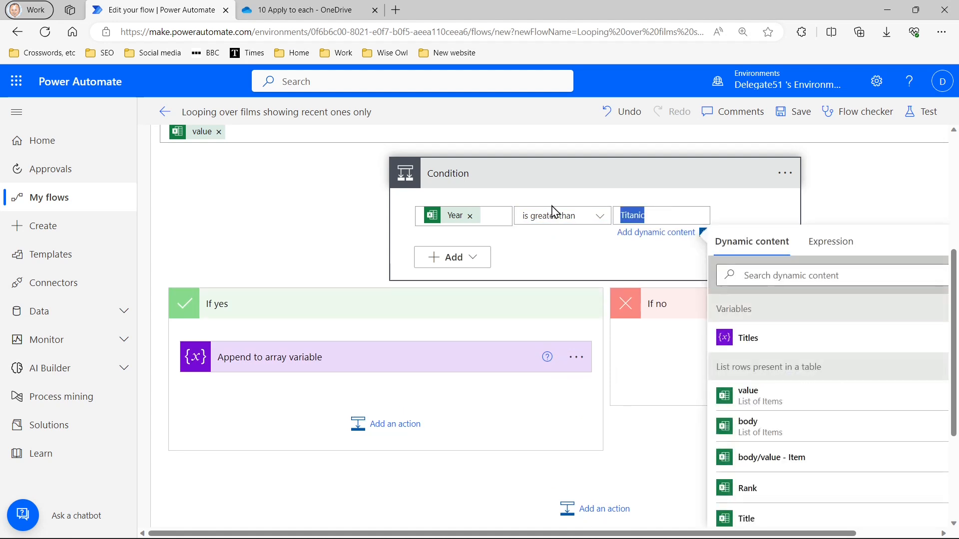
type("2000")
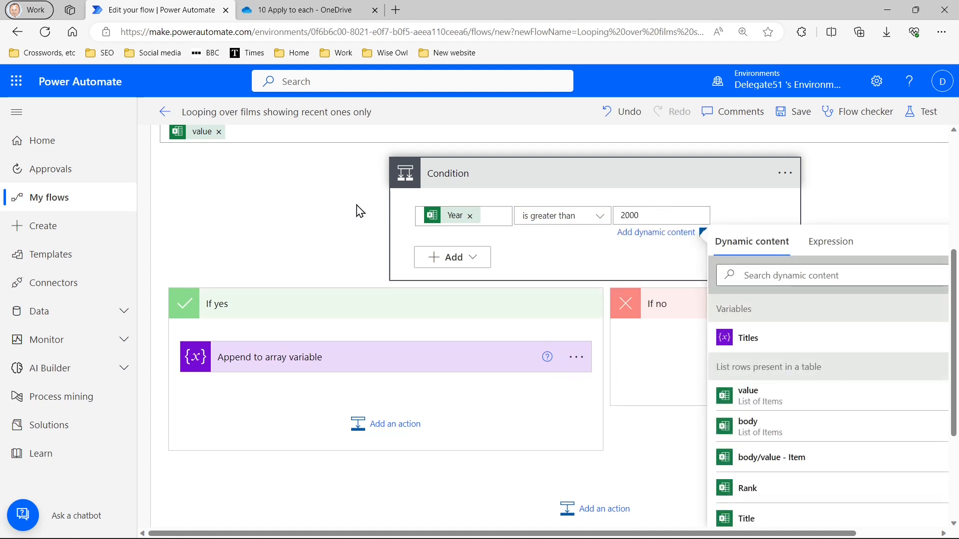
left_click(927, 112)
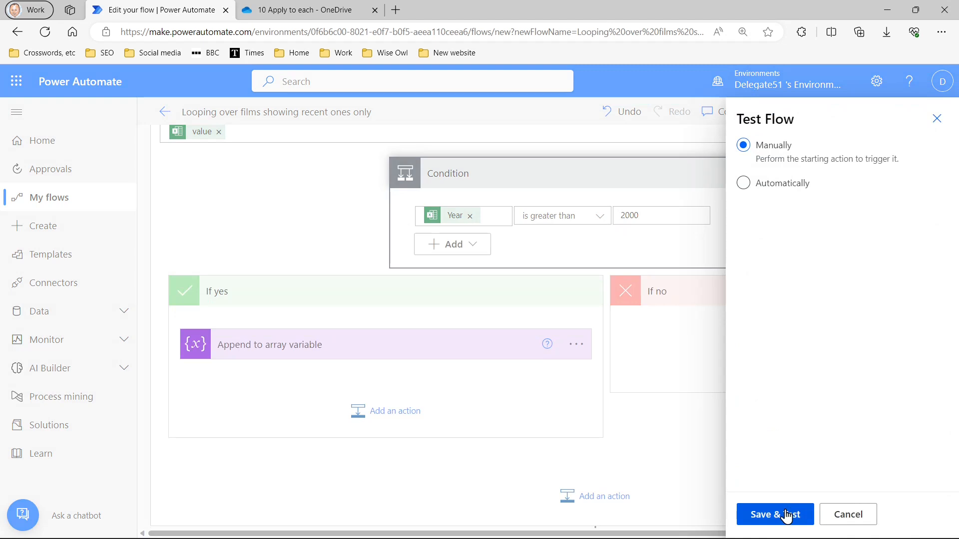
Run the flow, see the Condition fail on String vs Integer comparison, then return to the editor.
left_click(774, 515)
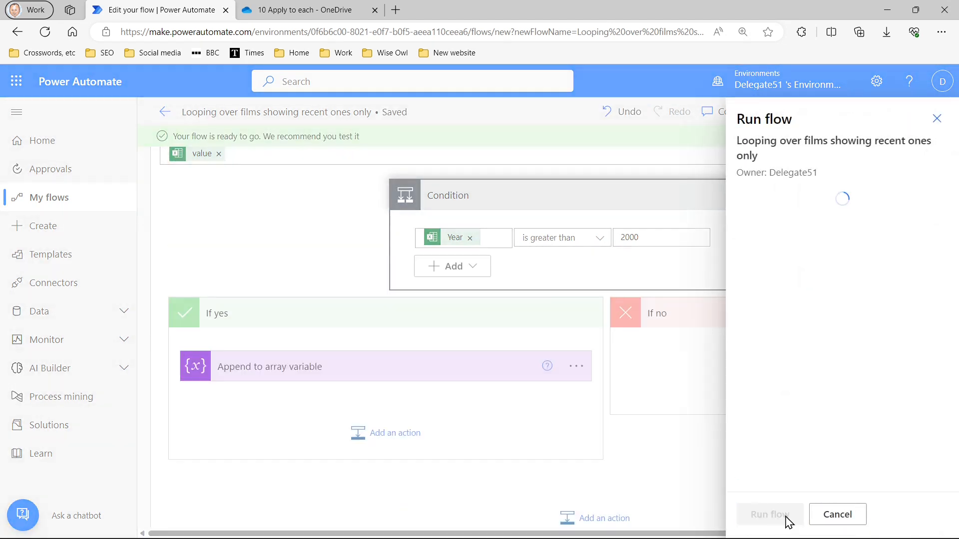
left_click(769, 514)
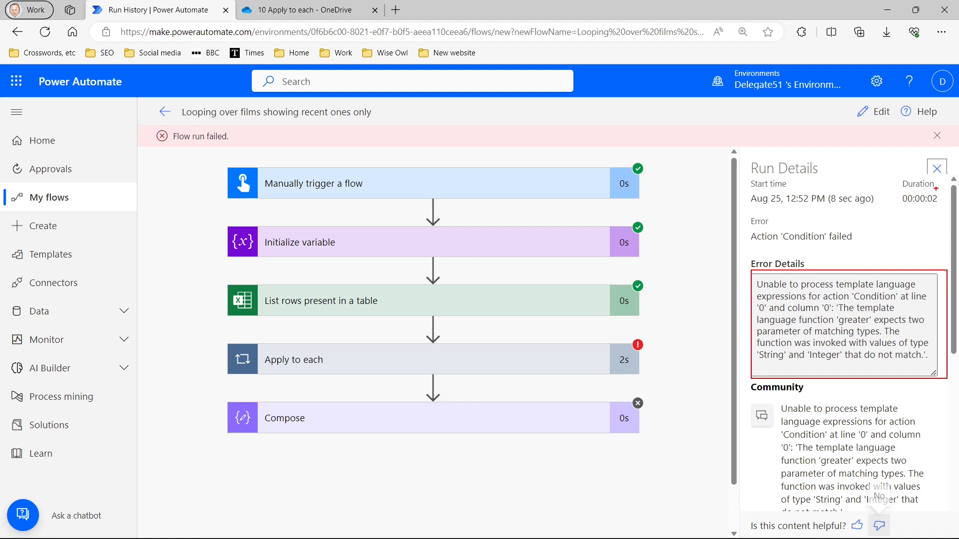
left_click(937, 169)
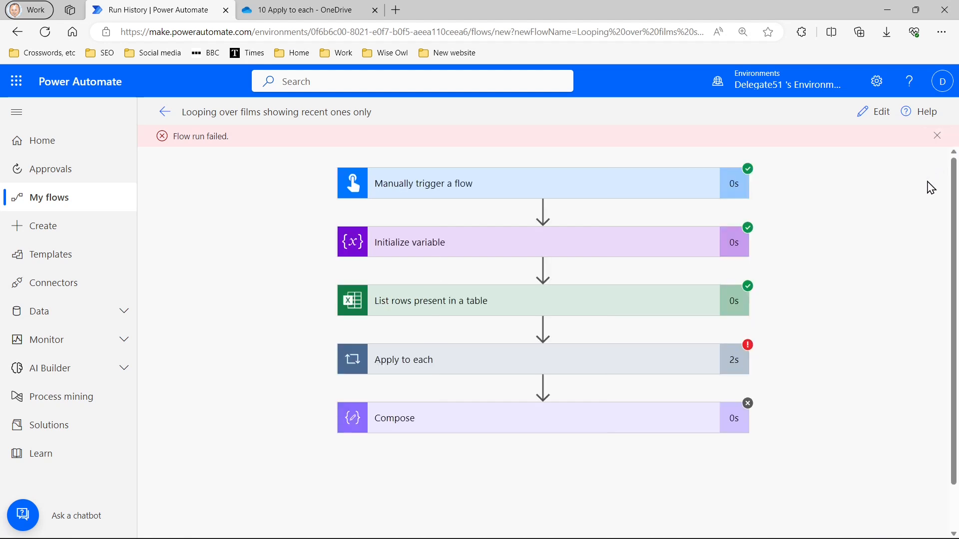
left_click(404, 359)
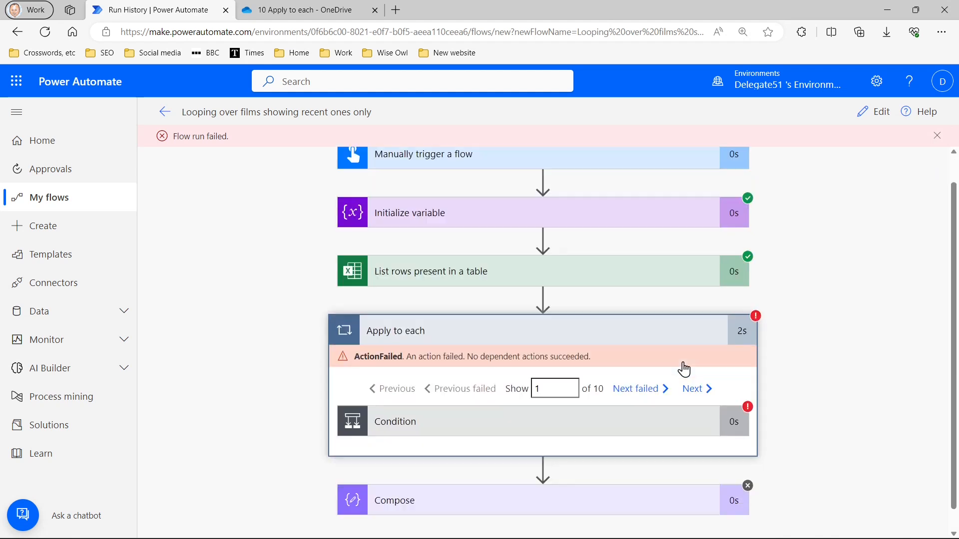
left_click(881, 112)
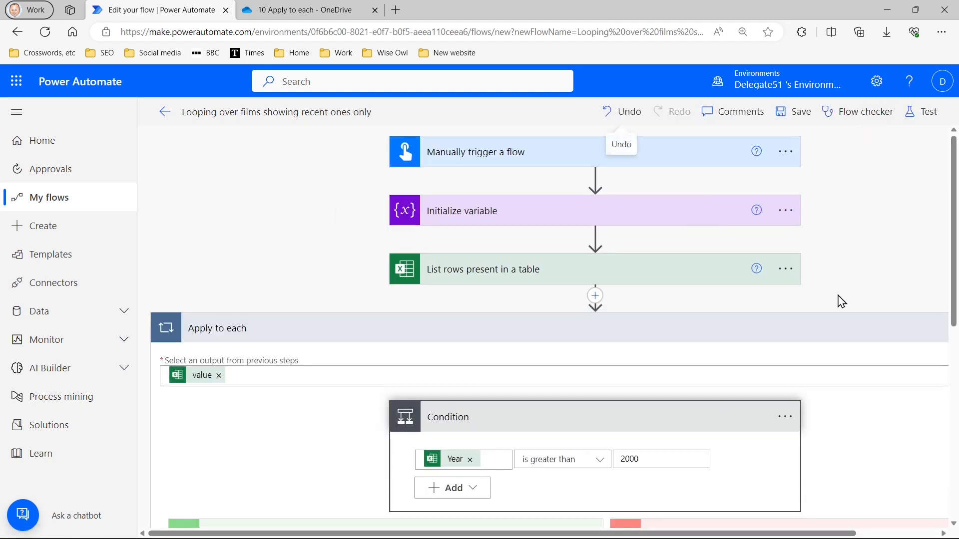
Clear the condition's Year token and switch its first value to the Expression editor.
scroll("down", 3)
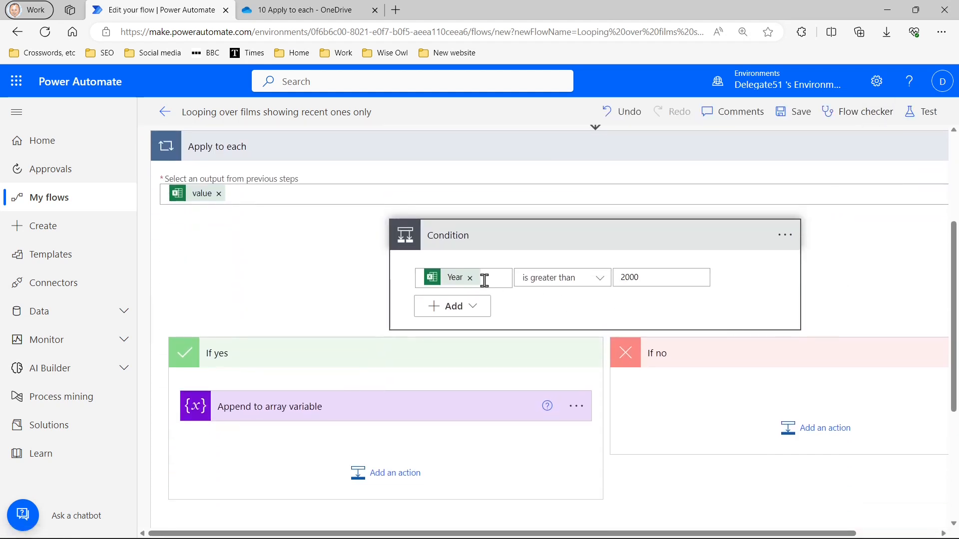
mouse_move(446, 280)
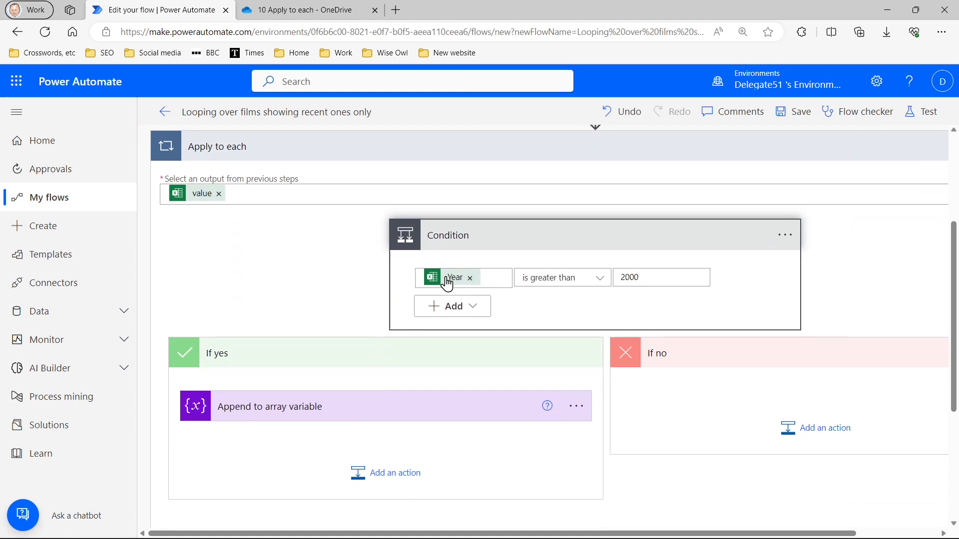
mouse_move(454, 278)
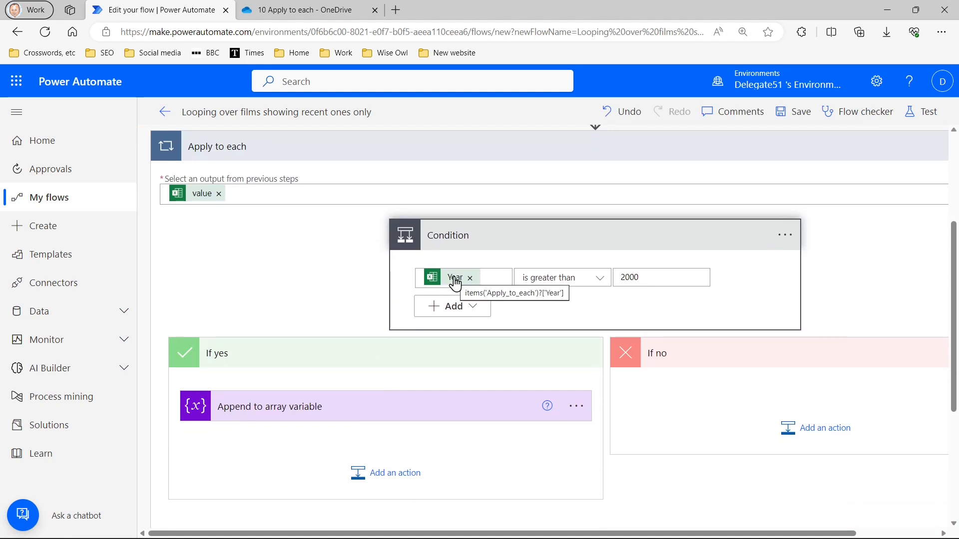
scroll("down", 3)
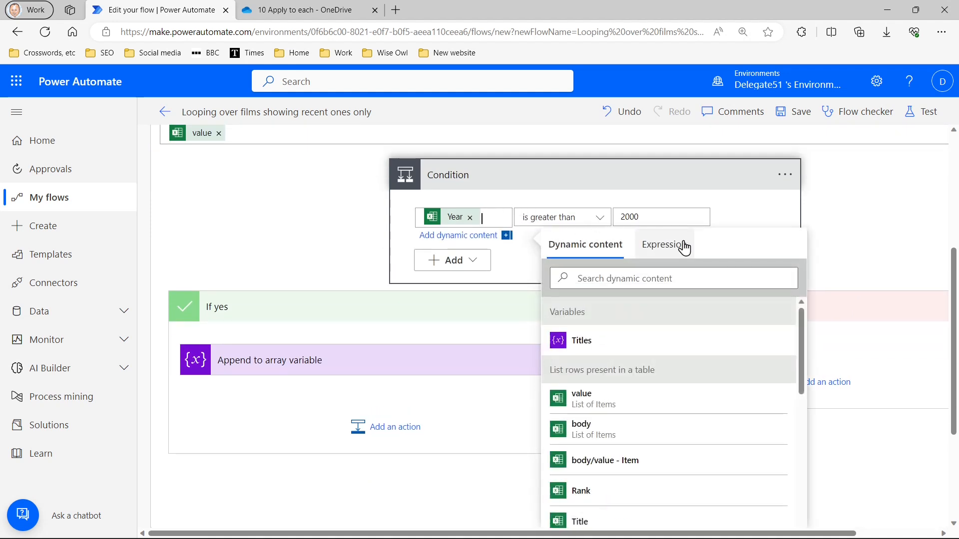
mouse_move(465, 235)
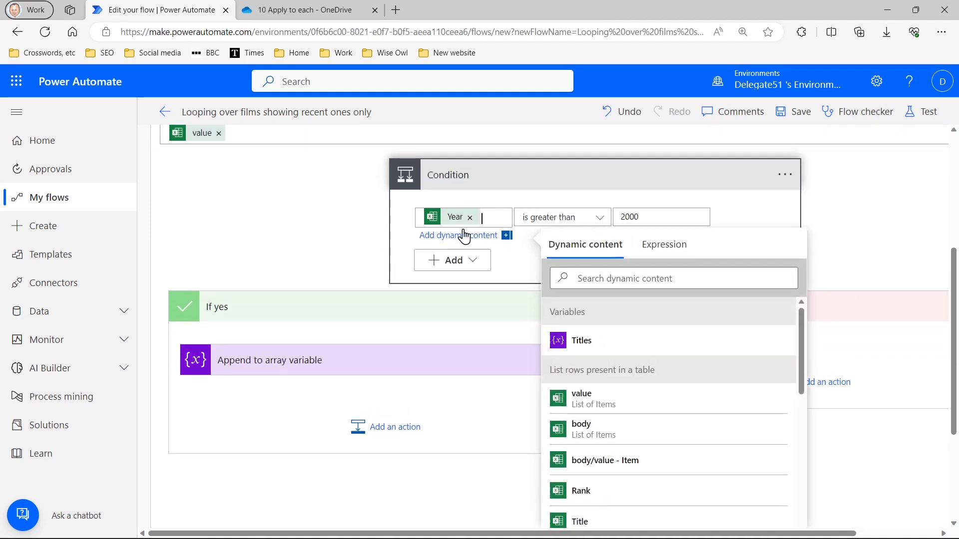
mouse_move(456, 217)
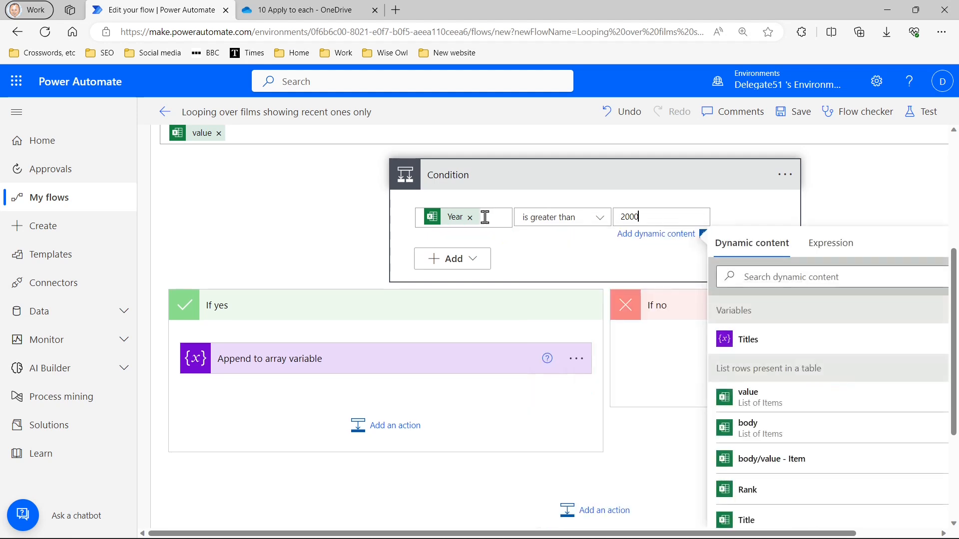
left_click(829, 242)
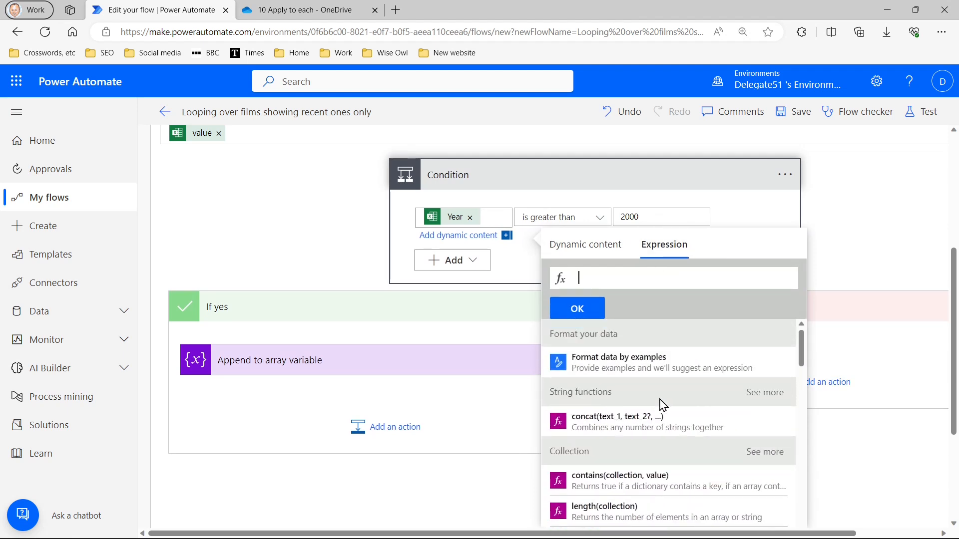
type("var")
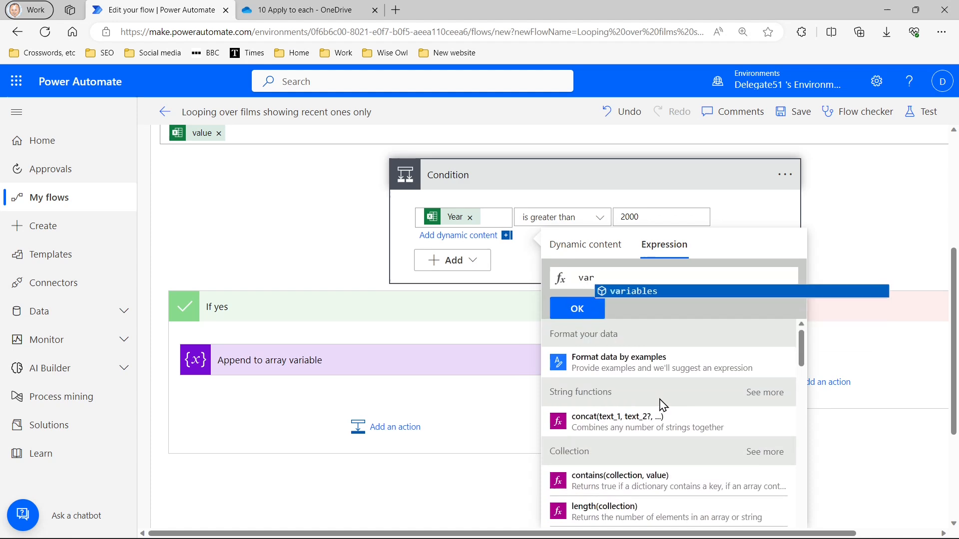
left_click(632, 291)
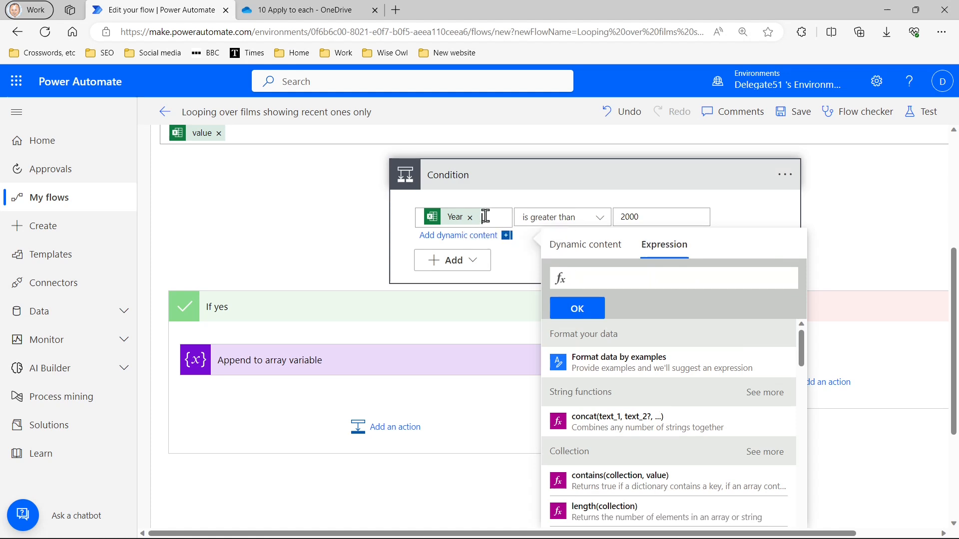
mouse_move(463, 221)
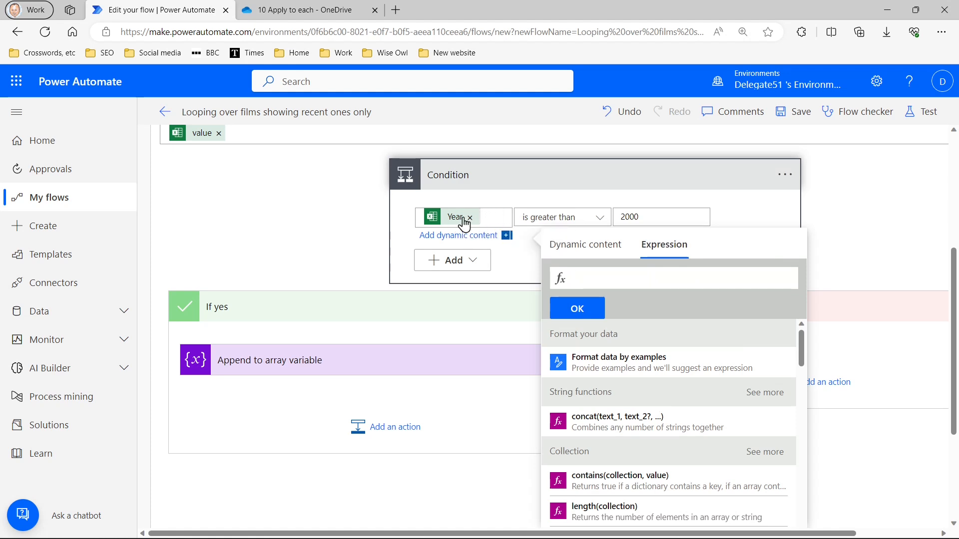
mouse_move(452, 220)
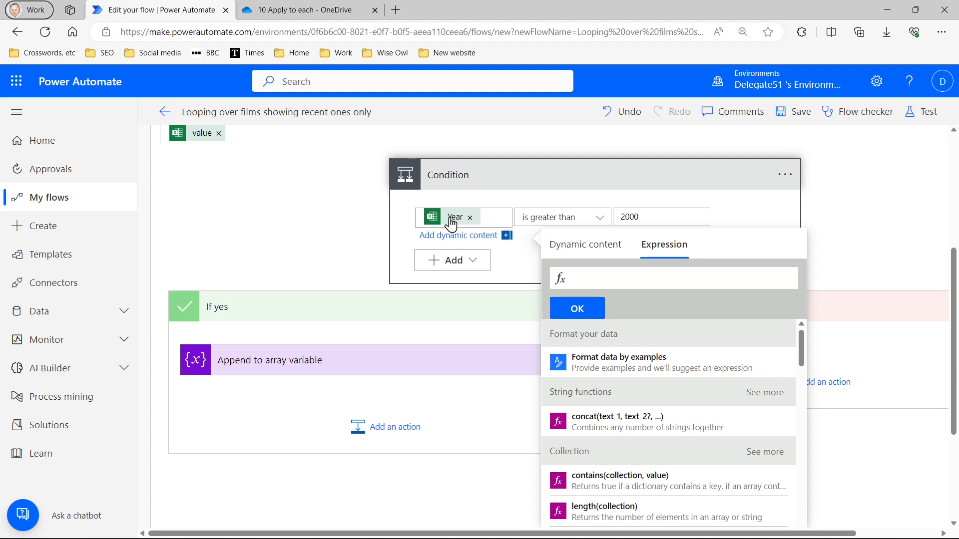
mouse_move(483, 217)
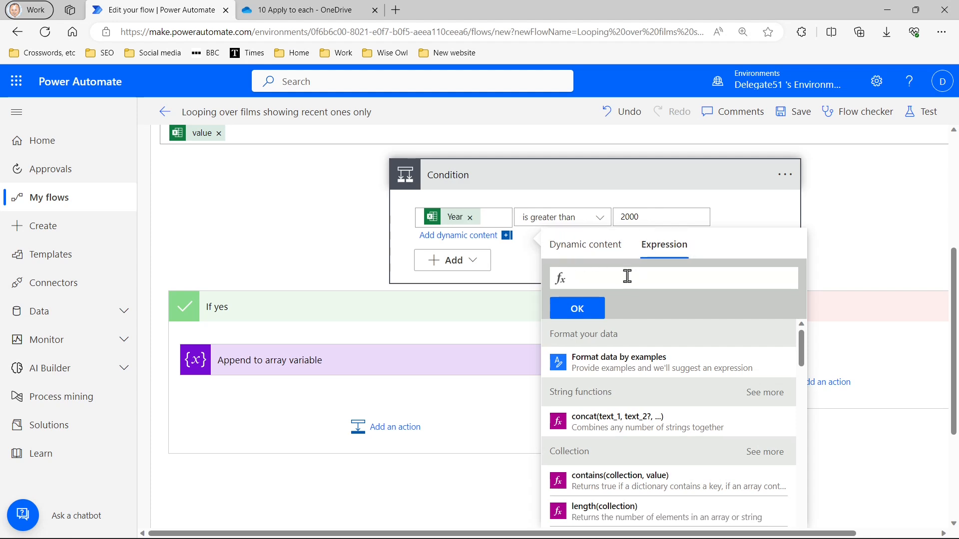
type("@items('Apply_to_each')?['Year']")
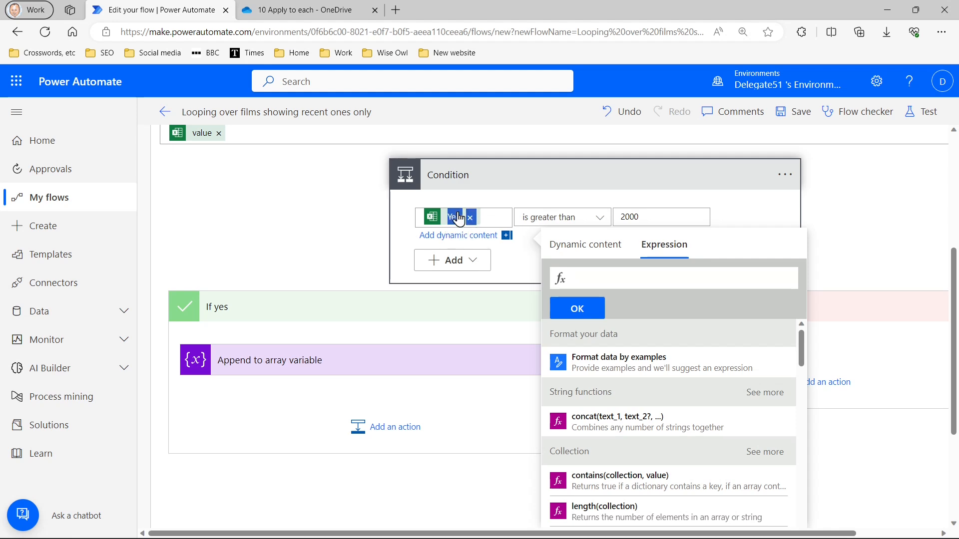
mouse_move(455, 217)
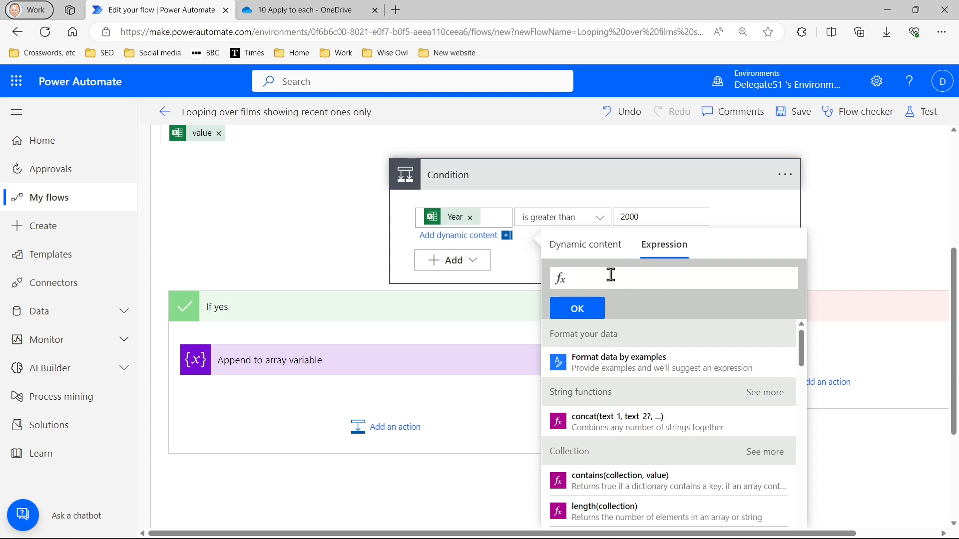
type("@items('Apply_to_each')?['Year']")
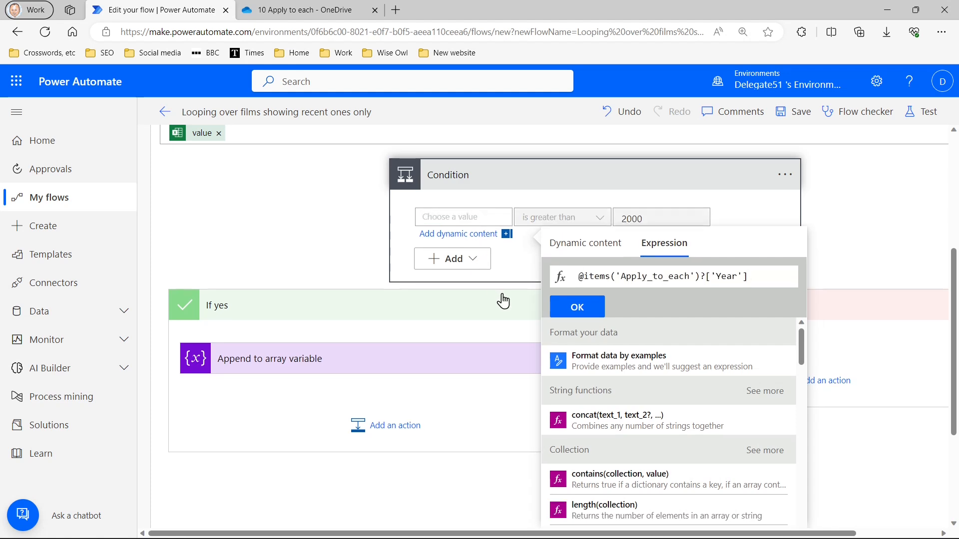
mouse_move(768, 343)
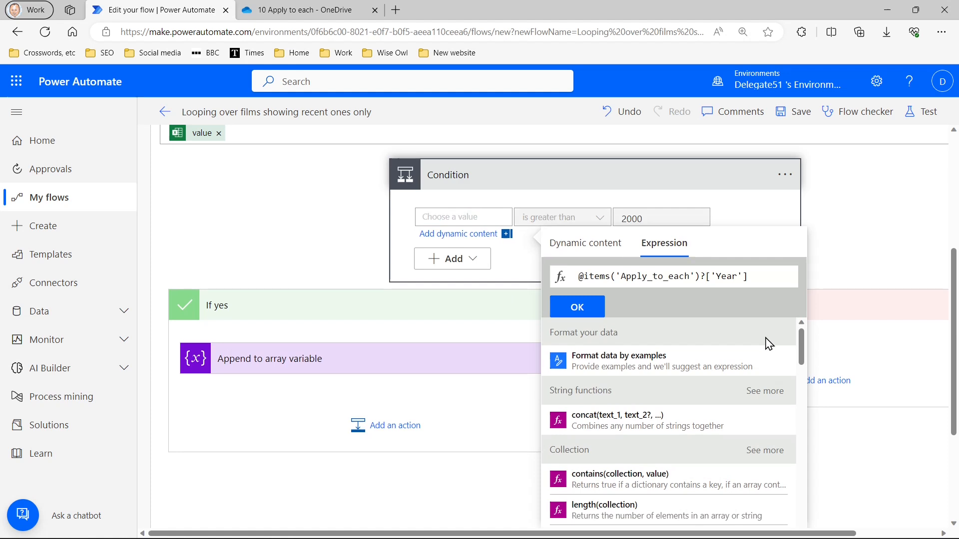
mouse_move(763, 343)
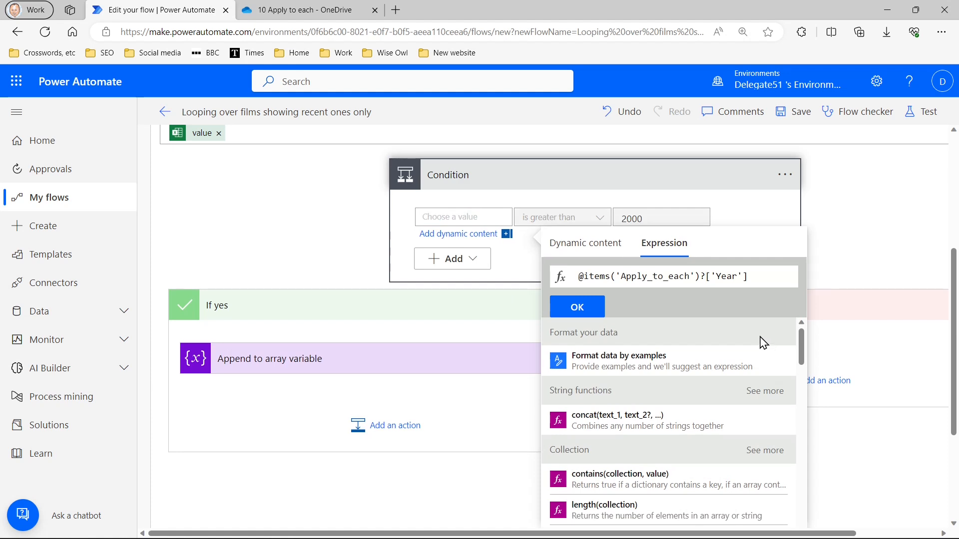
mouse_move(605, 306)
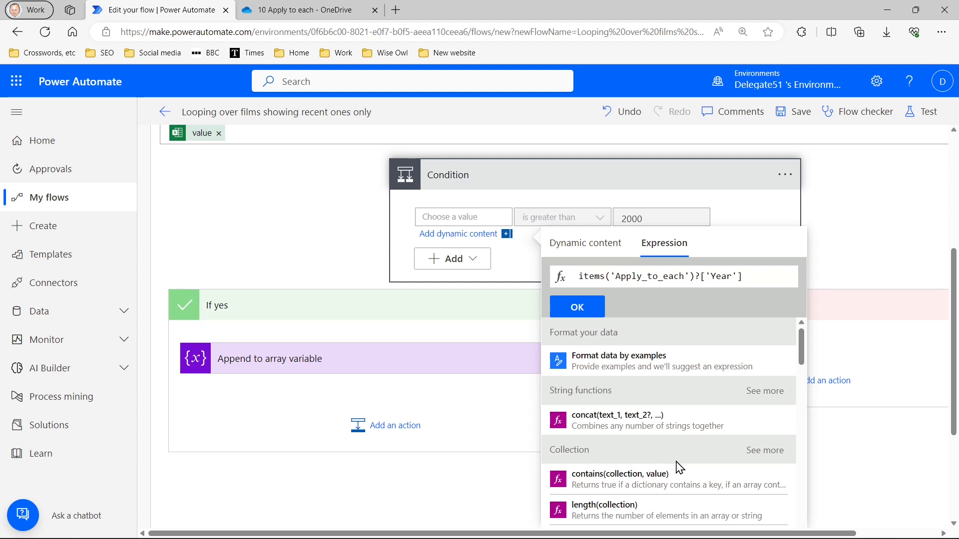
mouse_move(655, 426)
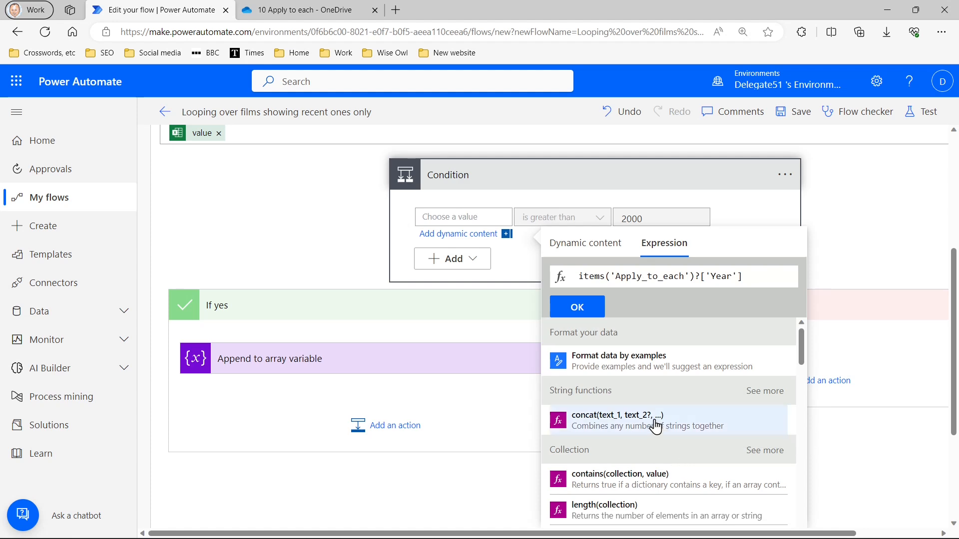
Wrap the Year value in int(...) so the condition compares int(items('Apply_to_each')?['Year']) with 2000.
scroll("down", 3)
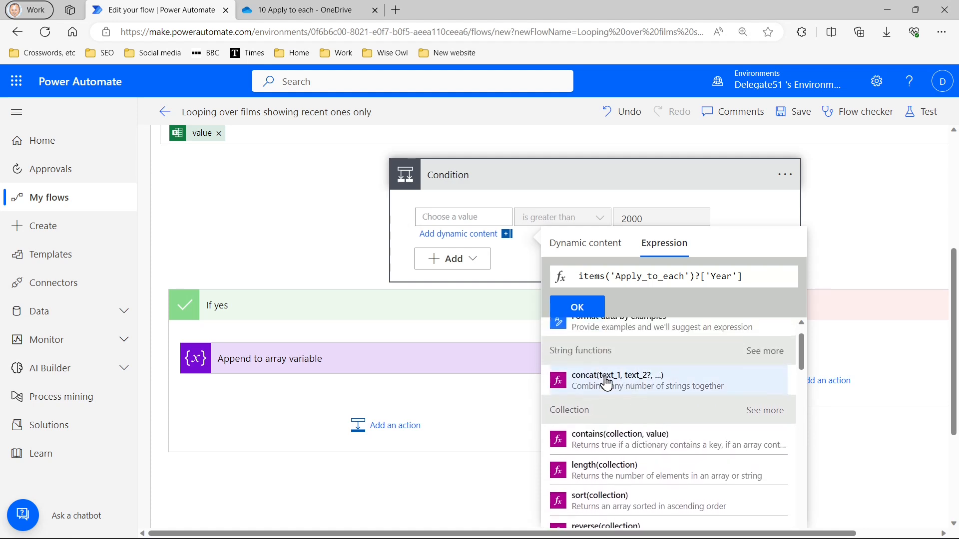
scroll("down", 3)
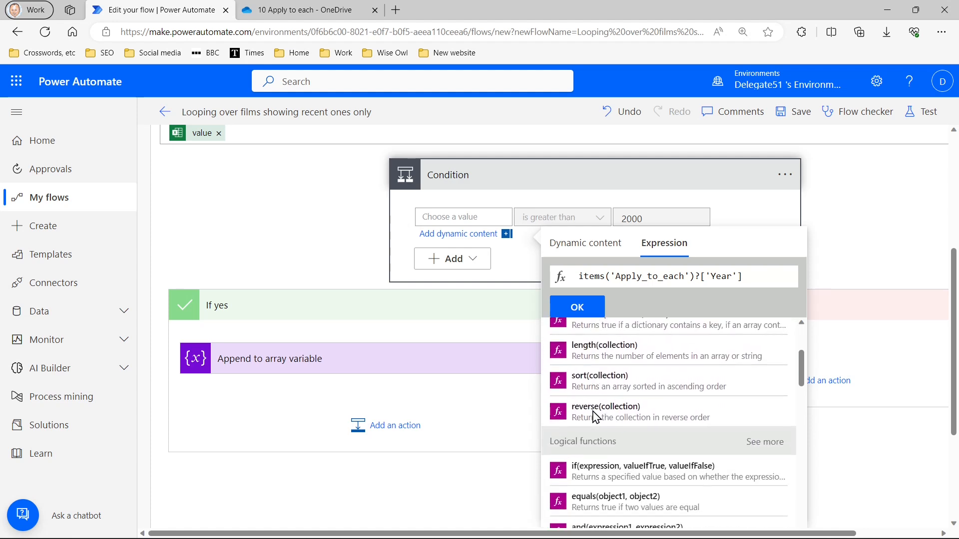
scroll("down", 3)
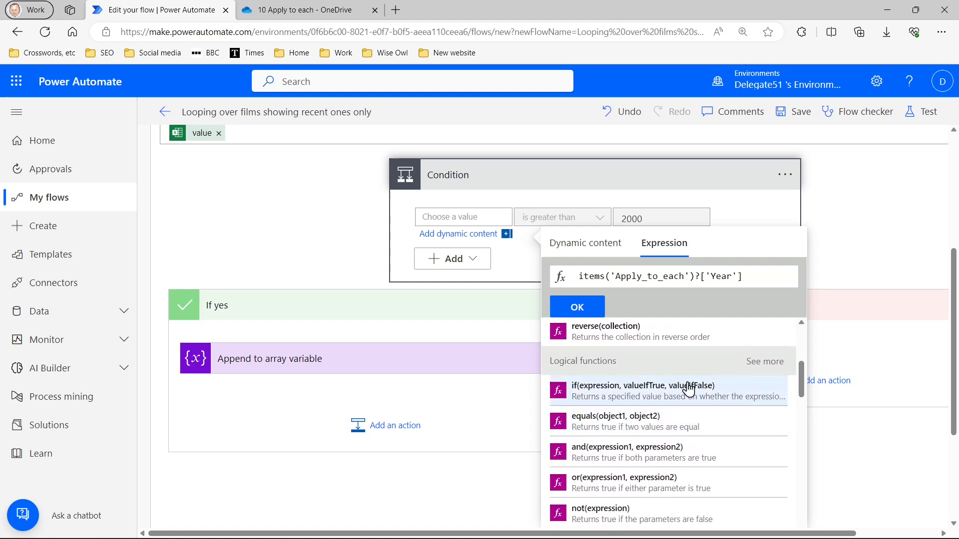
mouse_move(705, 401)
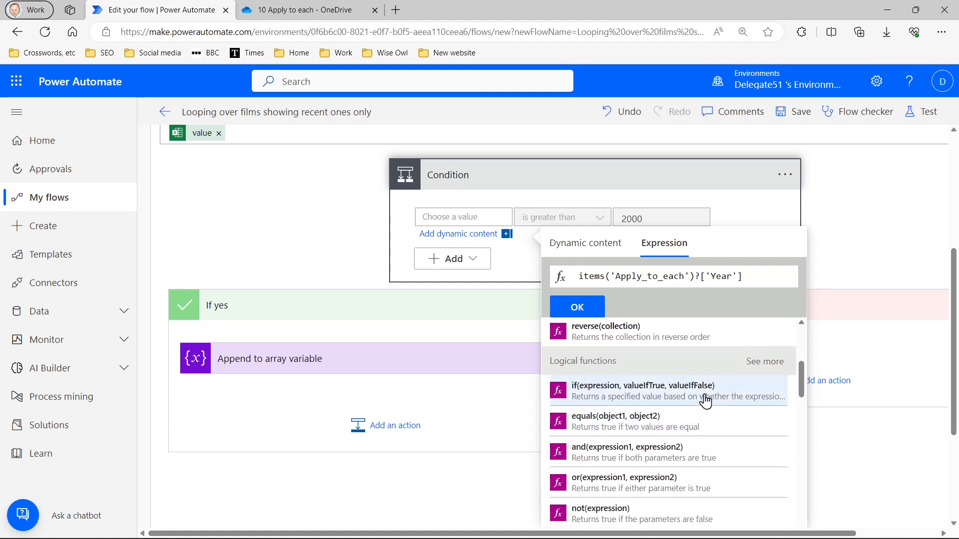
scroll("down", 3)
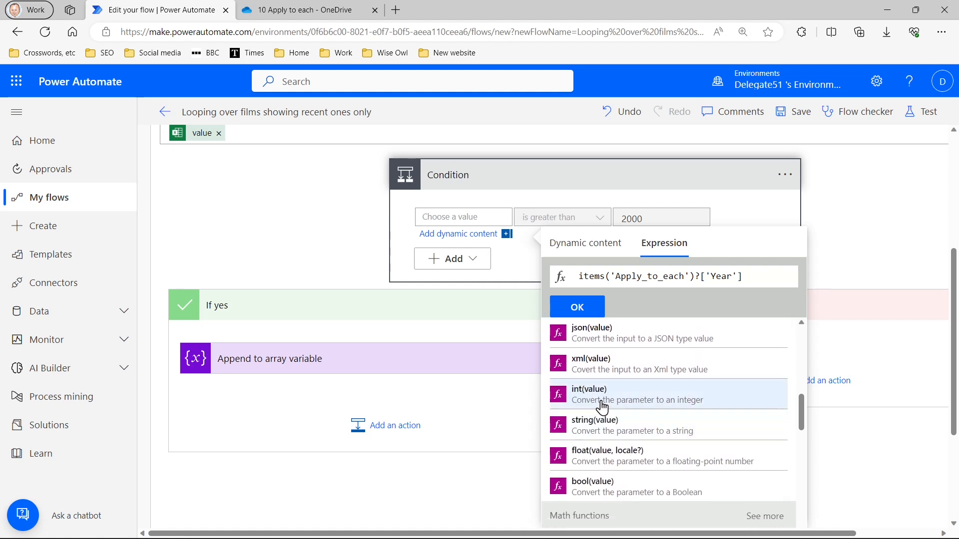
mouse_move(602, 404)
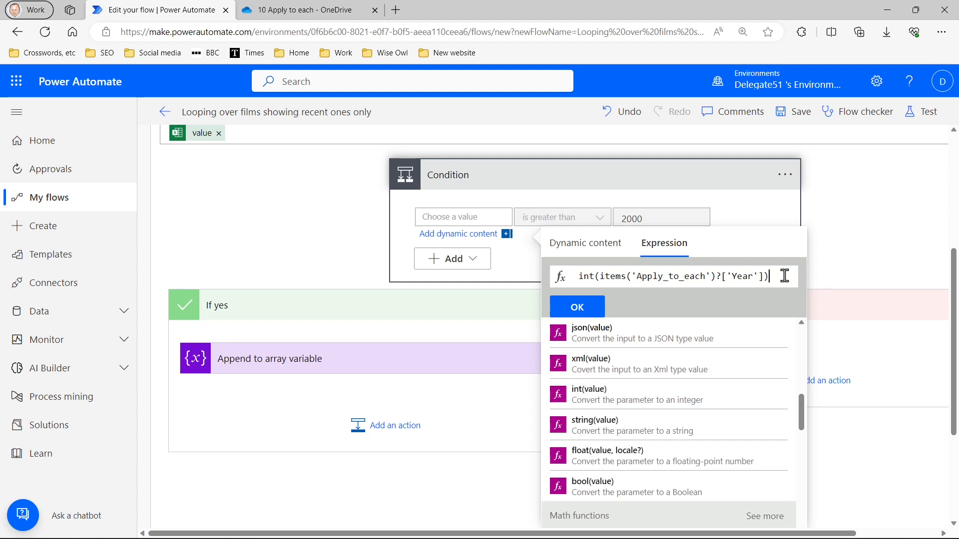
mouse_move(743, 364)
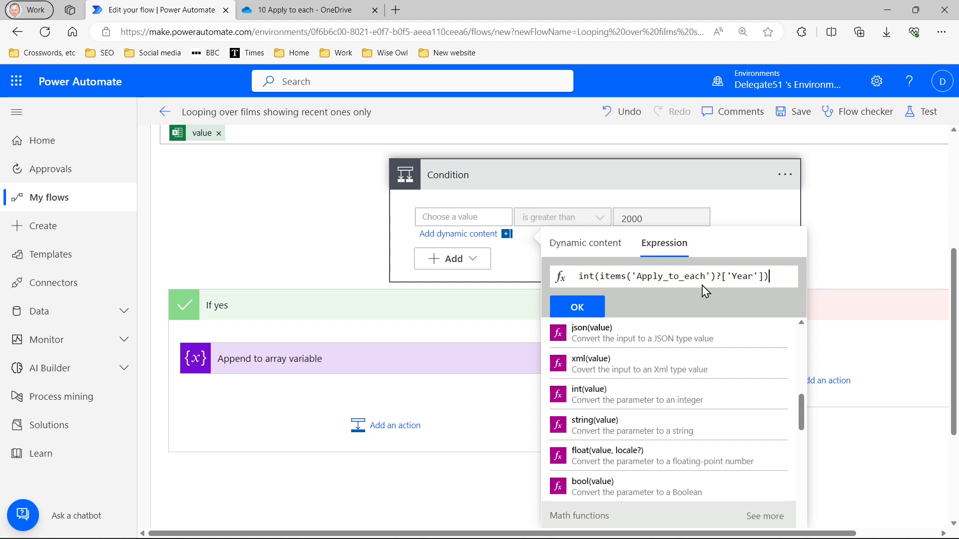
mouse_move(749, 281)
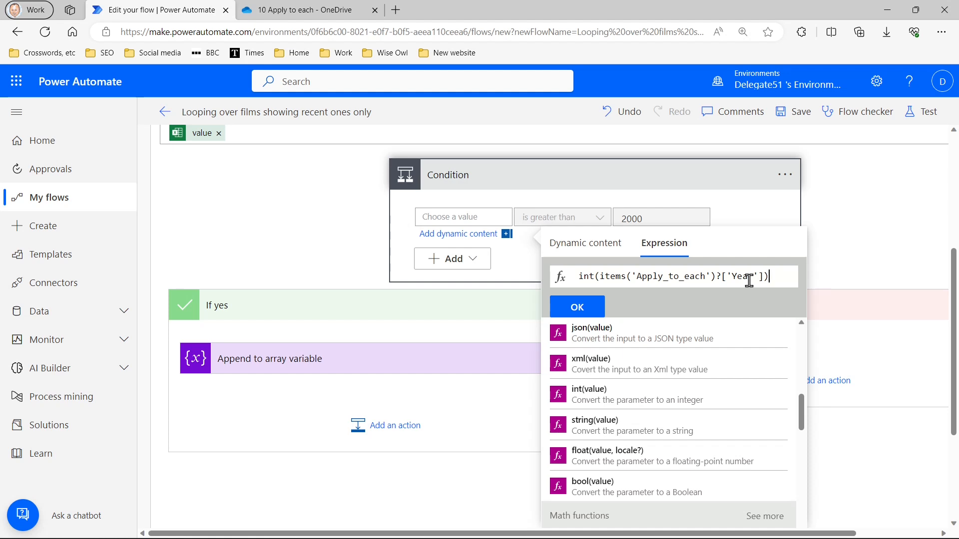
mouse_move(738, 309)
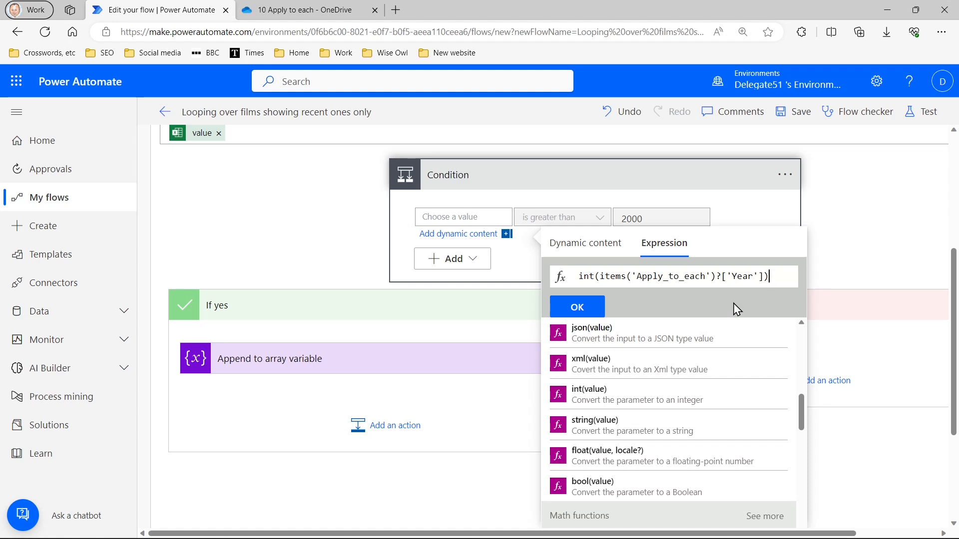
mouse_move(751, 296)
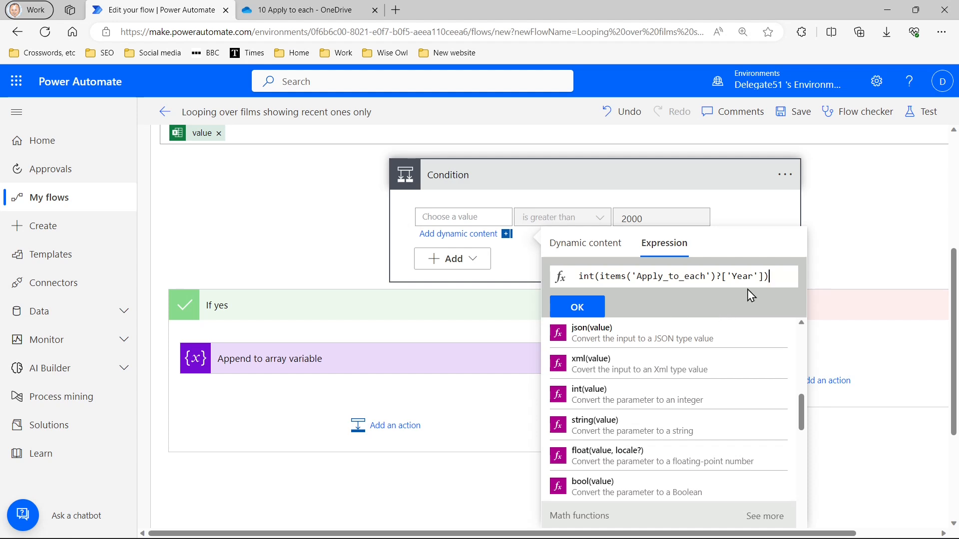
left_click(575, 306)
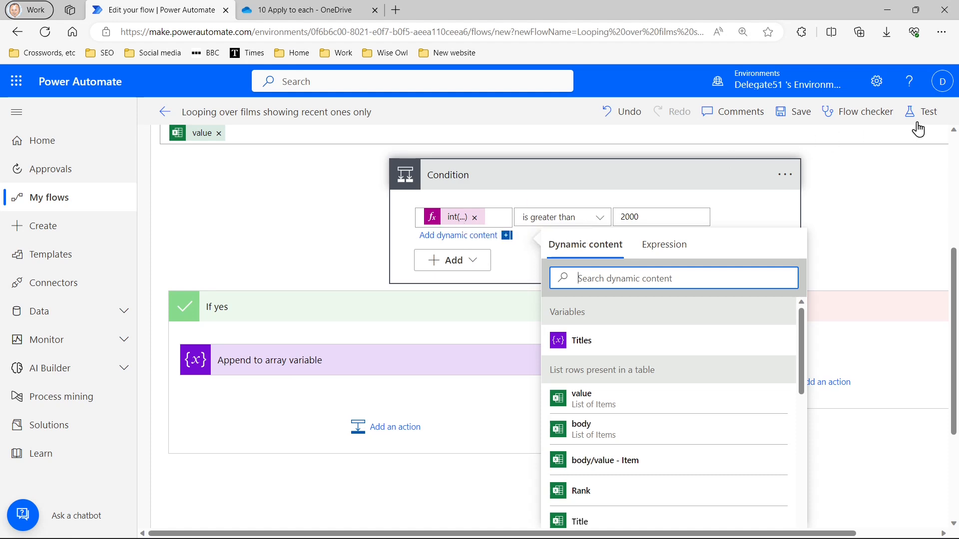
left_click(928, 111)
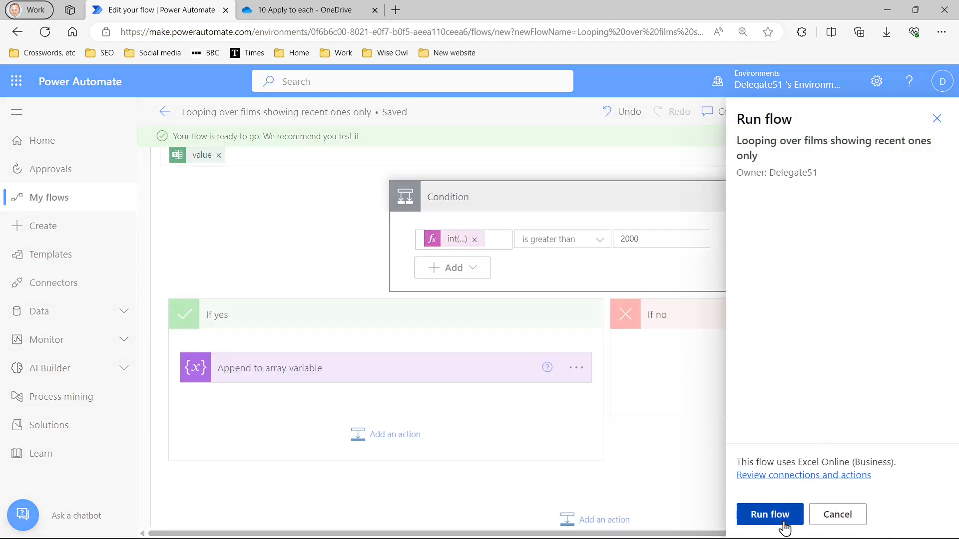
Run the flow and view the Compose output listing Avatar, Avengers: Endgame and Star Wars: The Force Awakens.
left_click(769, 514)
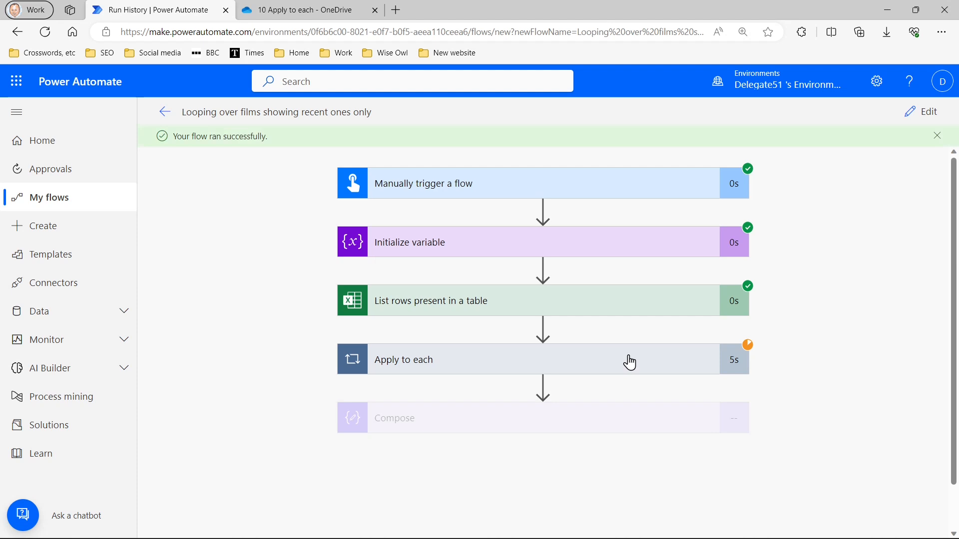
mouse_move(741, 359)
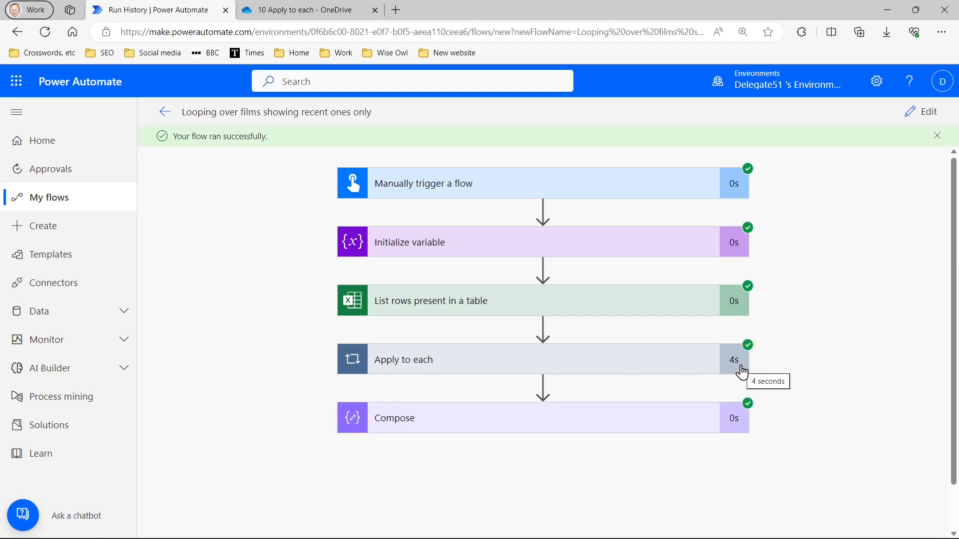
scroll("down", 3)
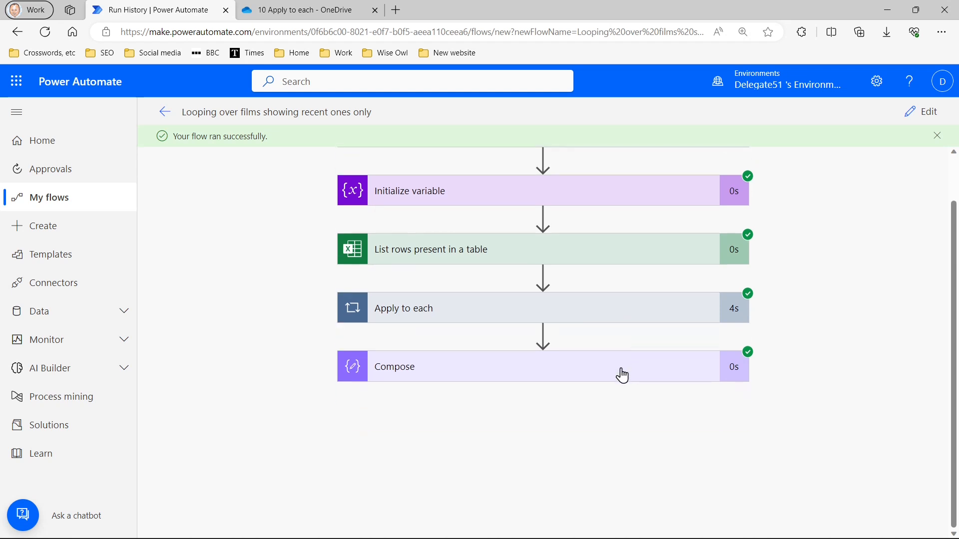
left_click(543, 366)
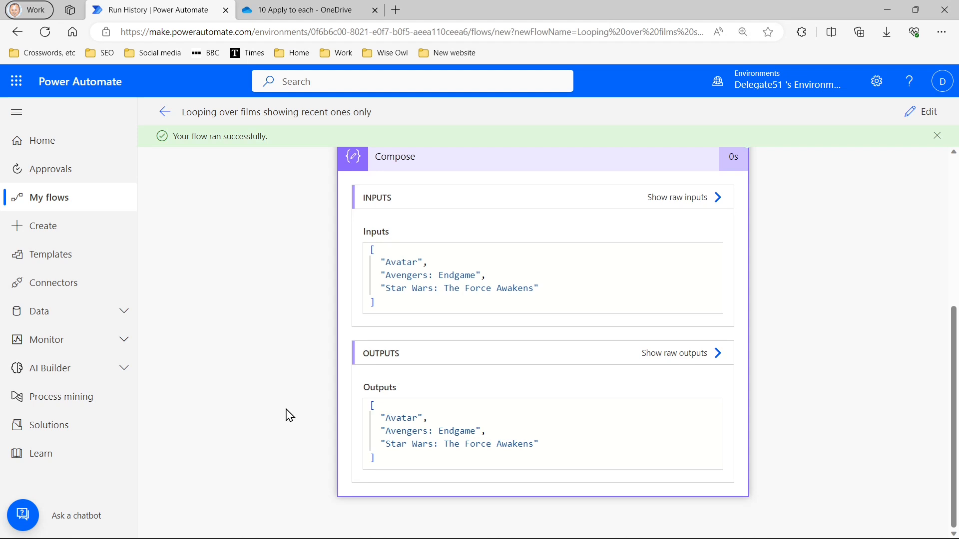
mouse_move(295, 381)
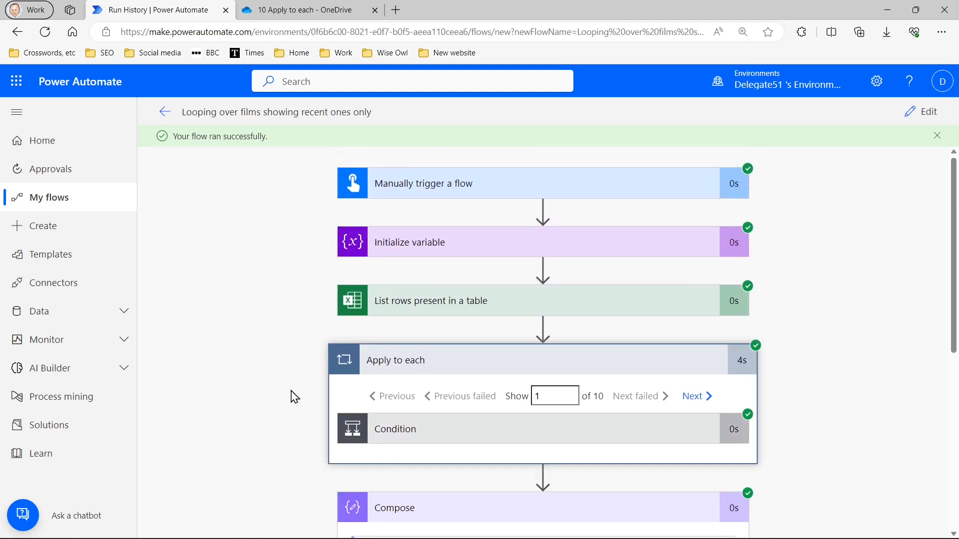
Review the first loop pass where the Condition evaluated false, then return to editing the flow.
scroll("down", 3)
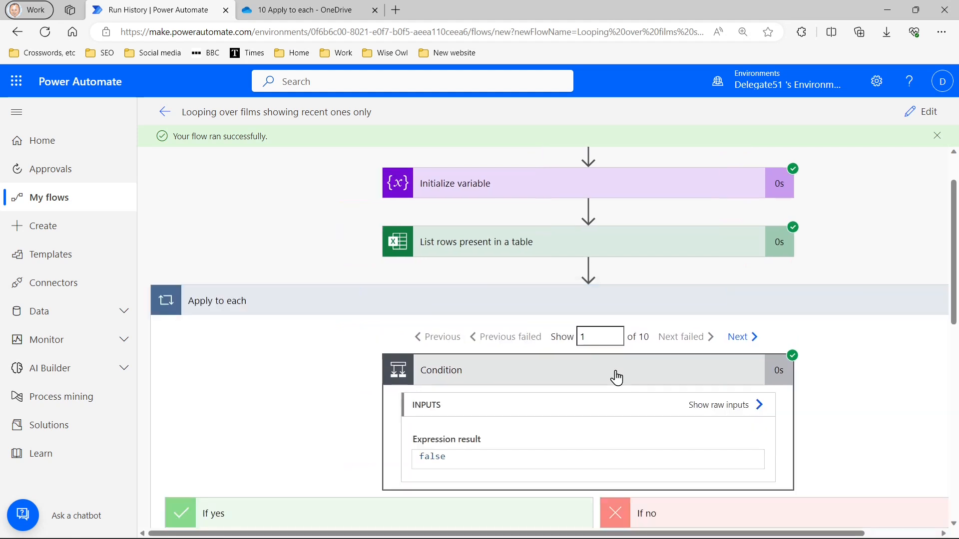
mouse_move(521, 435)
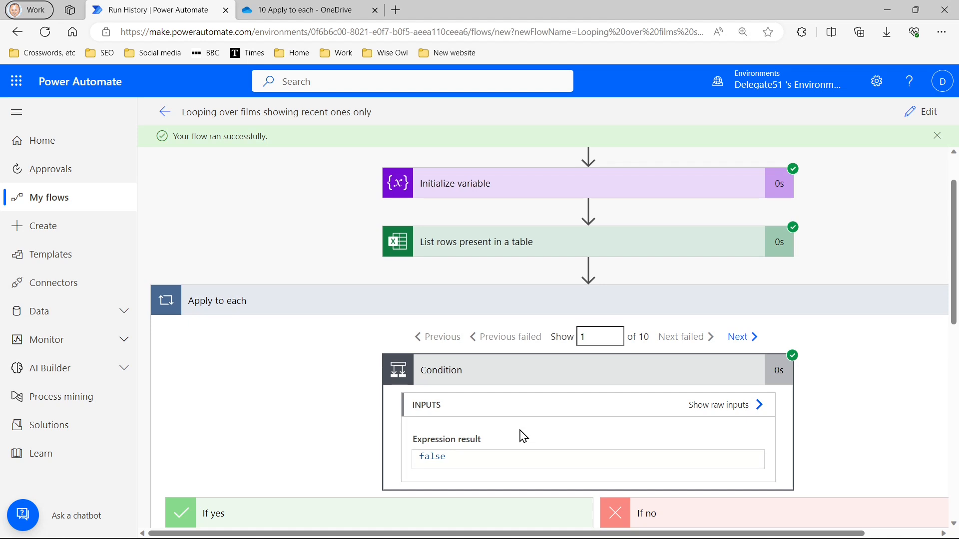
mouse_move(434, 456)
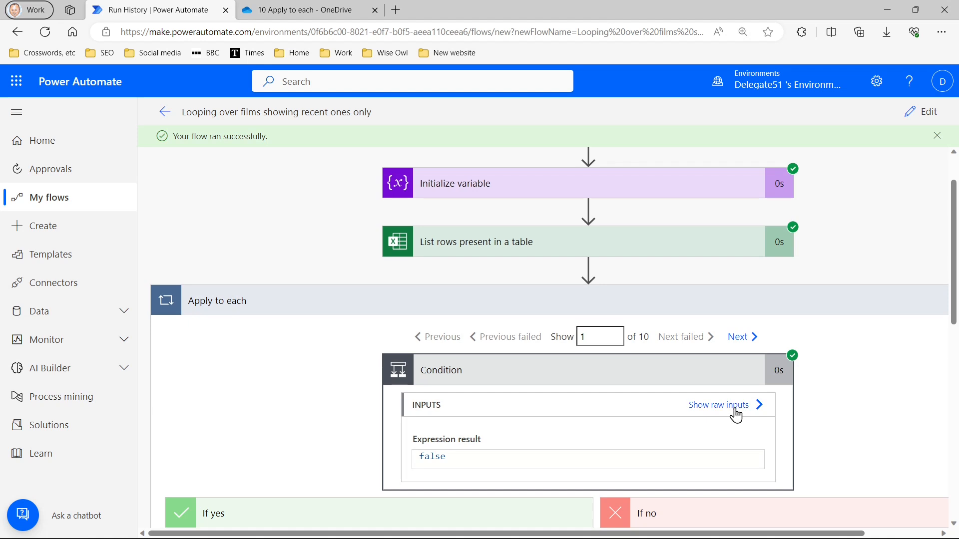
left_click(719, 405)
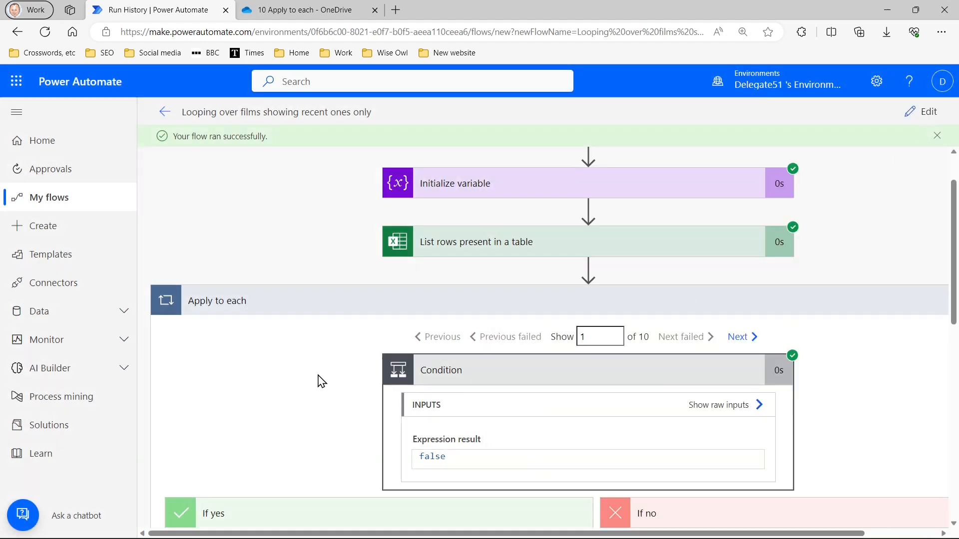
scroll("down", 3)
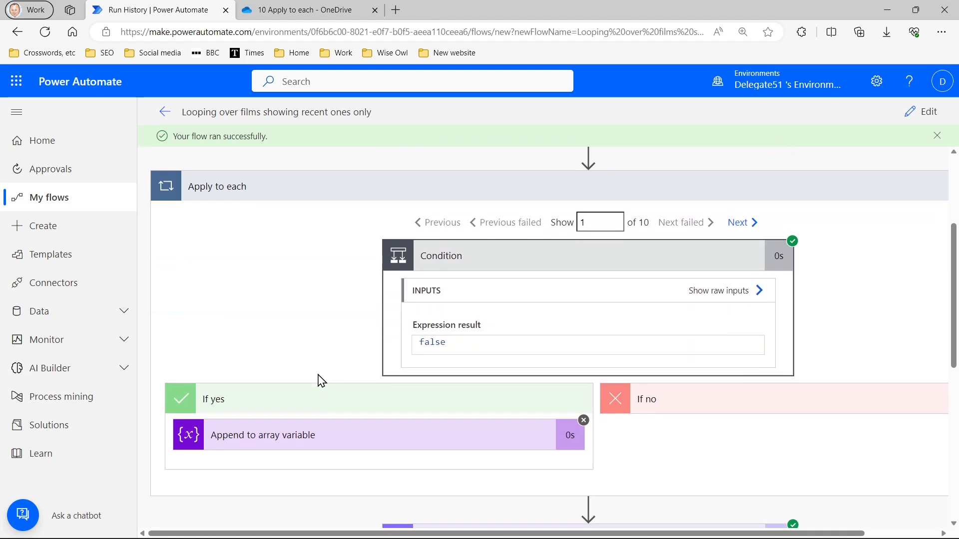
left_click(920, 111)
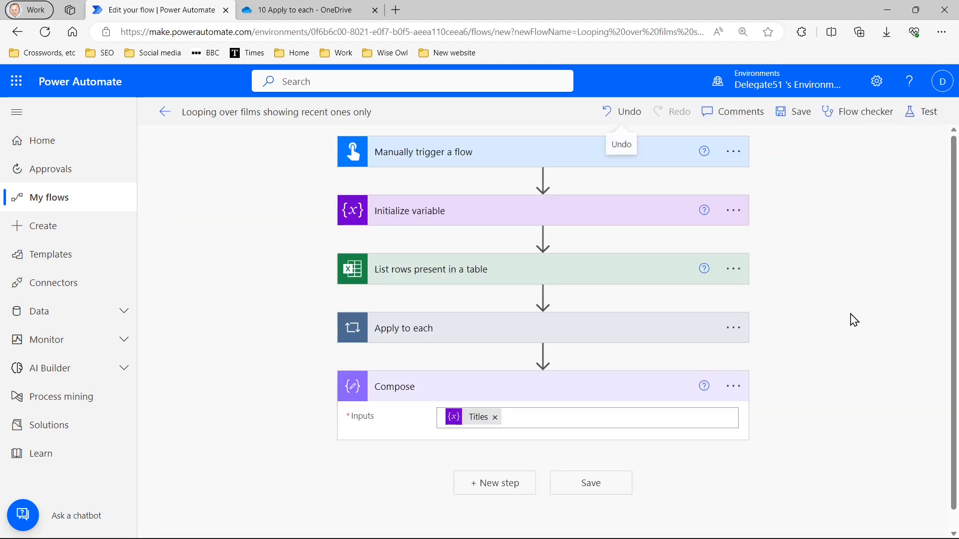
mouse_move(570, 210)
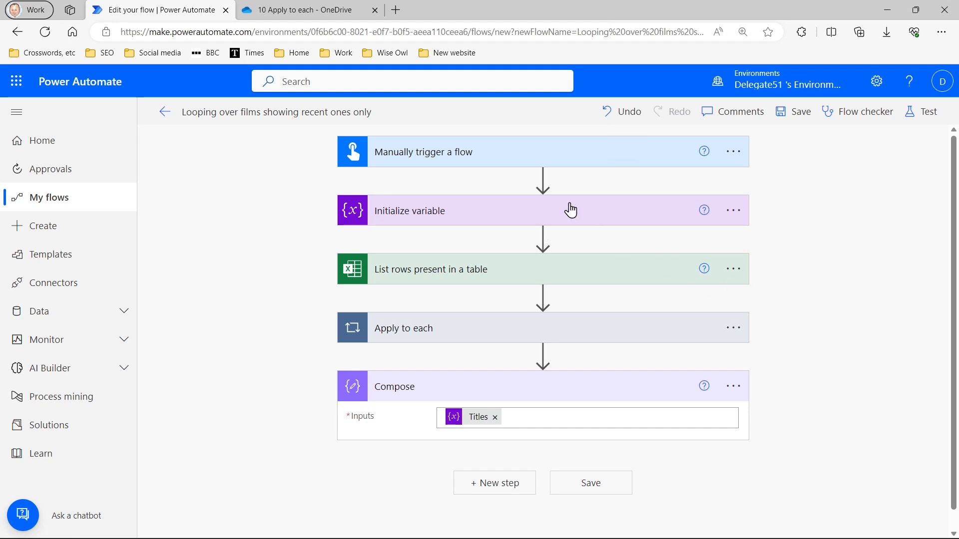
Add an Initialize variable step after the trigger creating a String variable named FilmTitle.
left_click(542, 180)
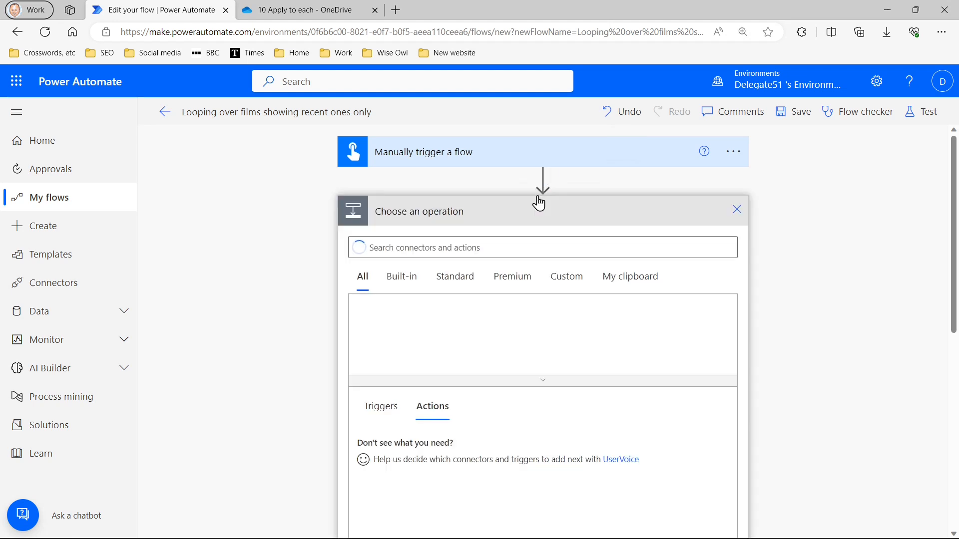
type("init")
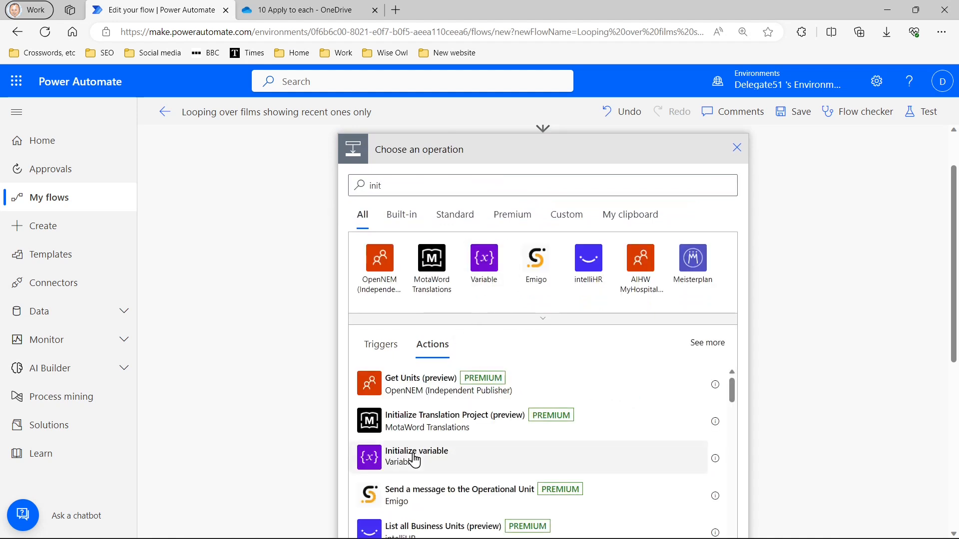
left_click(416, 455)
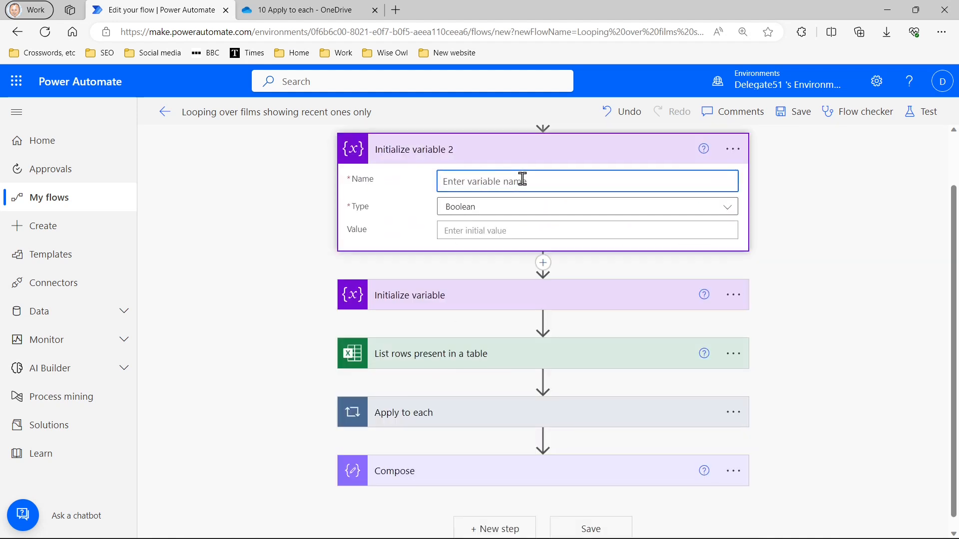
type("Title")
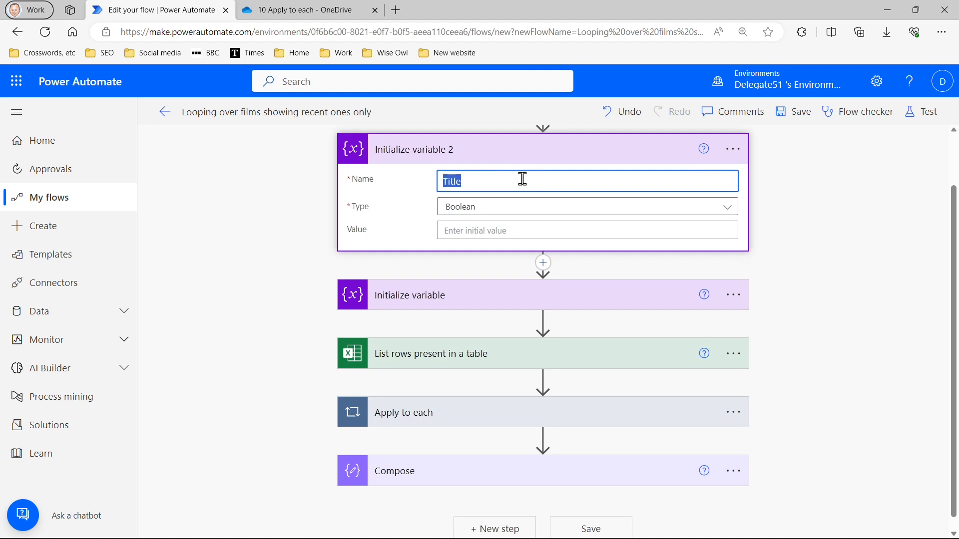
type("FilmTitle")
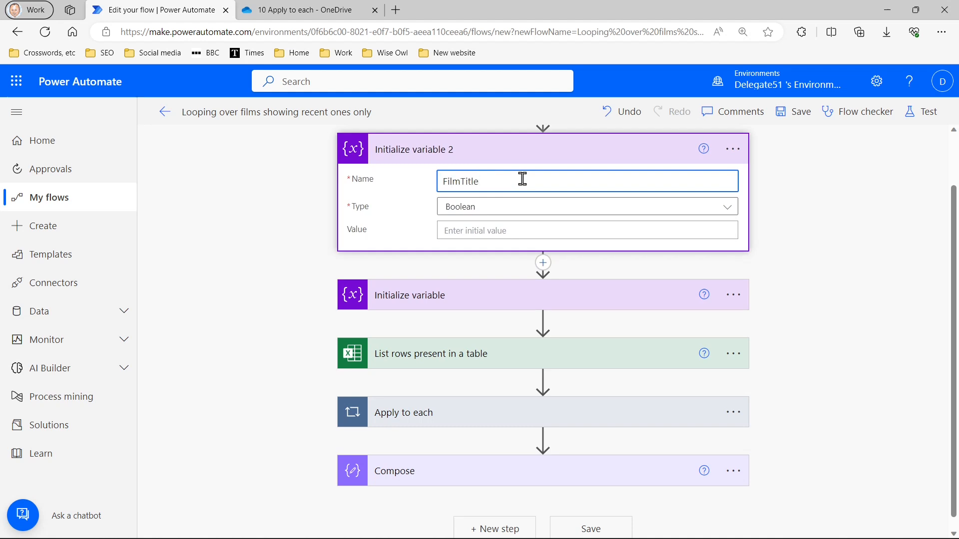
left_click(585, 207)
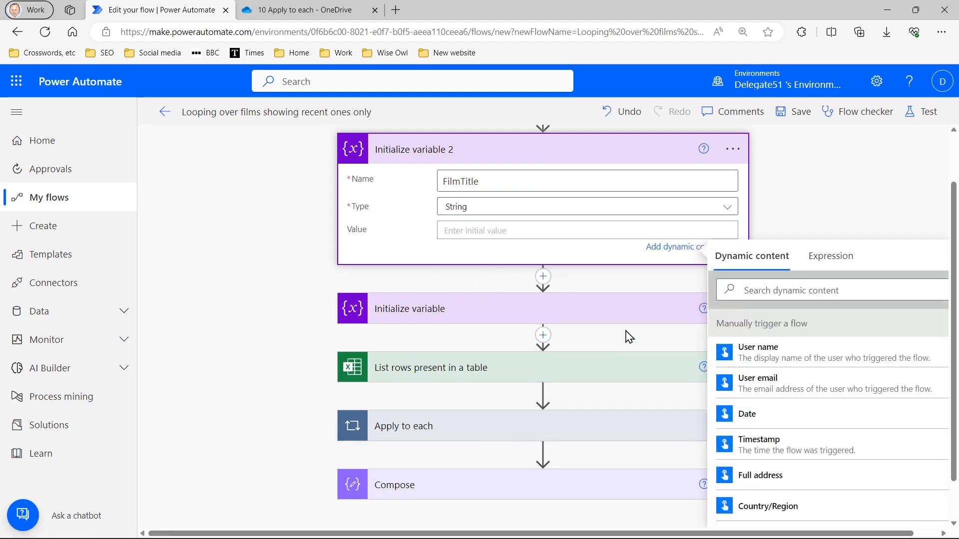
left_click(585, 231)
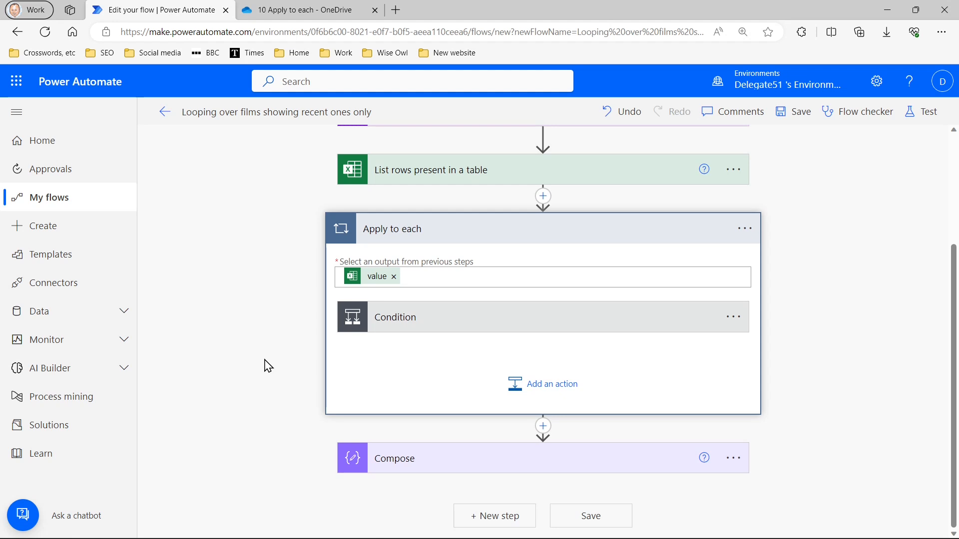
mouse_move(523, 285)
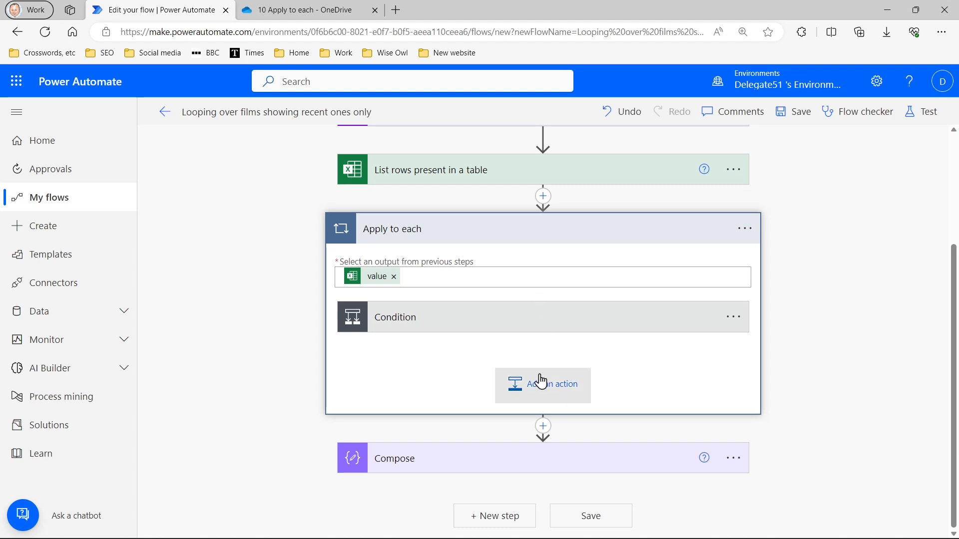
mouse_move(533, 386)
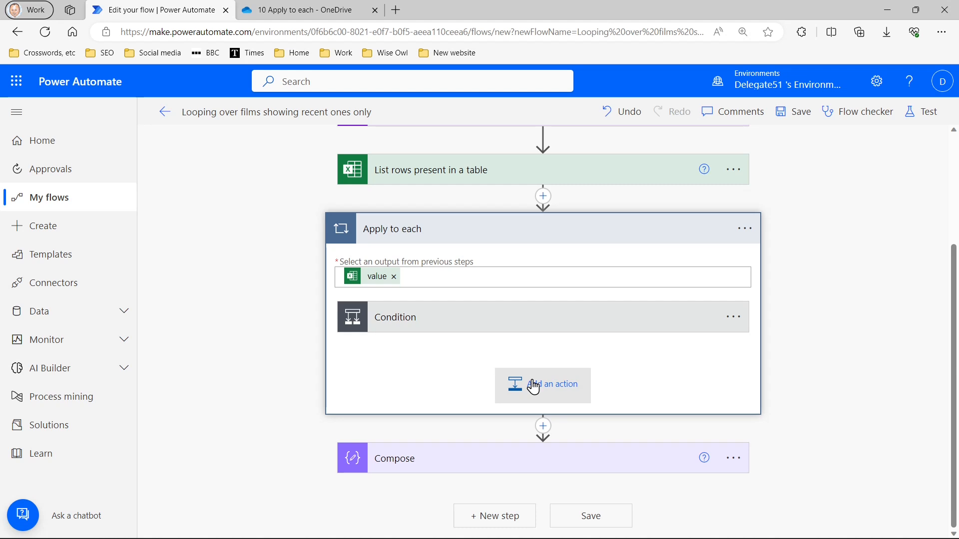
Add a Set variable action in the loop assigning each row's Title to FilmTitle.
left_click(542, 385)
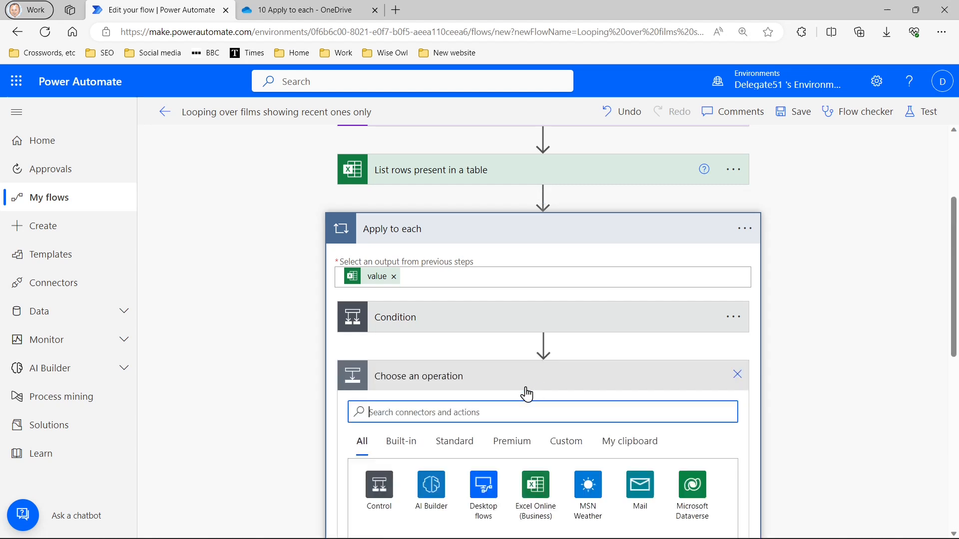
type("set")
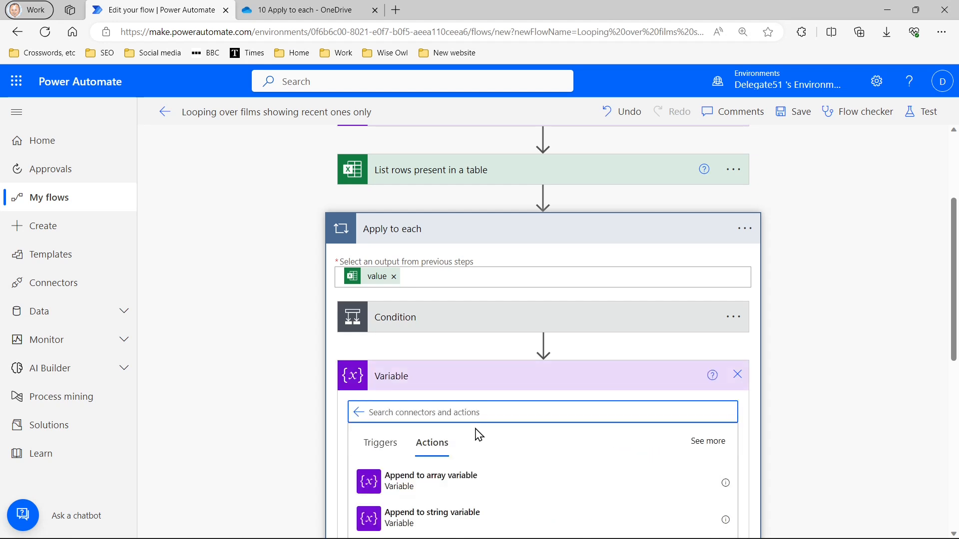
scroll("down", 3)
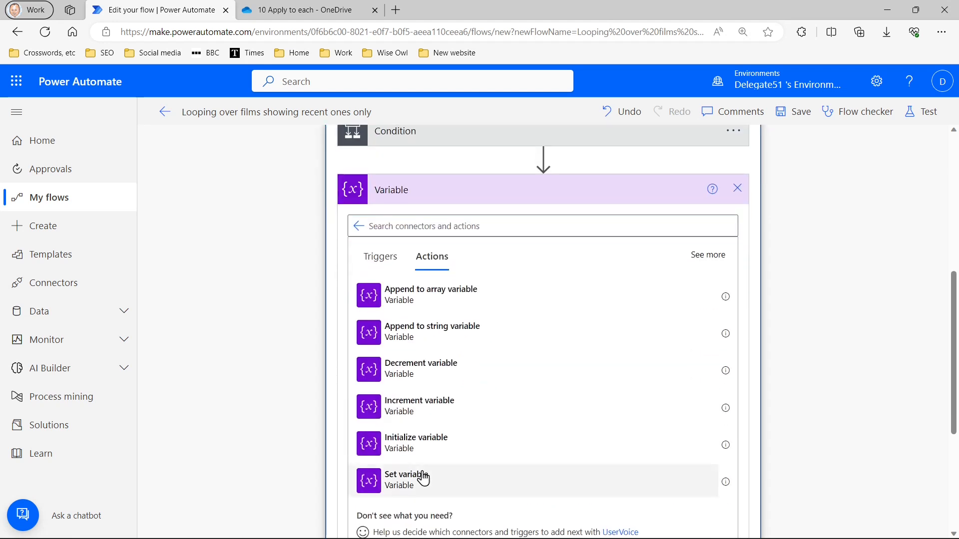
left_click(406, 479)
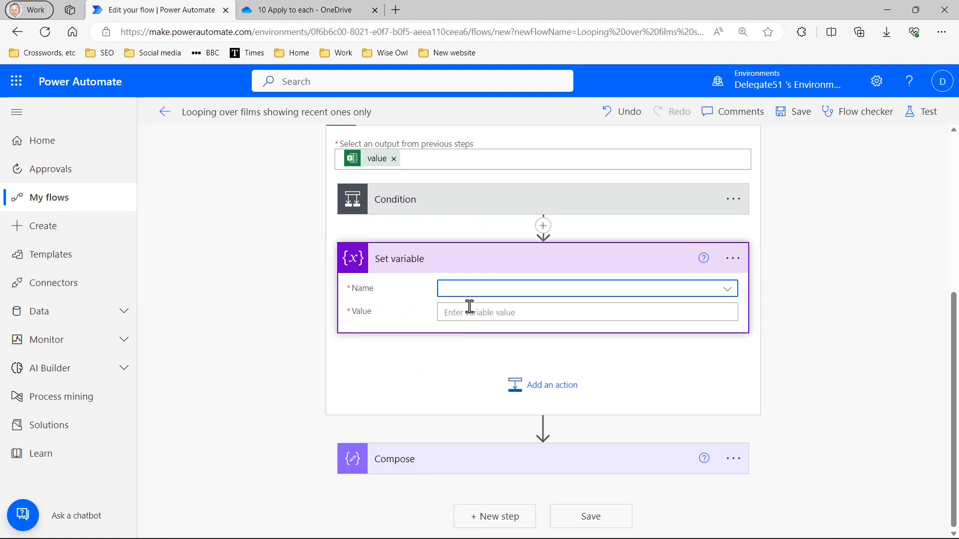
type("FilmTitle")
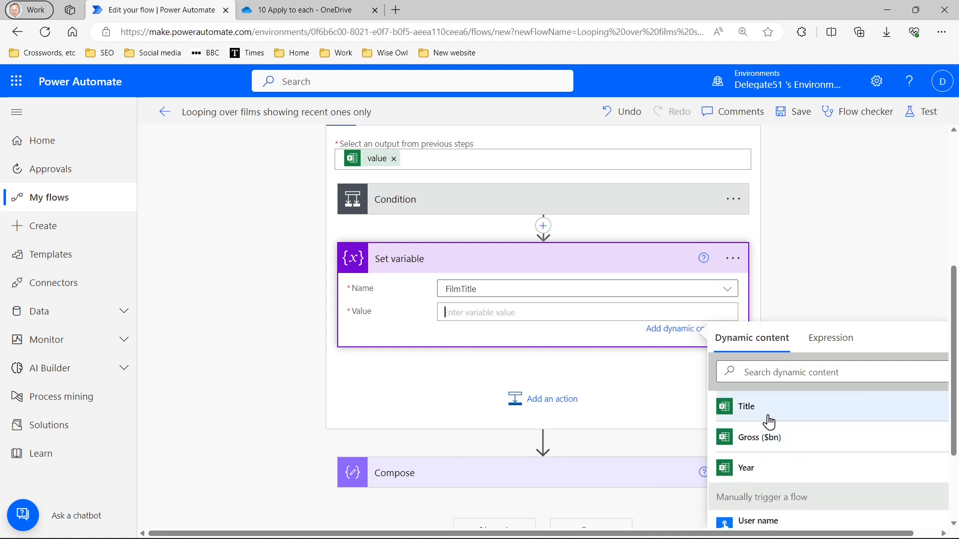
mouse_move(751, 412)
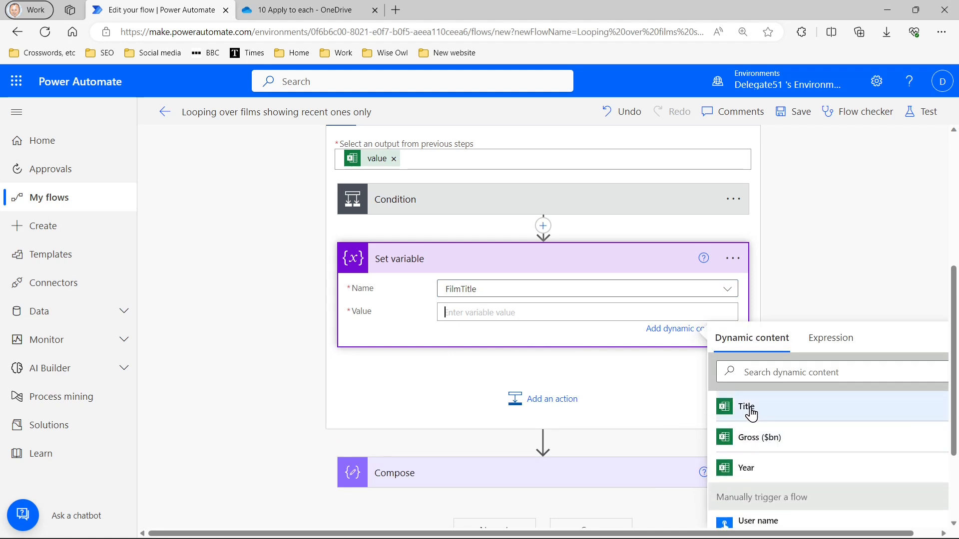
left_click(745, 407)
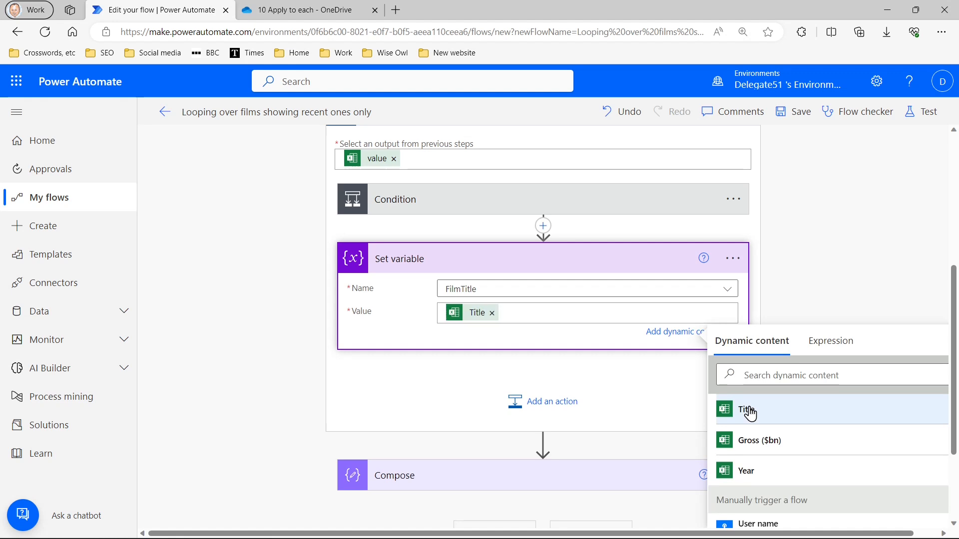
mouse_move(297, 281)
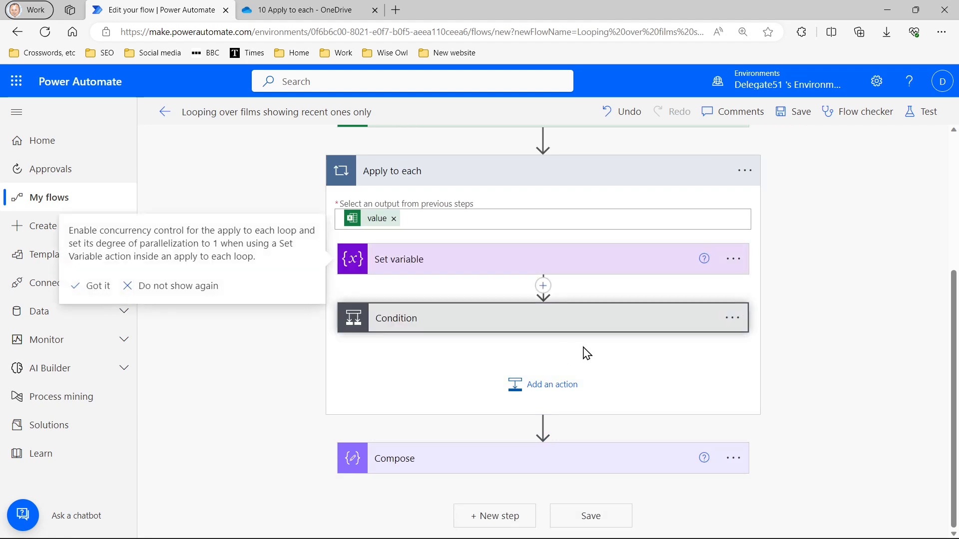
Dismiss the concurrency tip, then save the flow and start a manual test run.
left_click(89, 285)
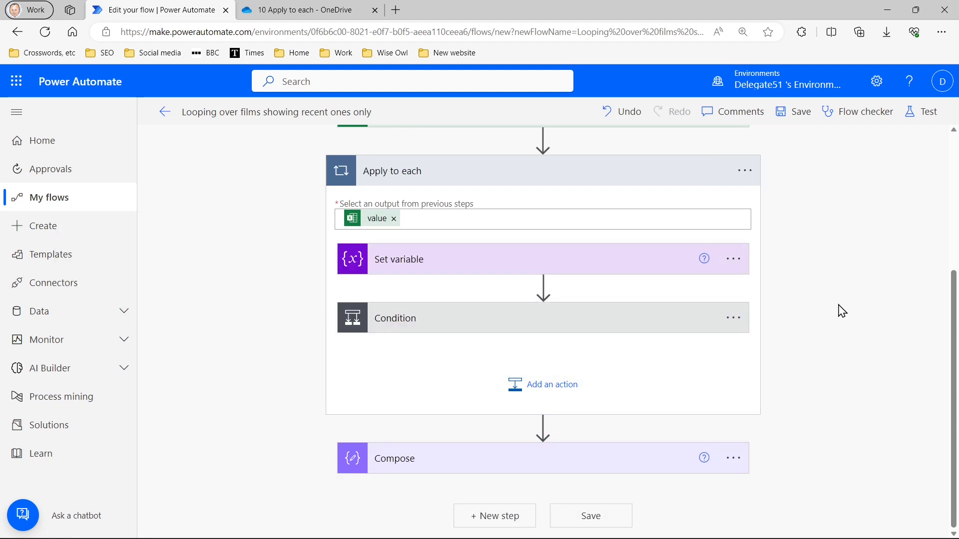
left_click(927, 111)
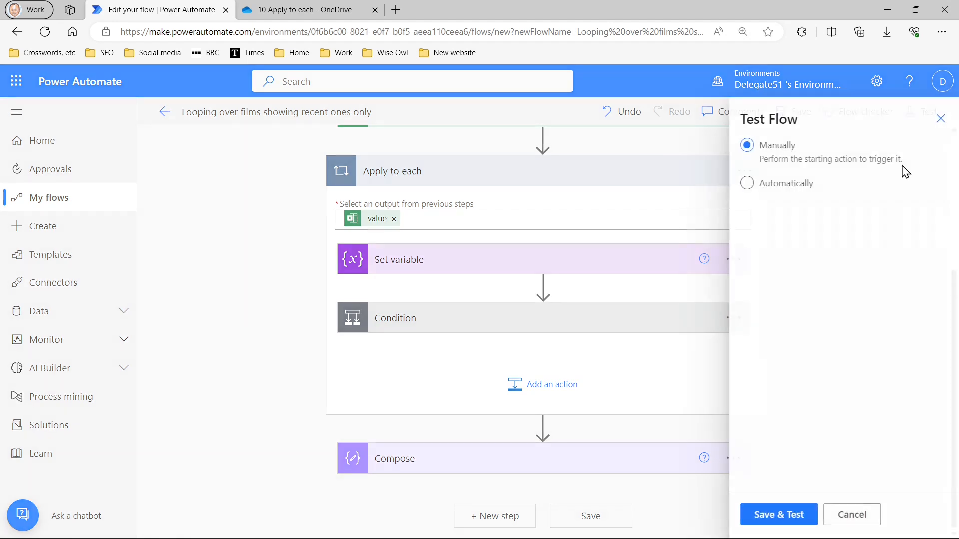
left_click(778, 514)
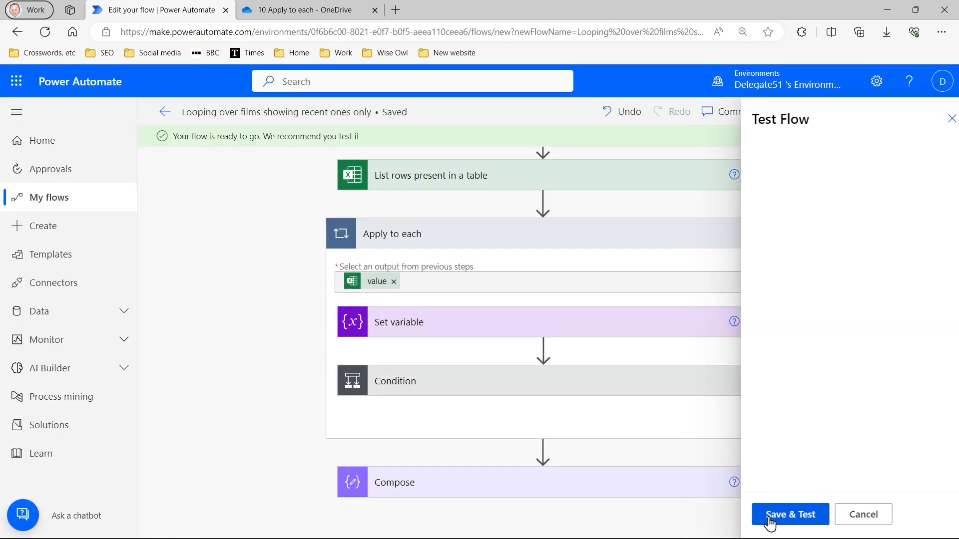
left_click(789, 514)
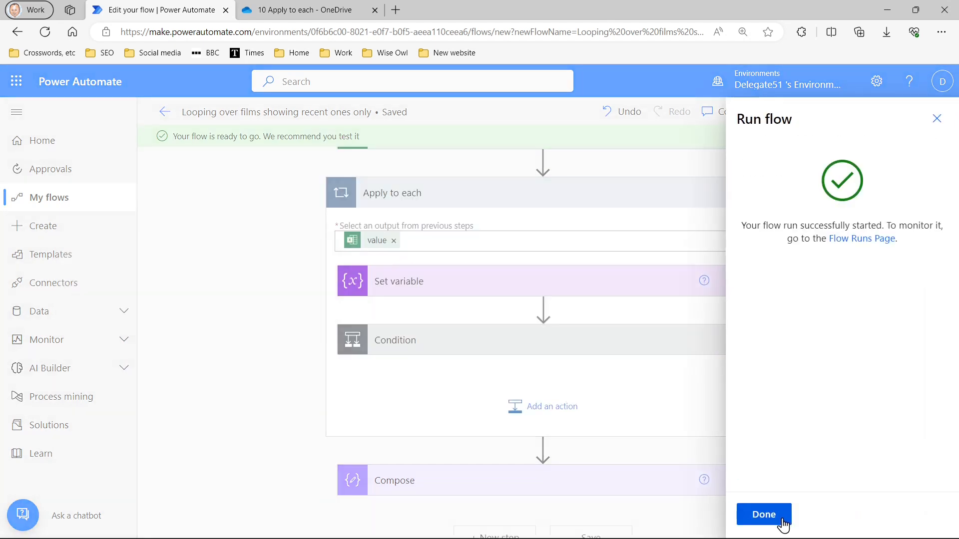
Check the first iteration's Set variable result, where FilmTitle is Gone with the Wind.
left_click(763, 515)
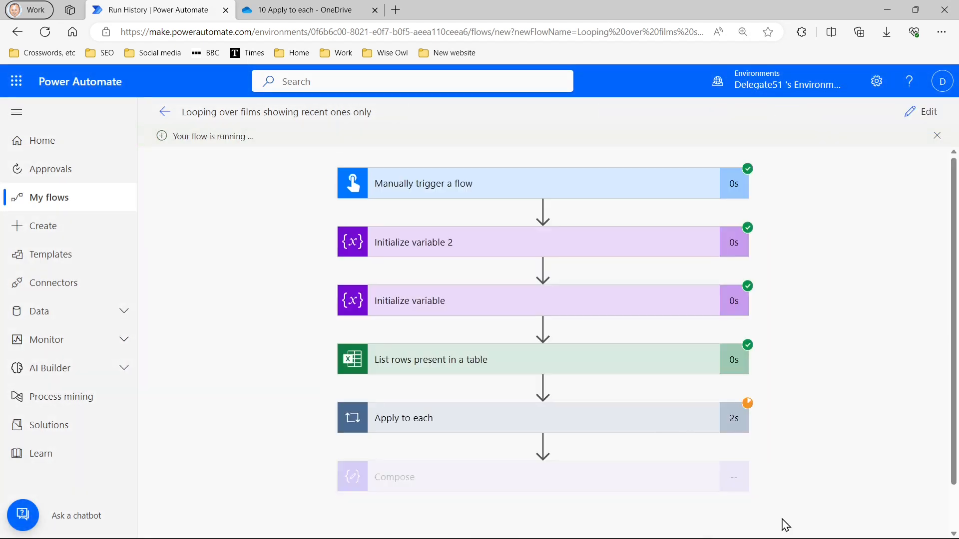
mouse_move(651, 421)
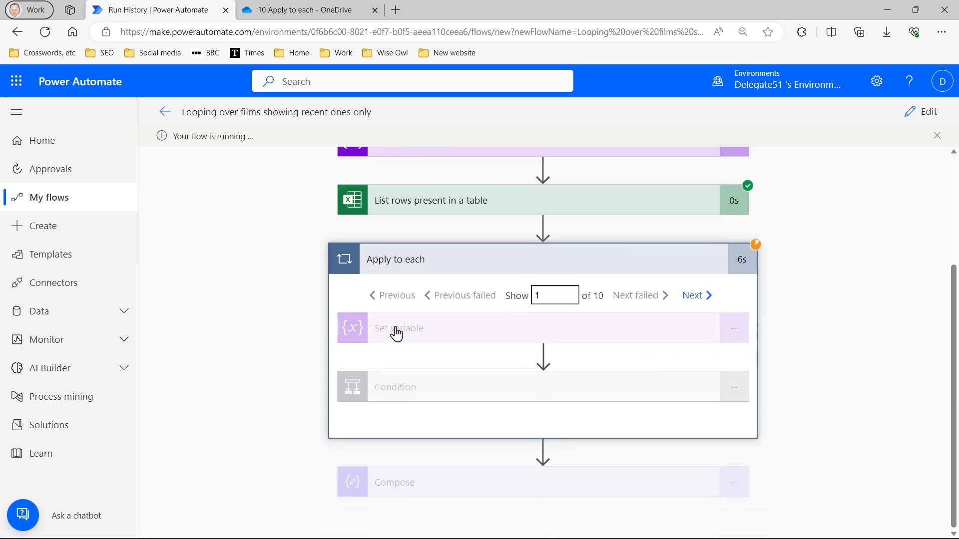
mouse_move(427, 329)
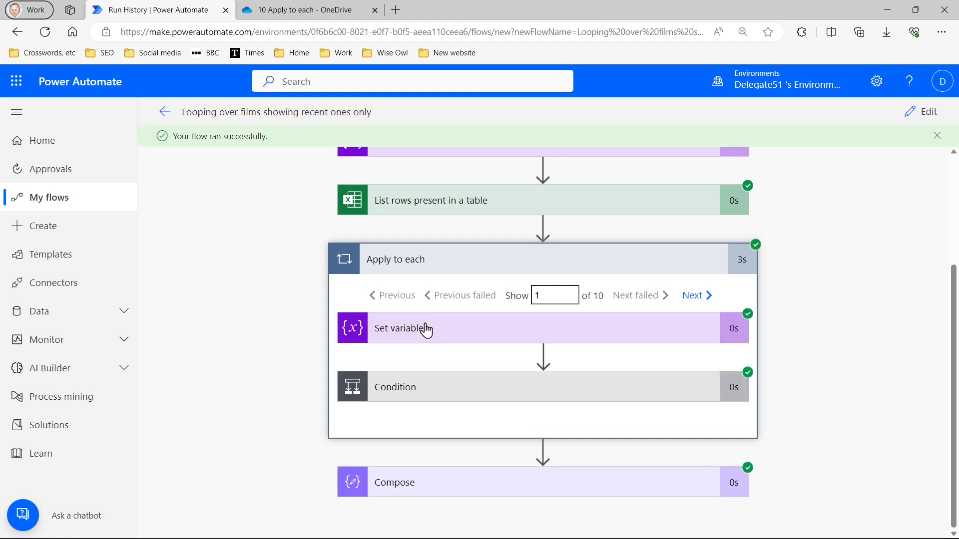
left_click(398, 328)
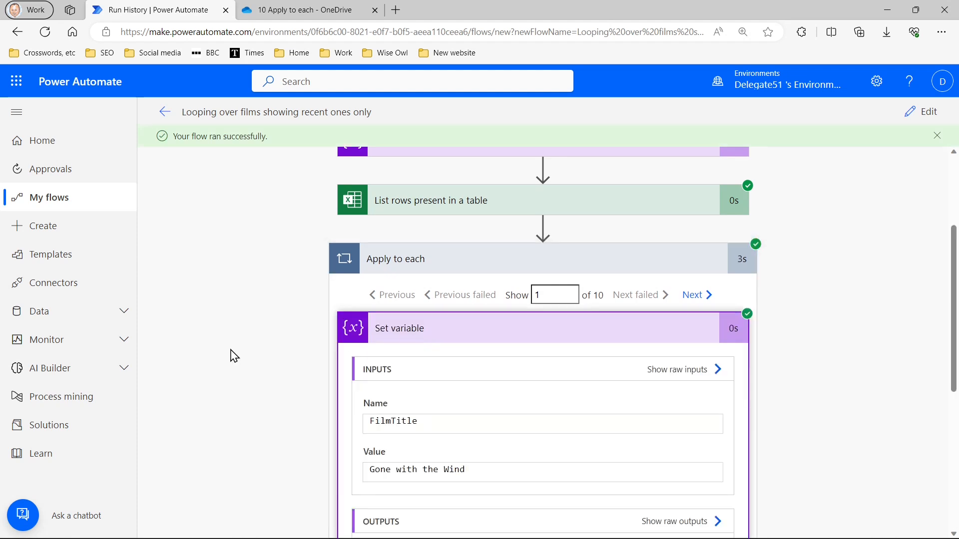
scroll("down", 3)
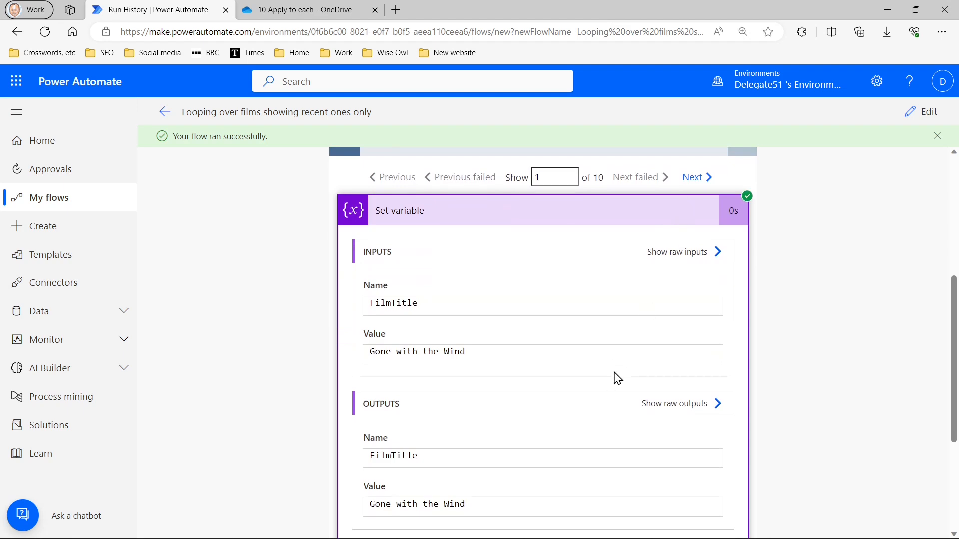
scroll("down", 3)
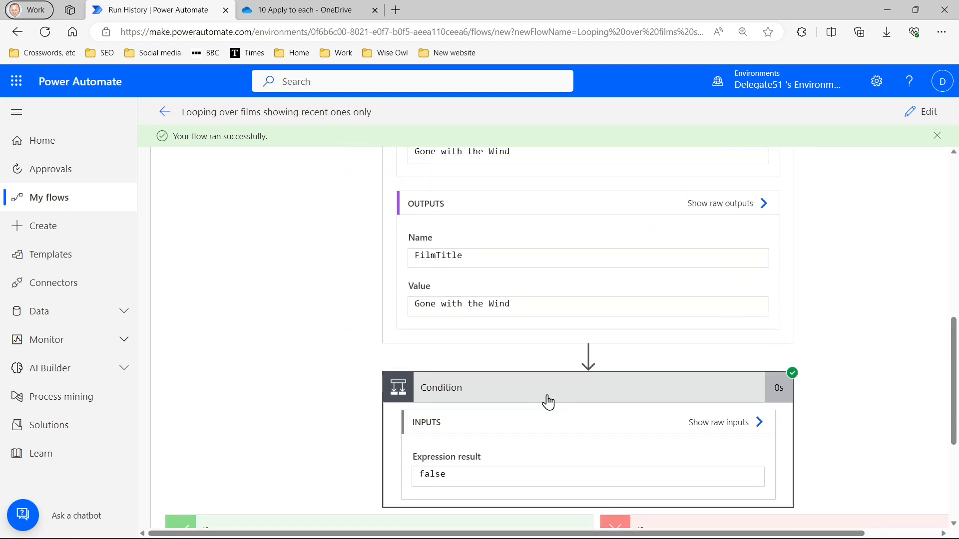
scroll("down", 3)
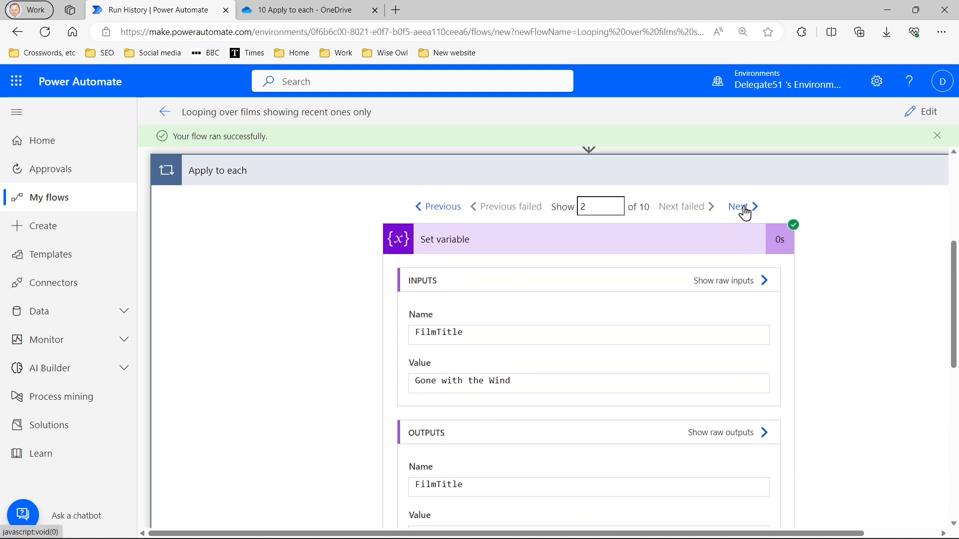
Step to the next iteration, where FilmTitle is Avatar and the Condition evaluates true.
left_click(738, 206)
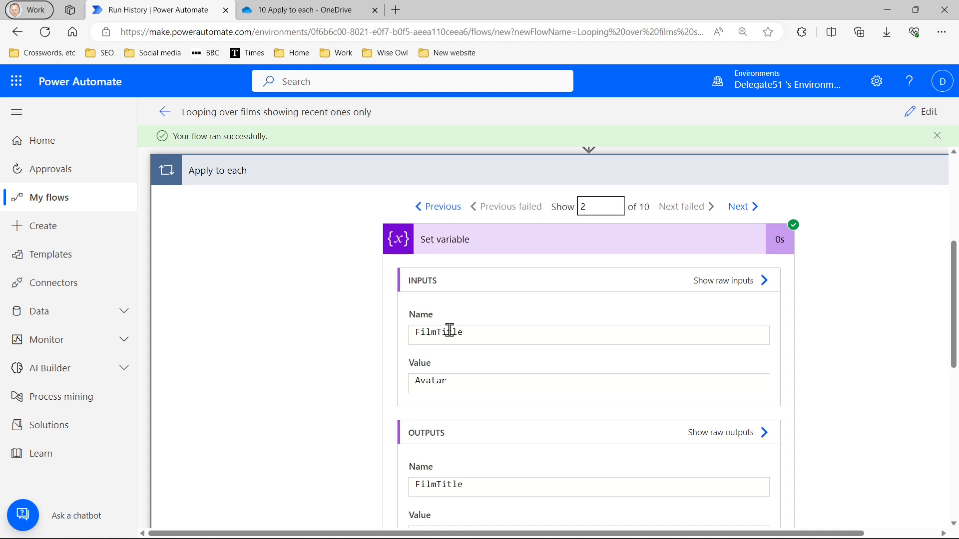
scroll("down", 3)
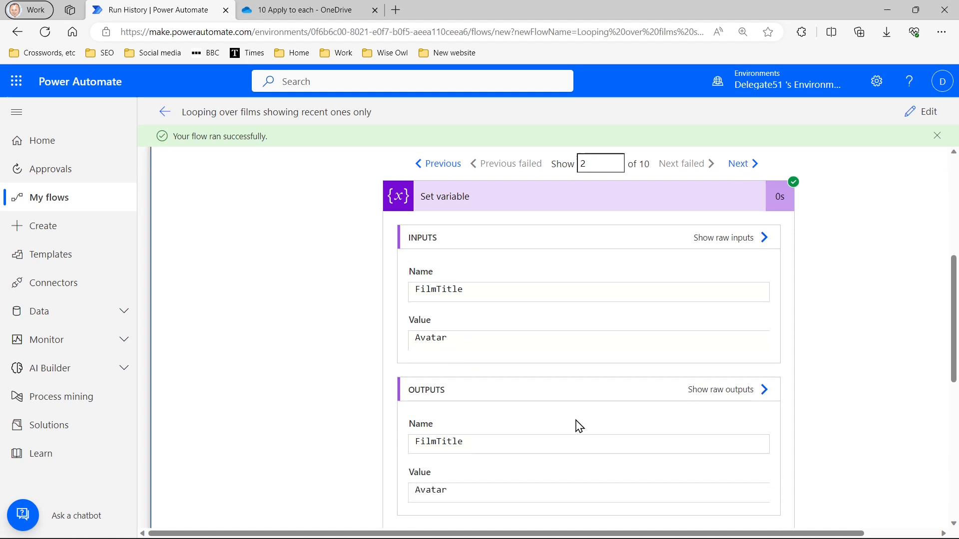
scroll("down", 3)
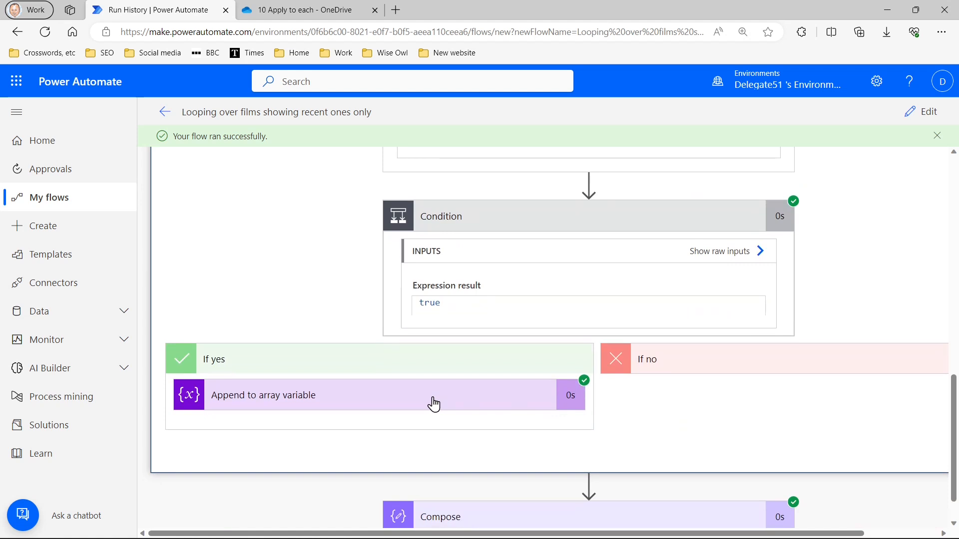
left_click(264, 395)
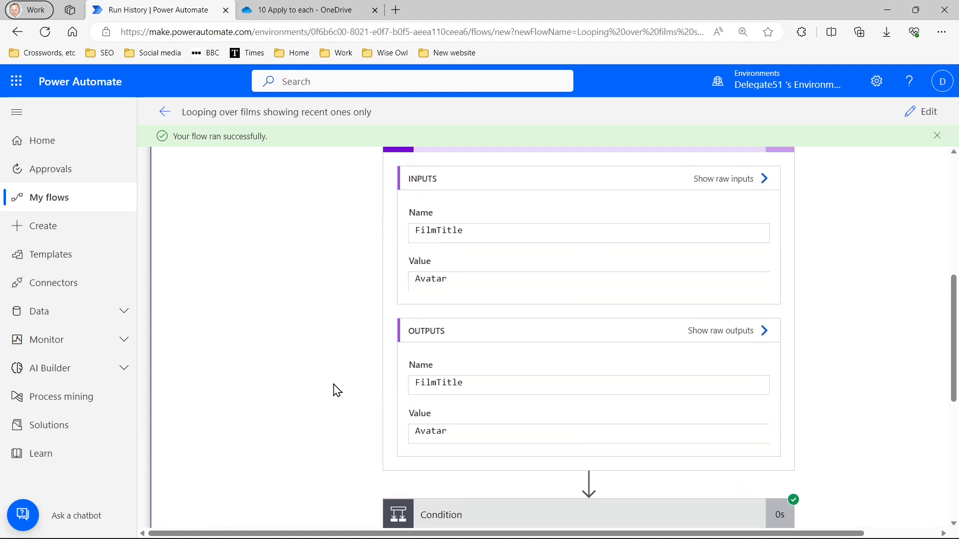
mouse_move(331, 390)
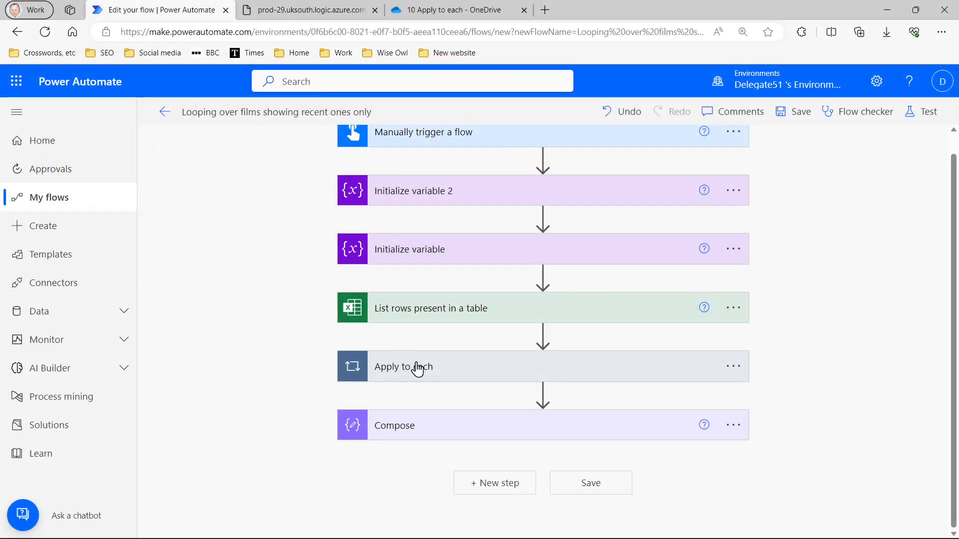
Expand the Apply to each loop to show its Set variable and Year condition.
left_click(403, 366)
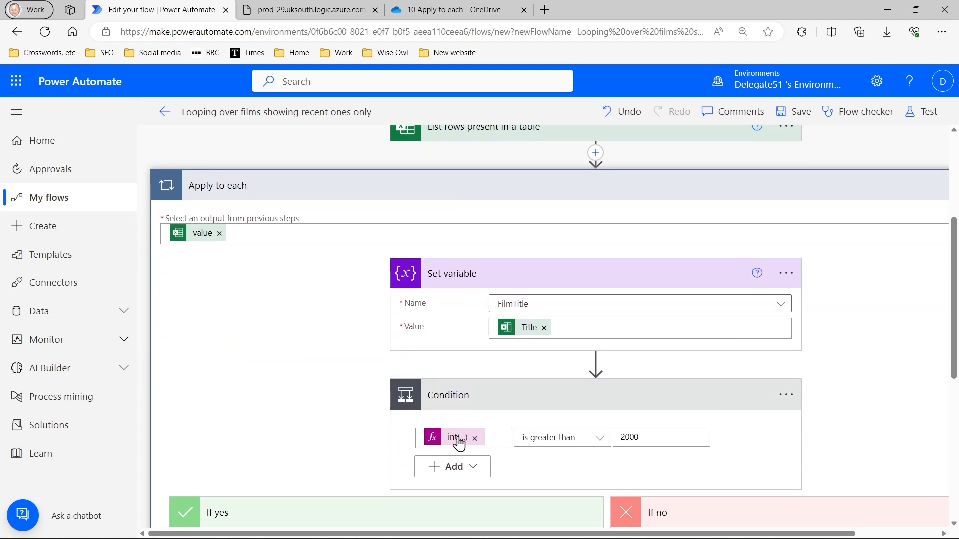
mouse_move(459, 438)
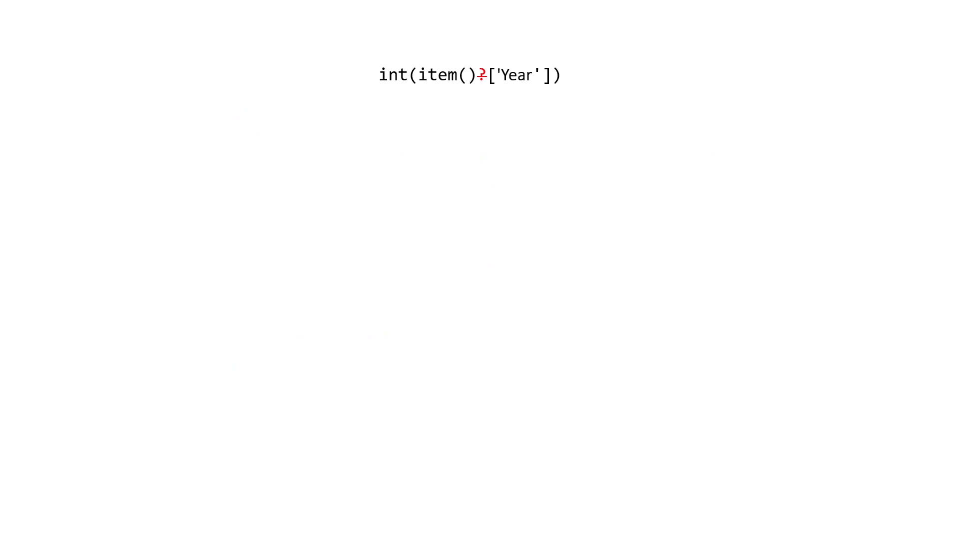
key("Backspace")
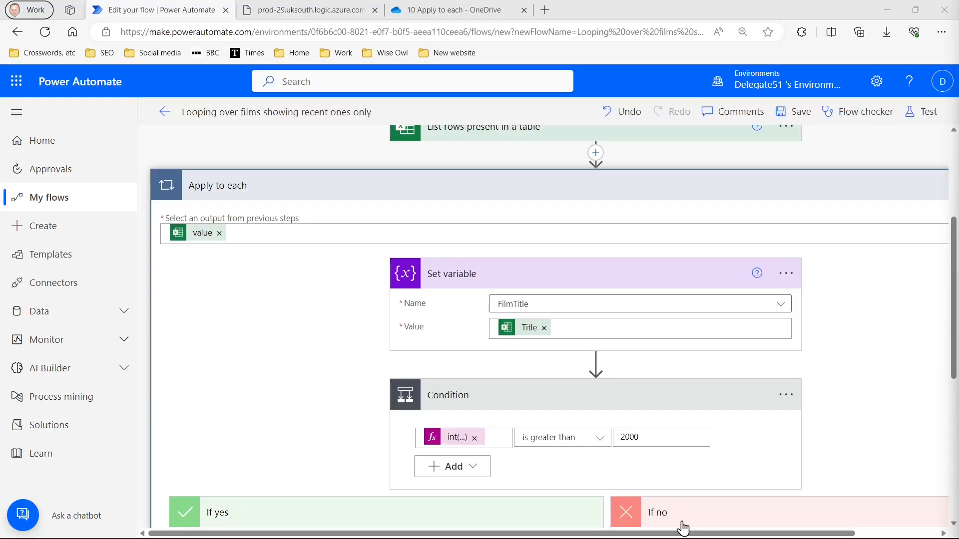
Replace the condition's left value with the expression int(item()['Year']) compared against 2000.
left_click(462, 437)
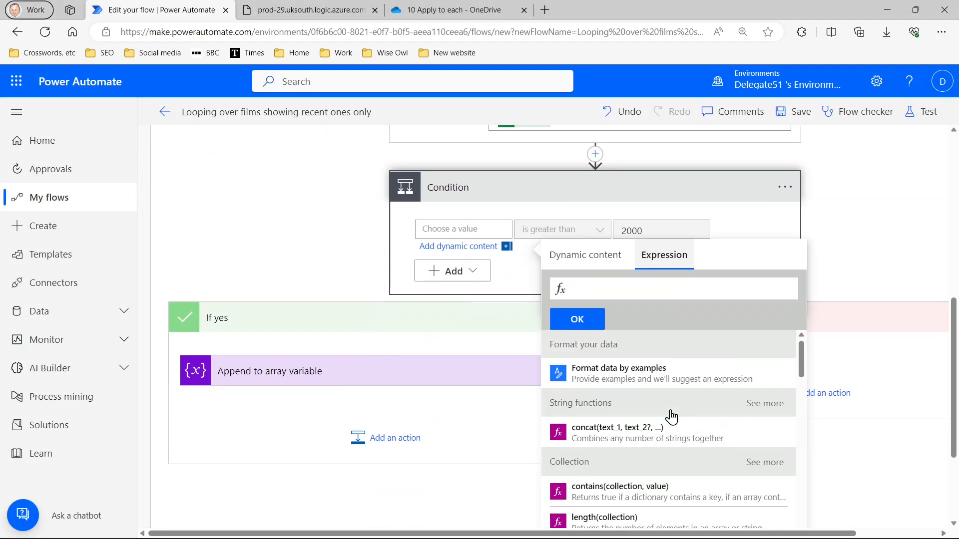
scroll("down", 3)
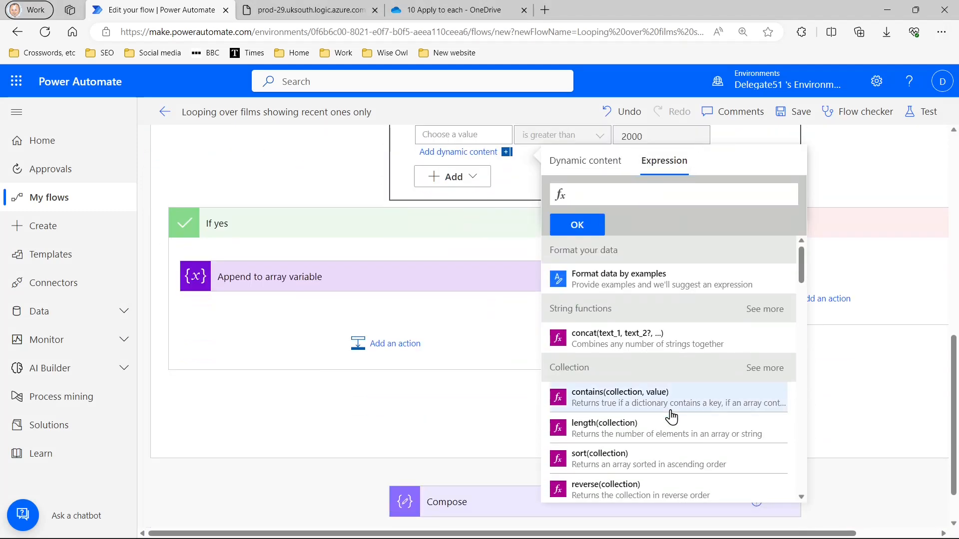
type("int")
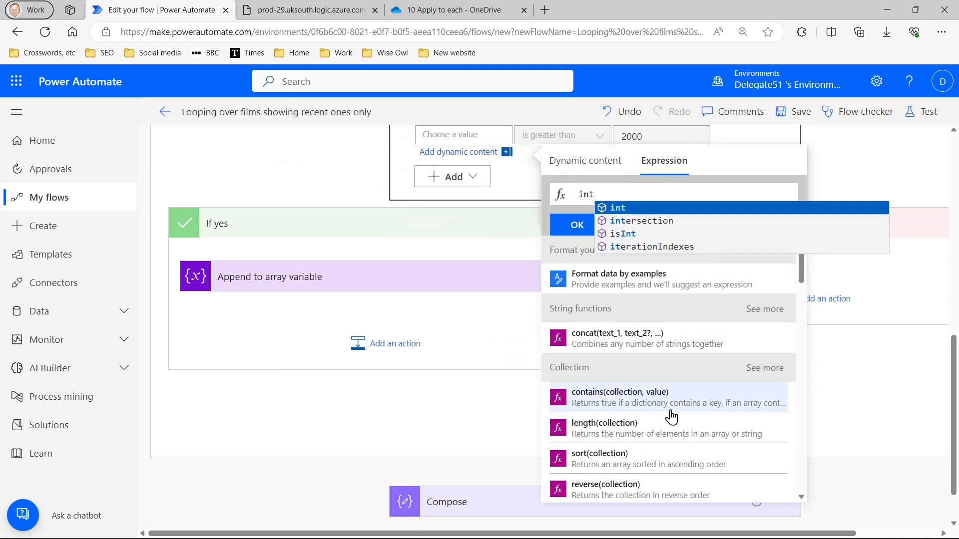
type("(i")
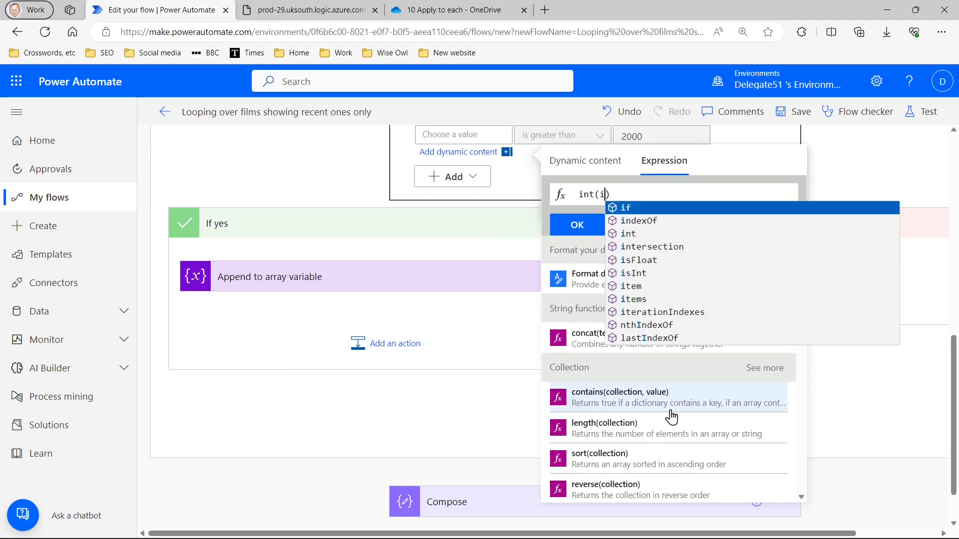
type("t")
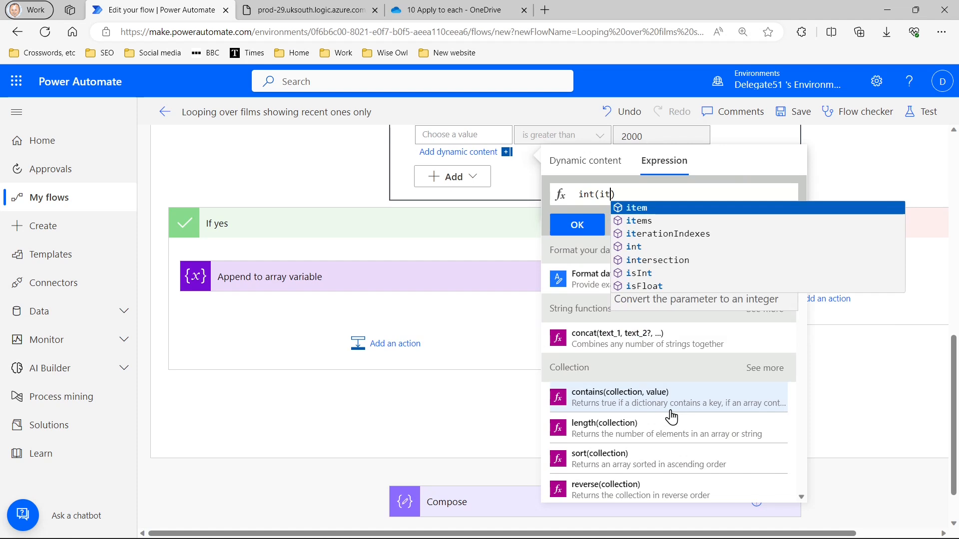
left_click(637, 207)
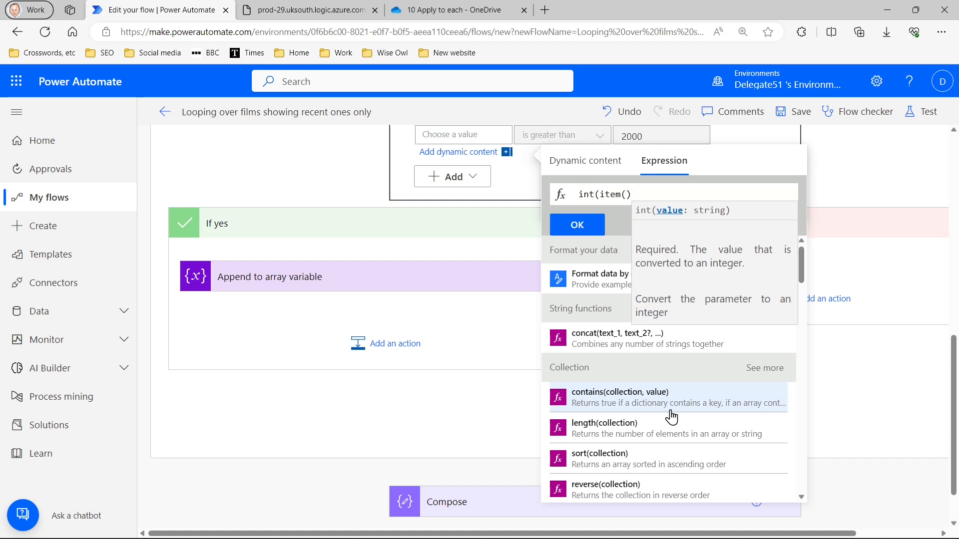
type("[]")
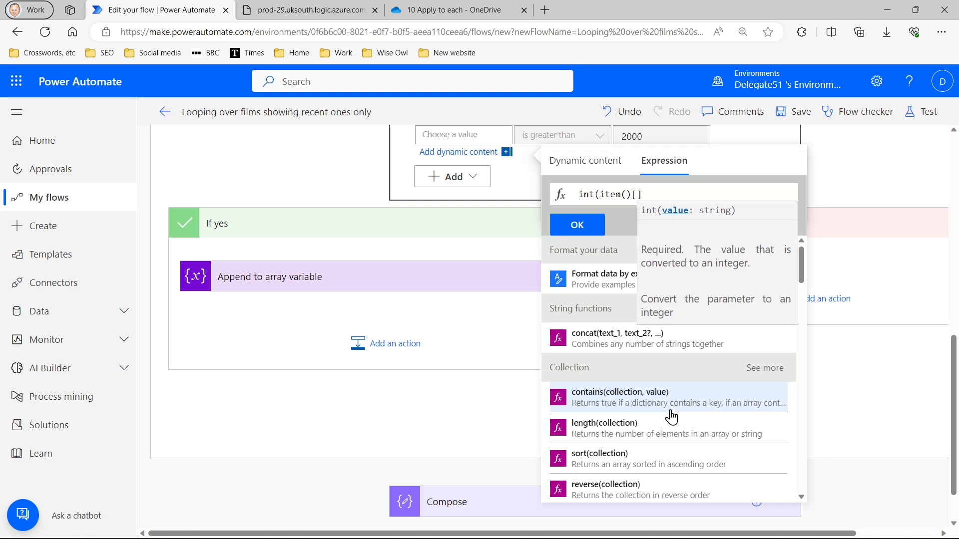
type("''")
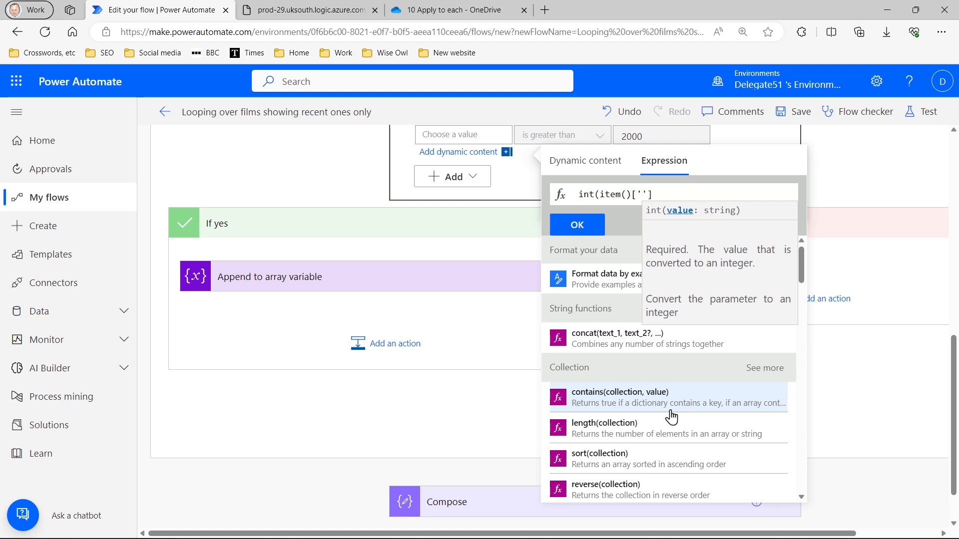
type("Year")
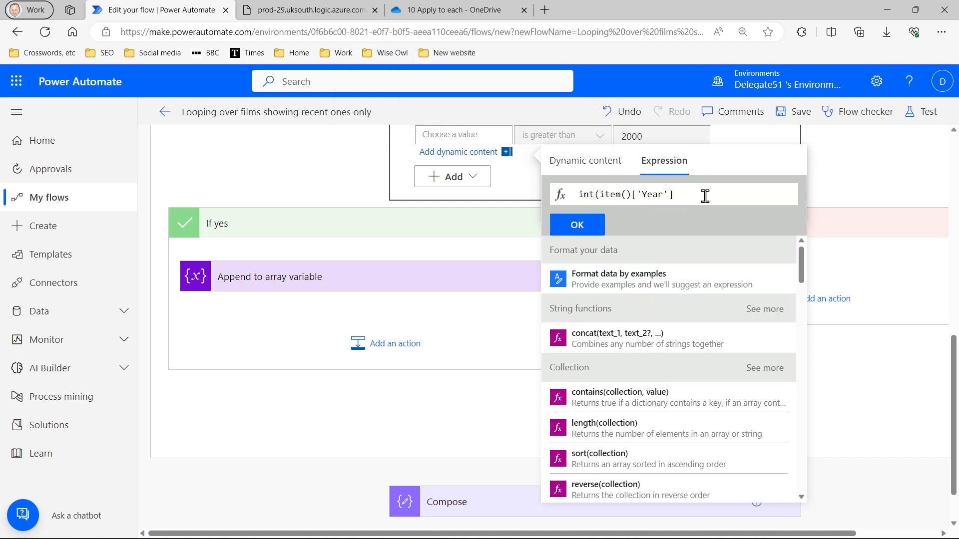
type(")")
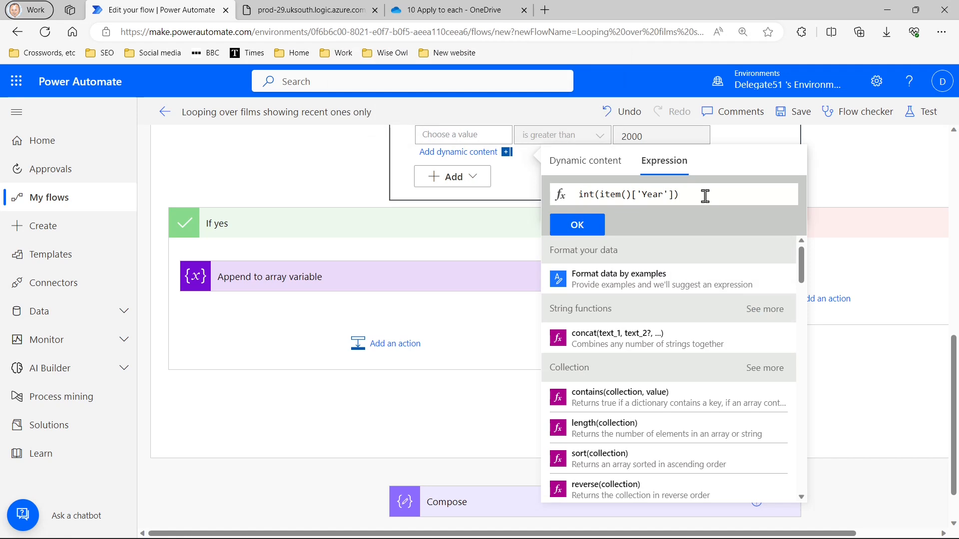
left_click(576, 224)
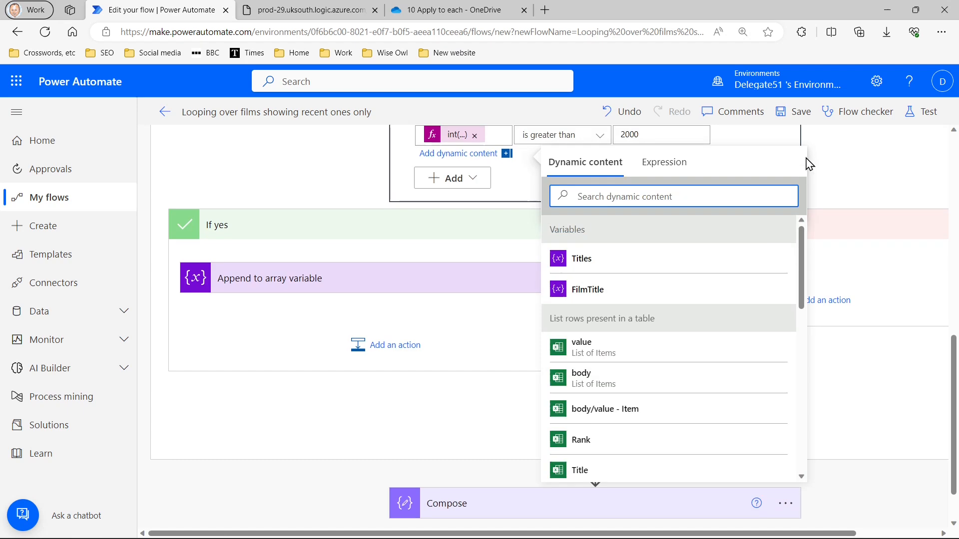
left_click(929, 111)
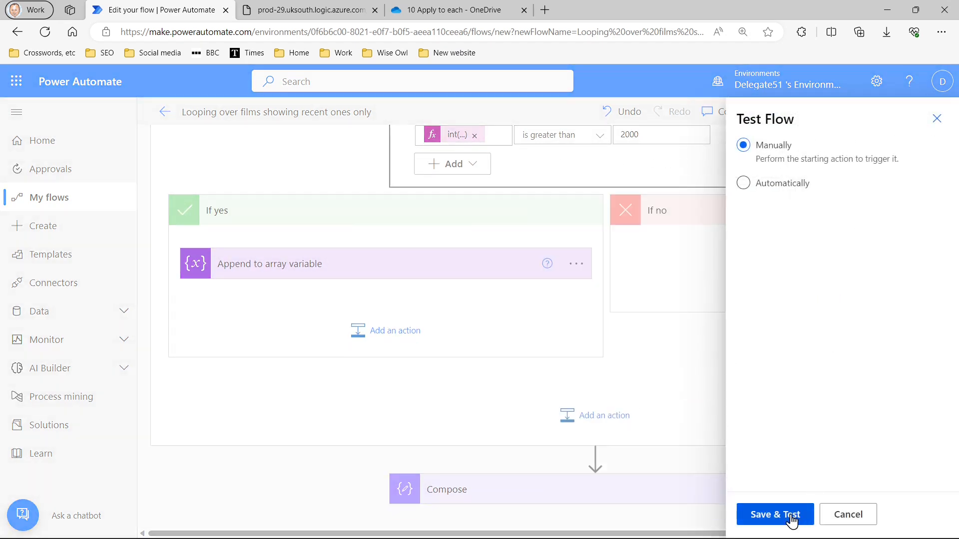
Save the flow, run it manually and watch the run history with the loop in progress.
left_click(774, 514)
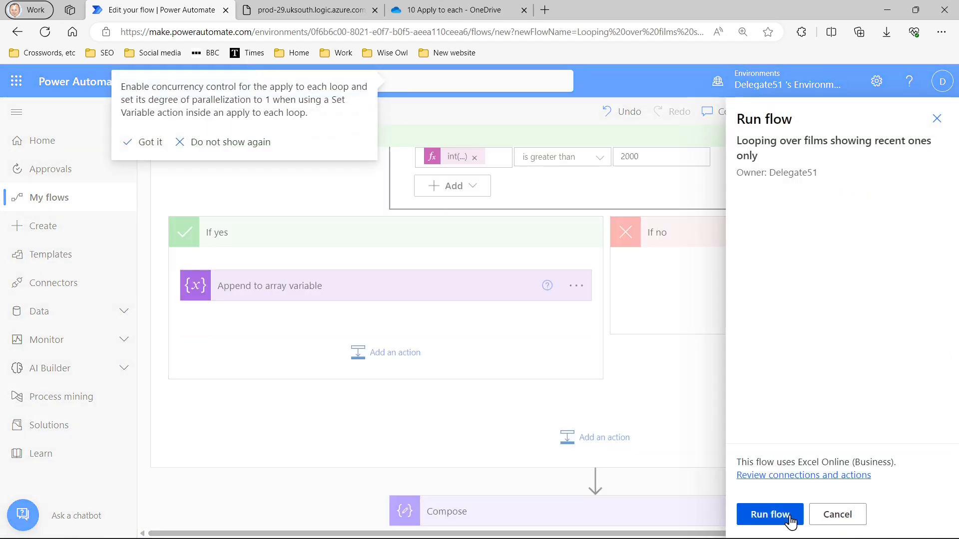
left_click(768, 515)
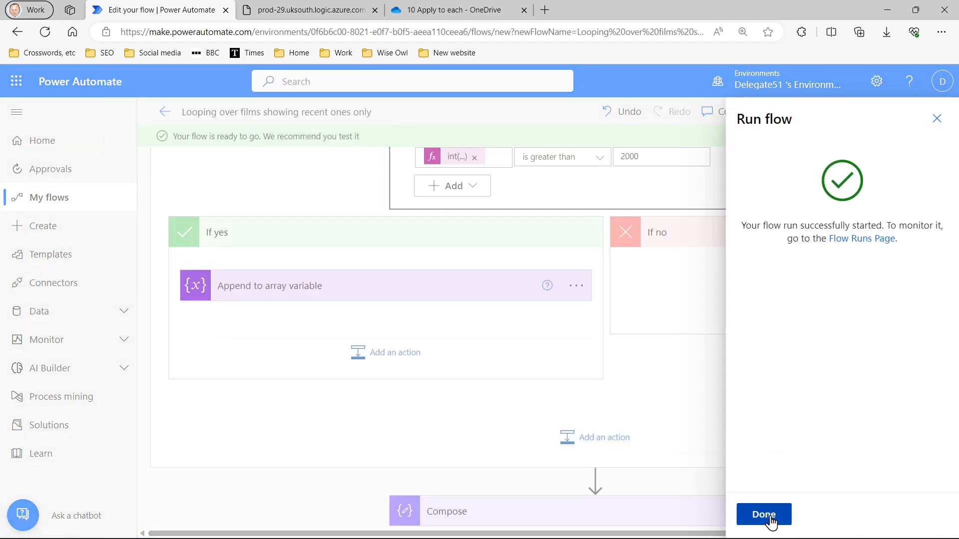
left_click(763, 513)
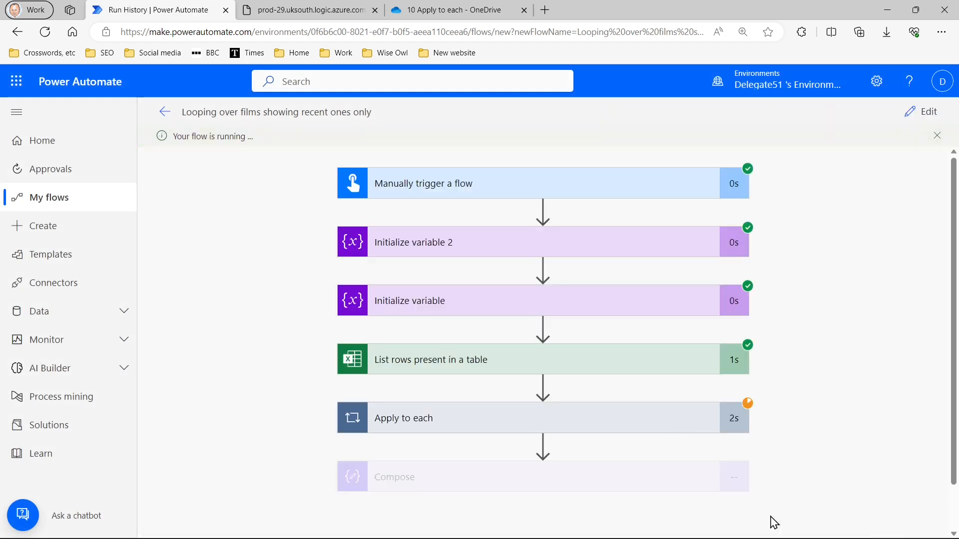
Expand the Compose action in the run history to reveal its output of Avatar, Avengers: Endgame and Star Wars: The Force Awakens.
scroll("down", 3)
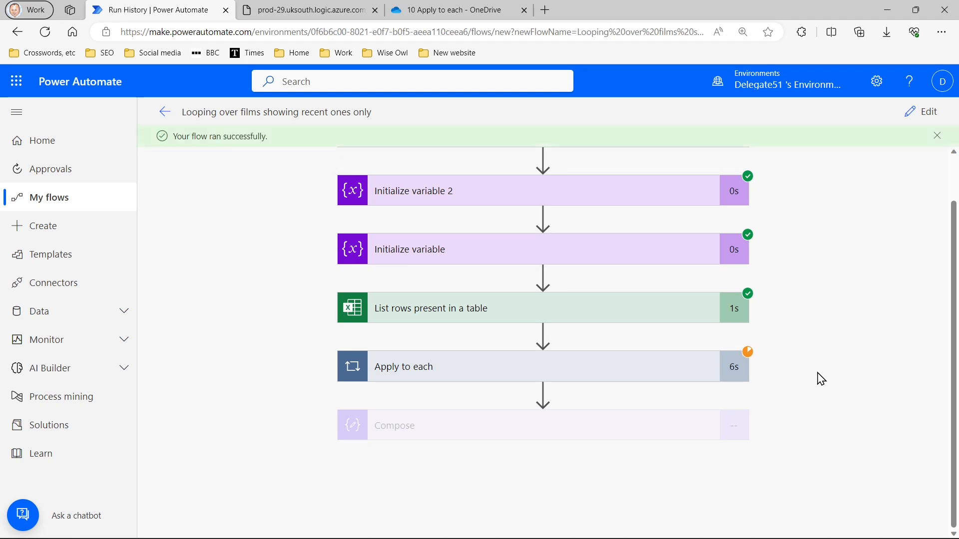
left_click(542, 425)
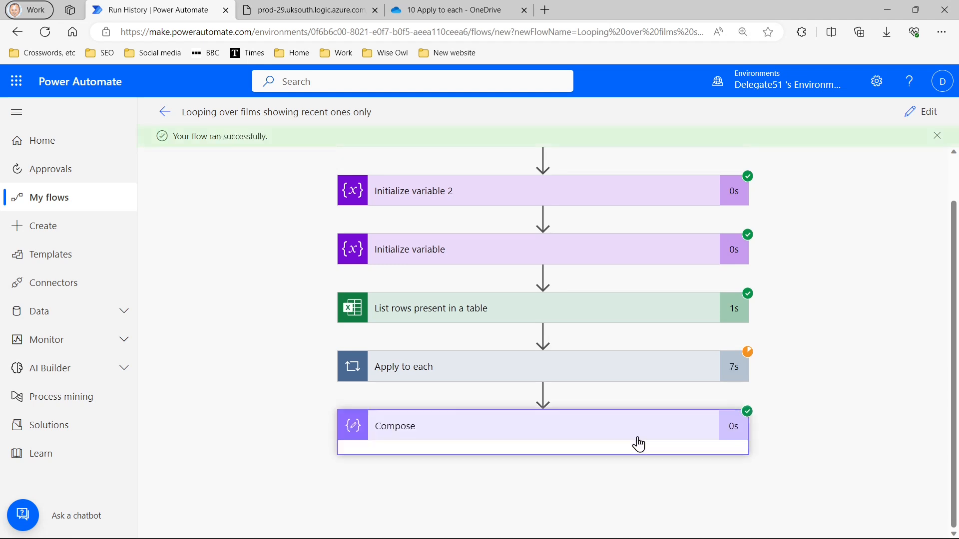
left_click(542, 426)
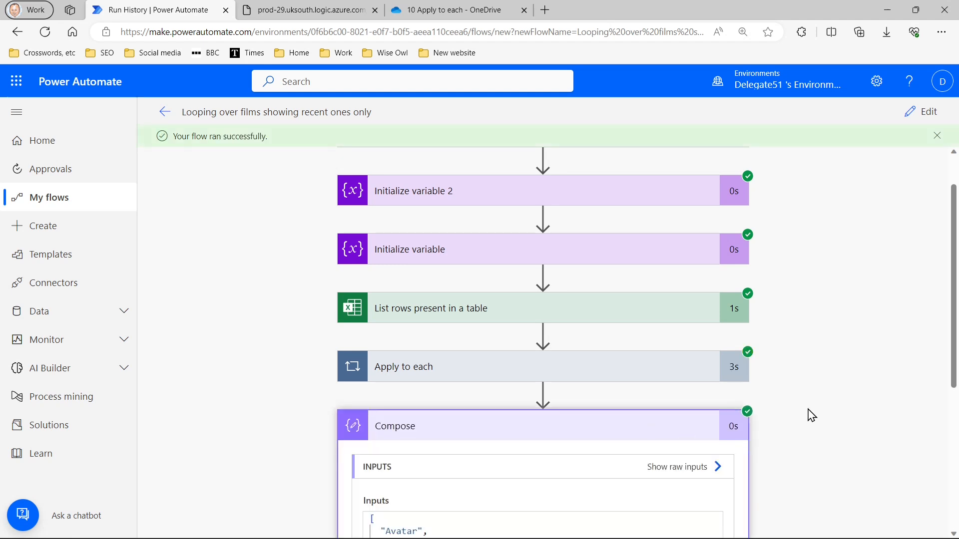
scroll("down", 3)
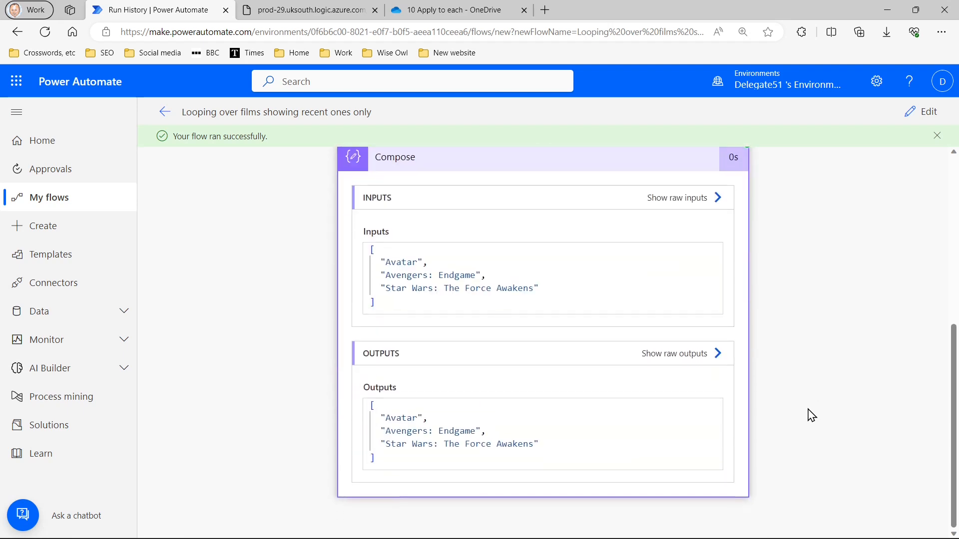